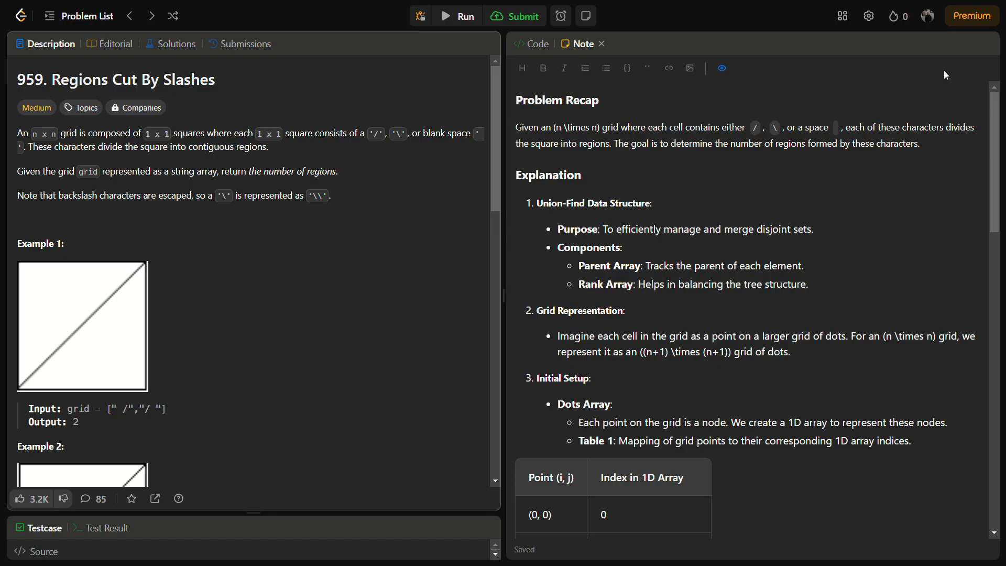
pyautogui.moveTo(975, 44)
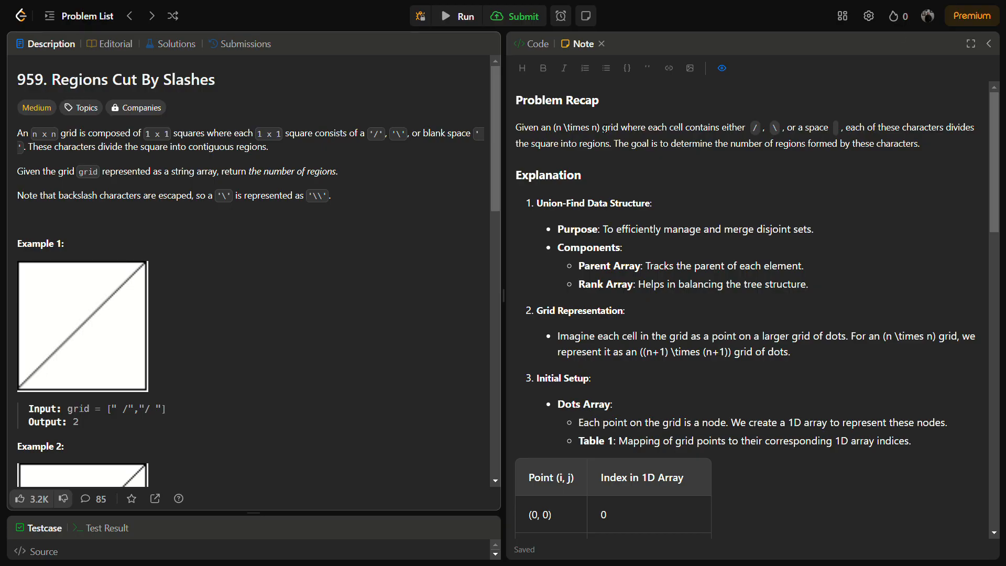
# Step: Scroll through the note's union-operation explanation to the index mapping table, highlighting index 2
pyautogui.scroll(-3)
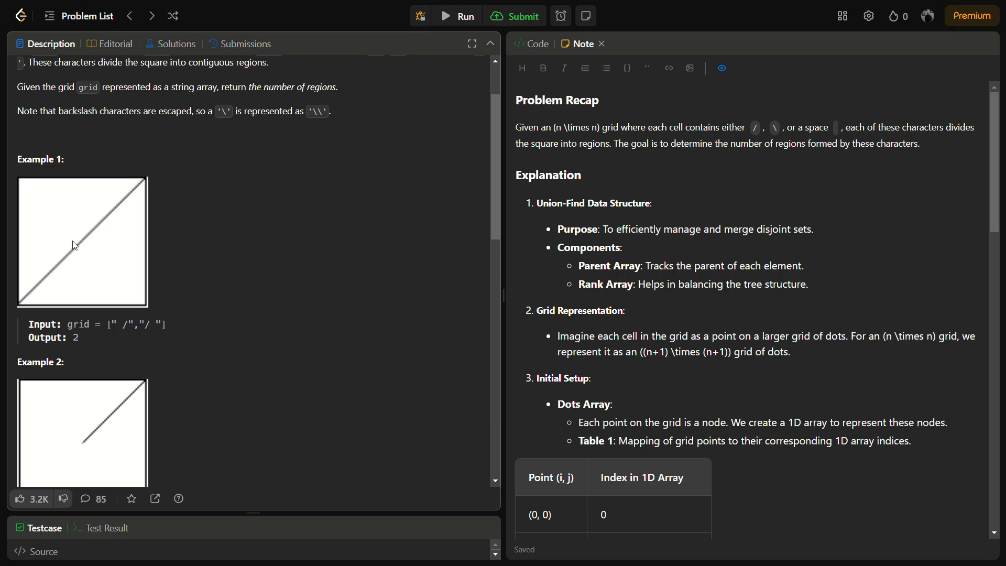
pyautogui.moveTo(45, 222)
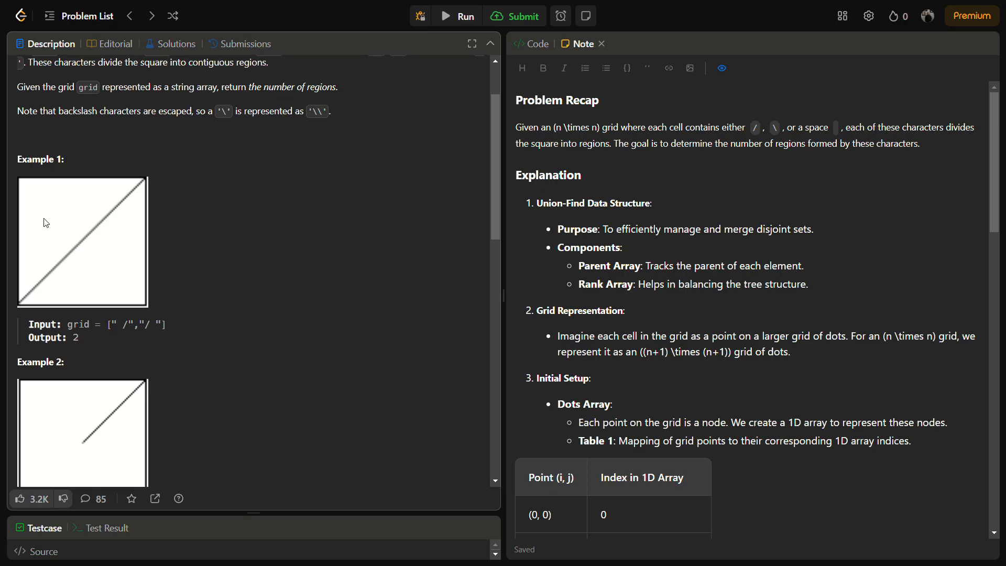
pyautogui.moveTo(108, 277)
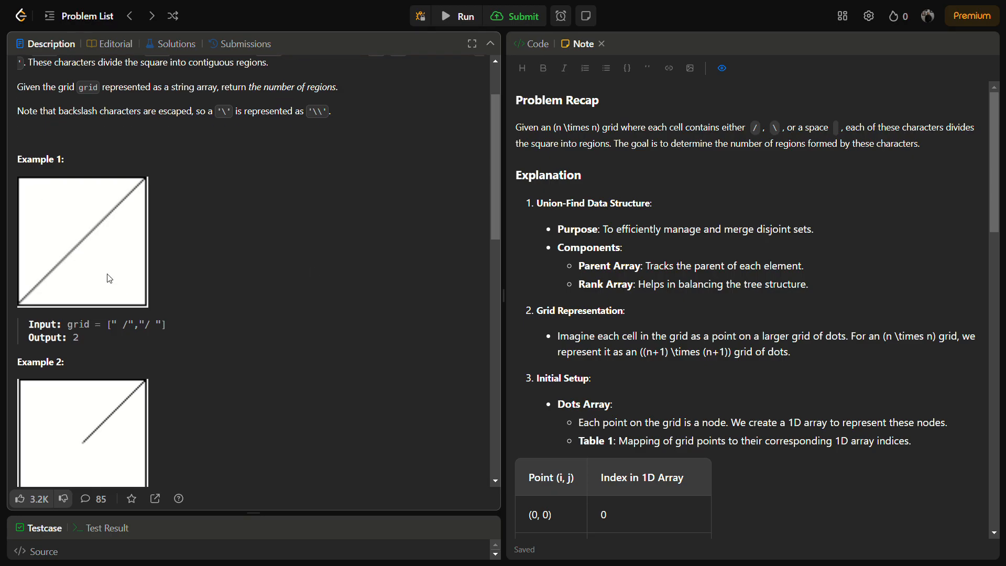
pyautogui.scroll(-3)
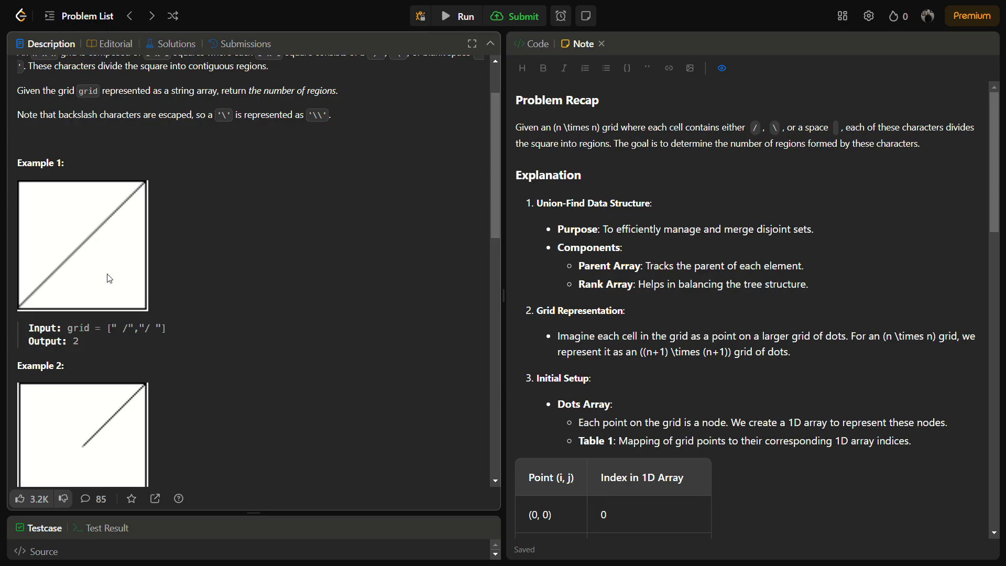
pyautogui.moveTo(90, 303)
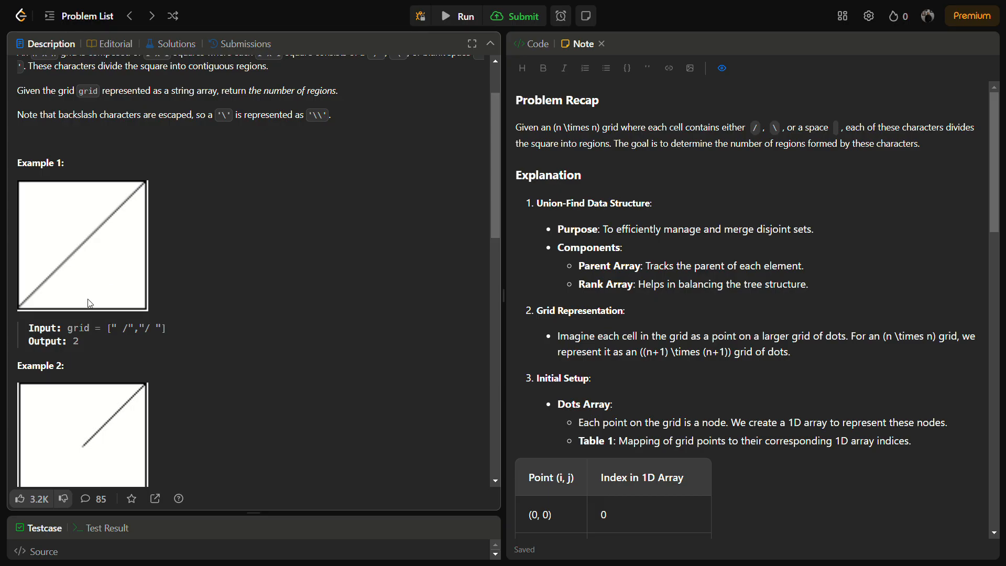
pyautogui.moveTo(134, 351)
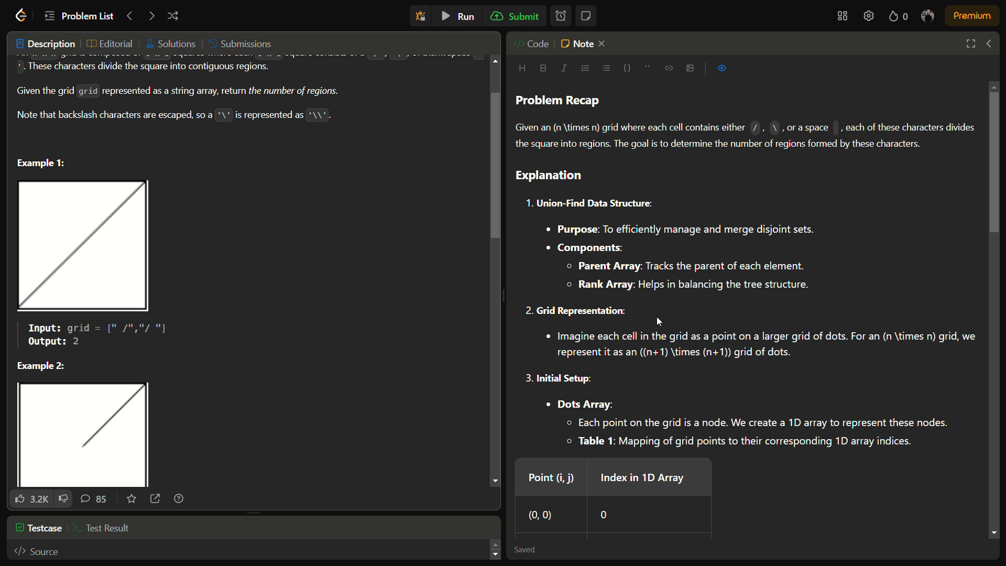
pyautogui.moveTo(604, 229); pyautogui.dragTo(792, 229)
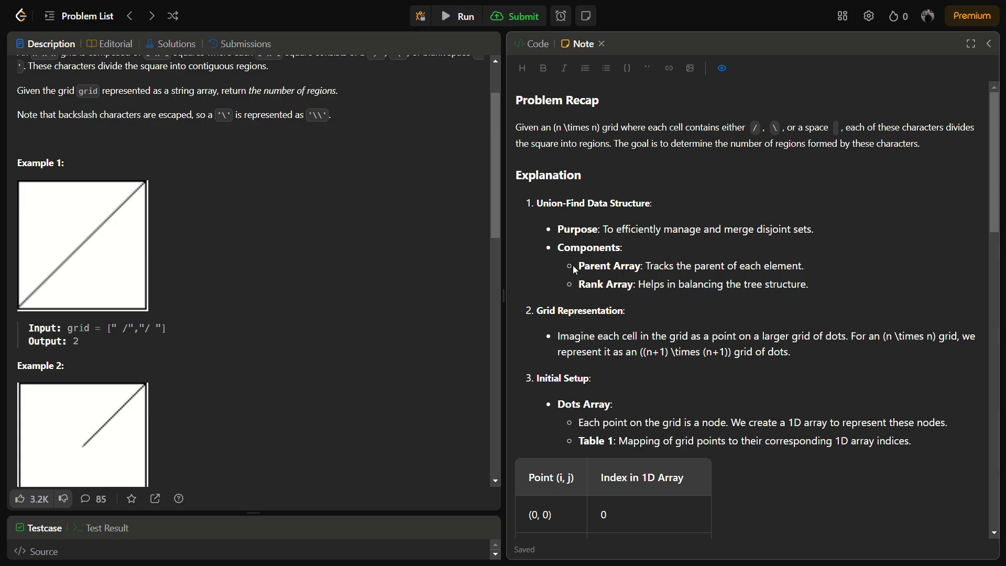
pyautogui.scroll(-3)
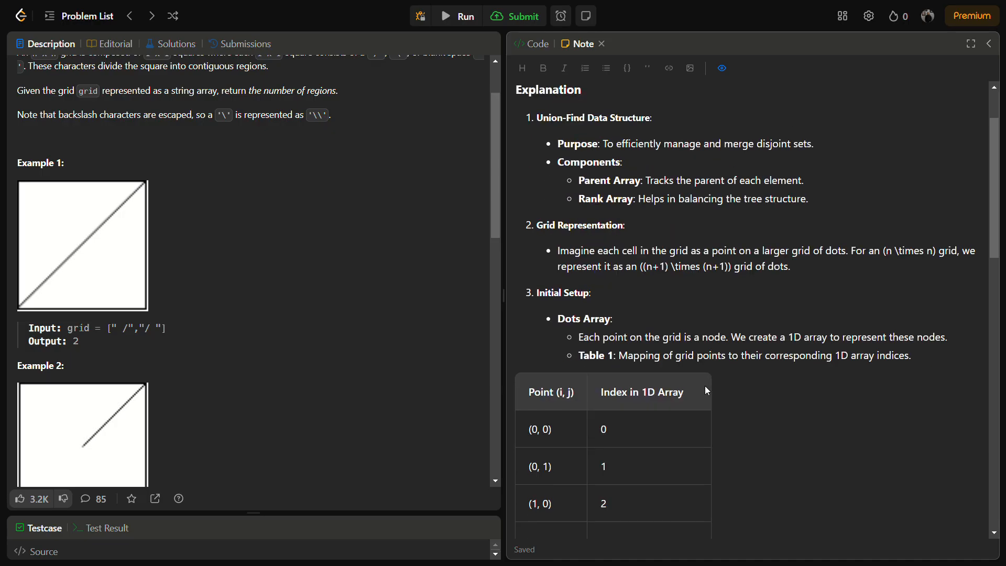
pyautogui.scroll(-3)
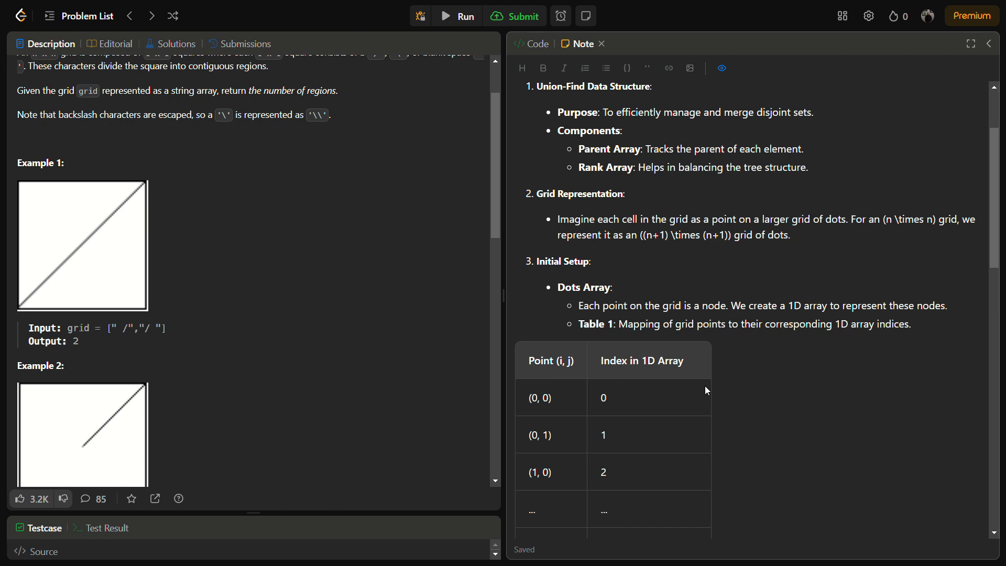
pyautogui.scroll(-3)
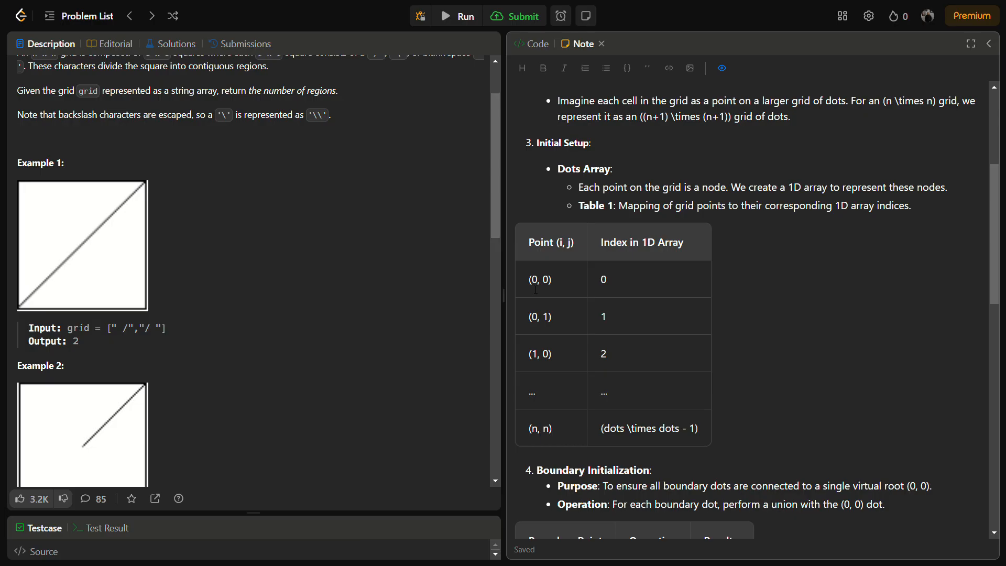
pyautogui.moveTo(619, 287)
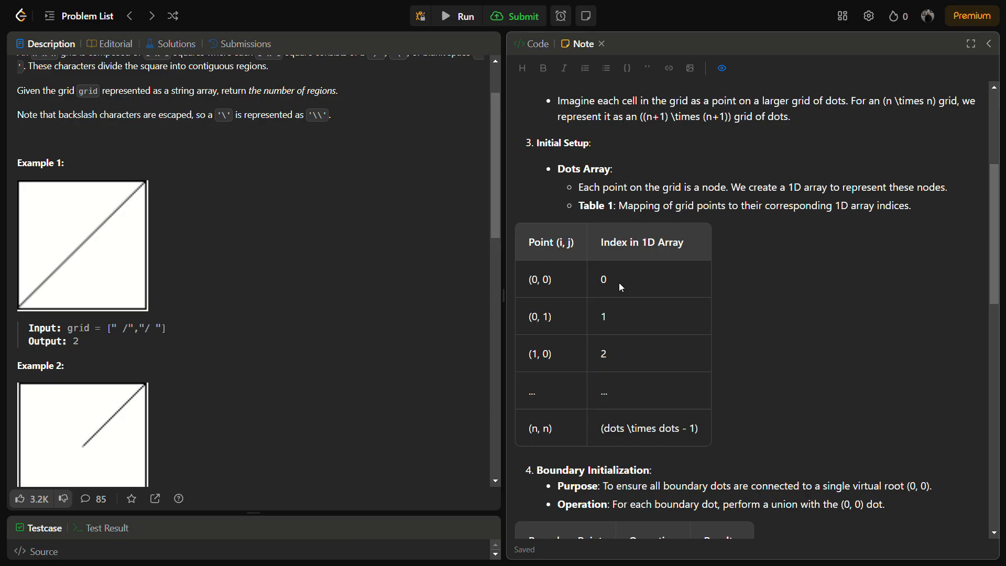
pyautogui.moveTo(539, 373)
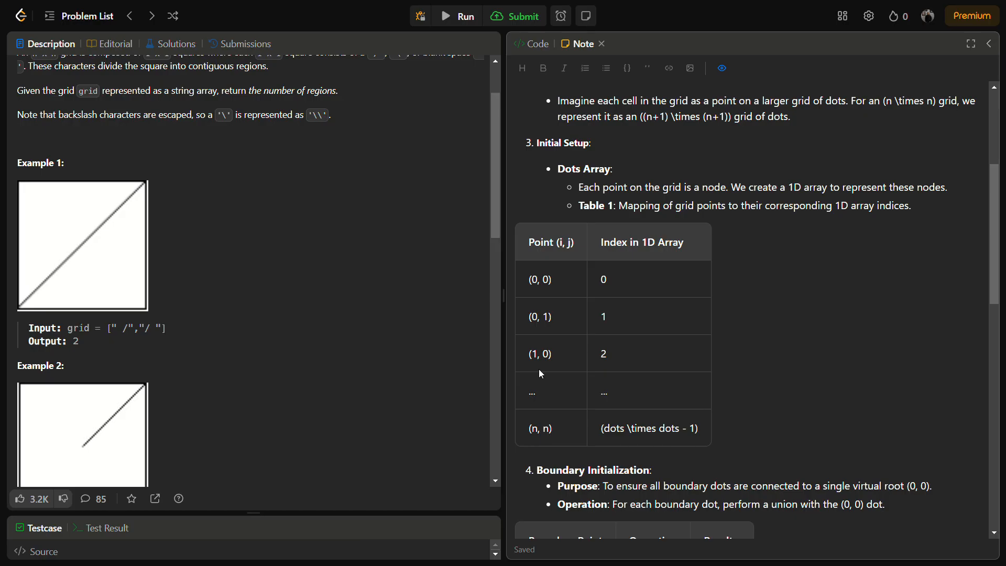
pyautogui.doubleClick(601, 353)
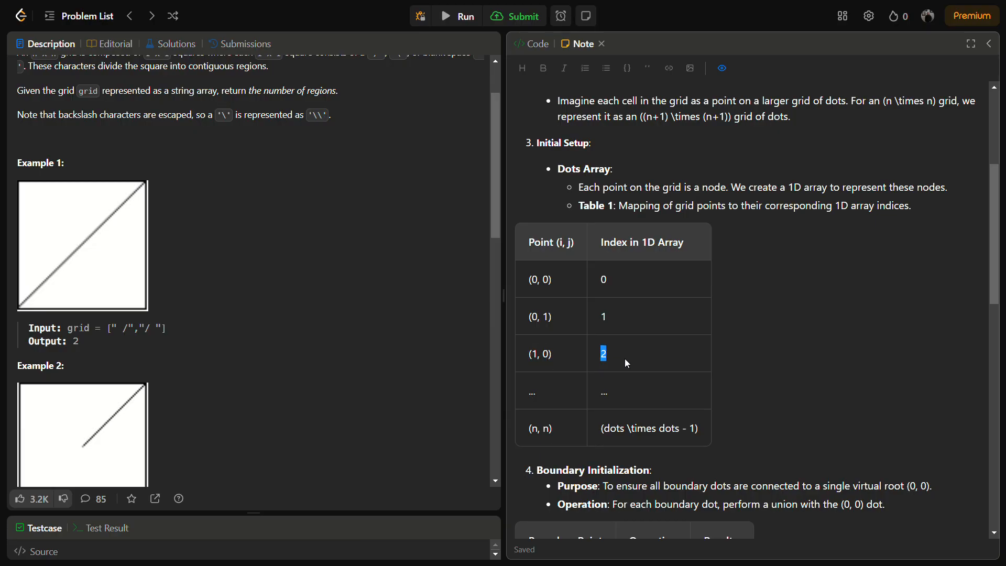
pyautogui.moveTo(573, 442)
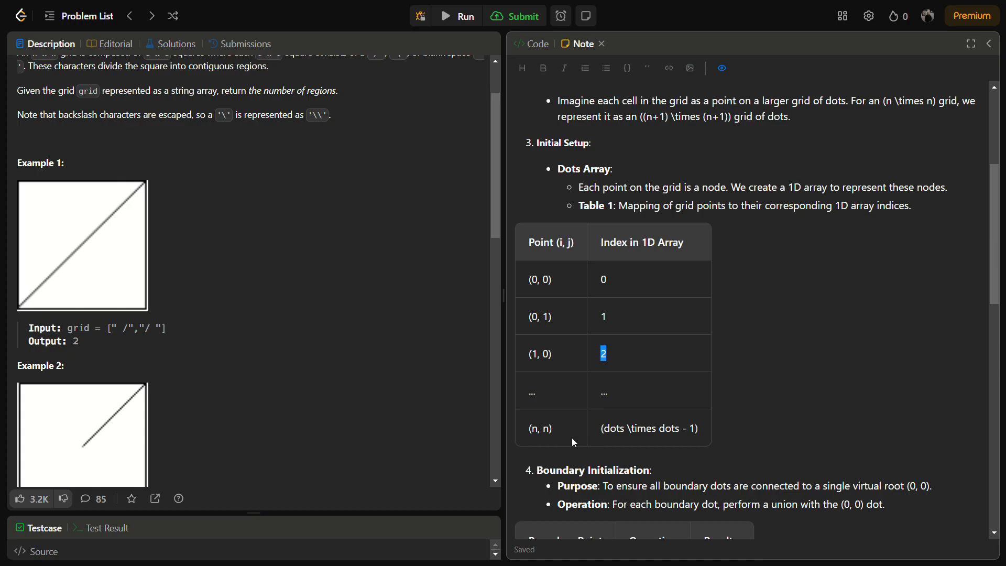
# Step: Continue past the cell-content and region-counting tables down to the Complexity Analysis section
pyautogui.scroll(-3)
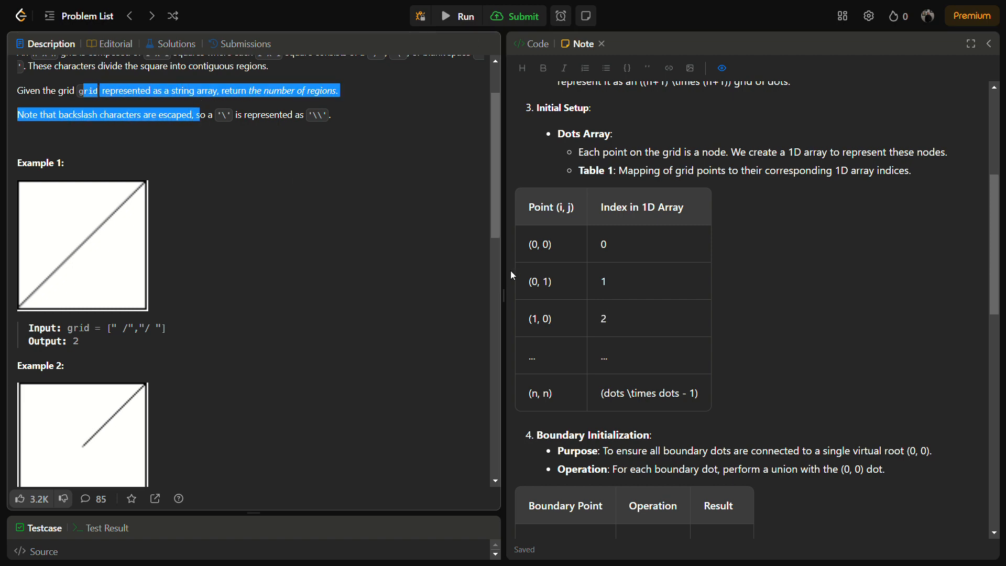
pyautogui.scroll(-3)
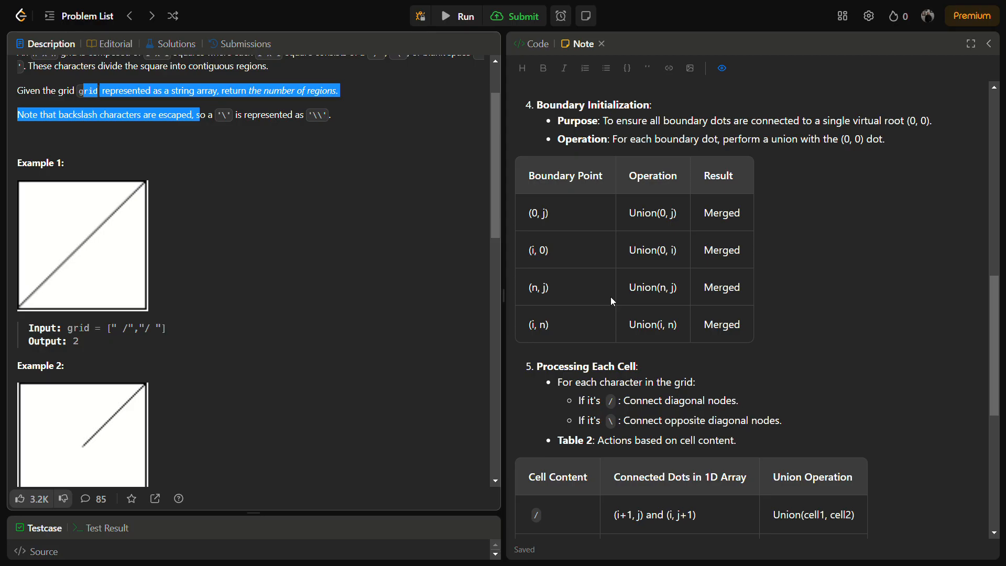
pyautogui.scroll(-3)
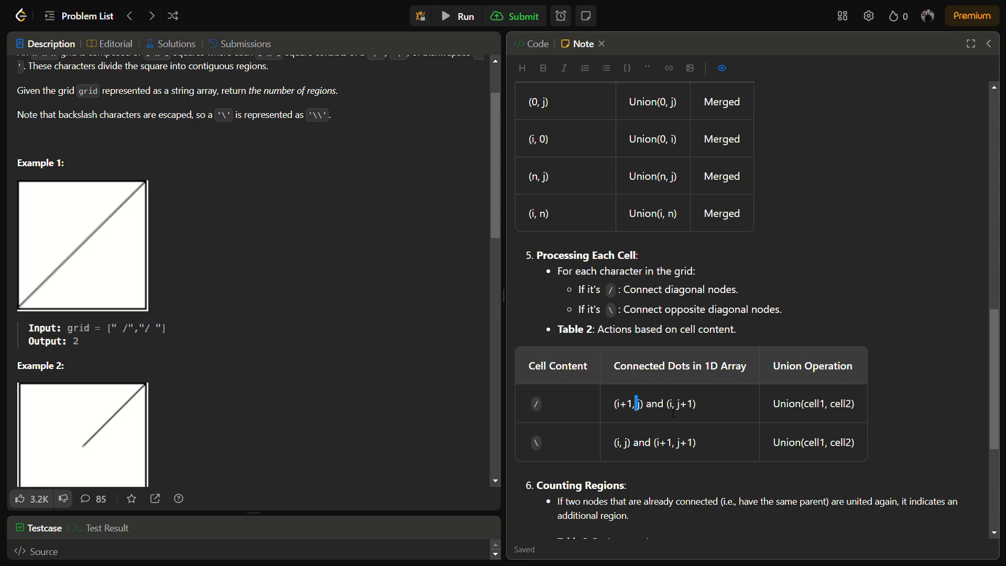
pyautogui.moveTo(532, 442)
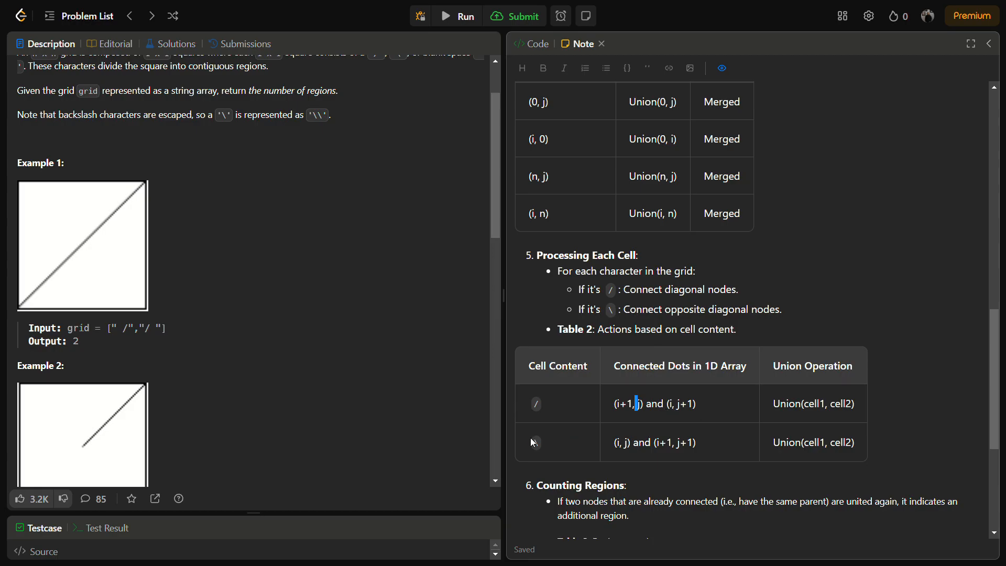
pyautogui.doubleClick(621, 442)
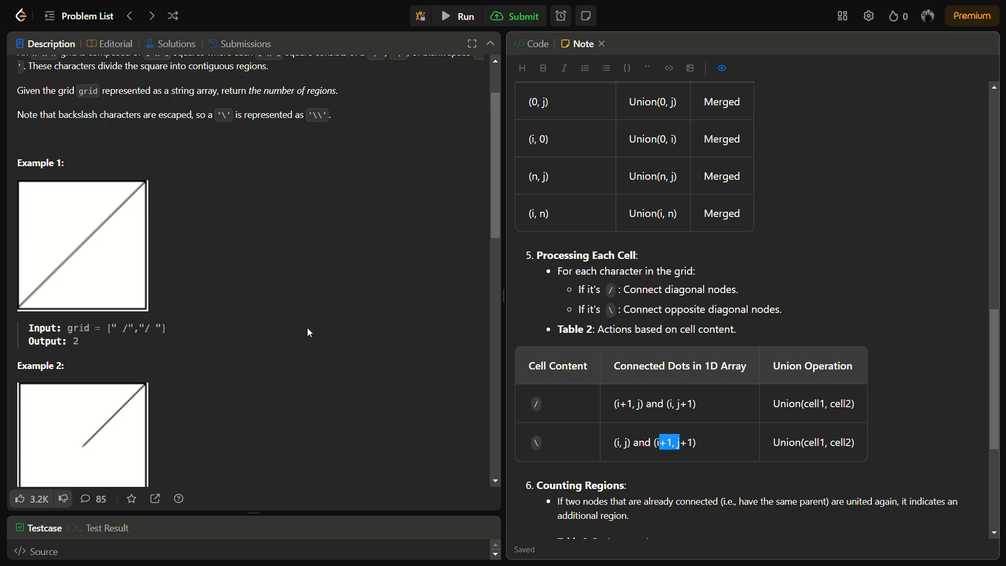
pyautogui.moveTo(250, 248)
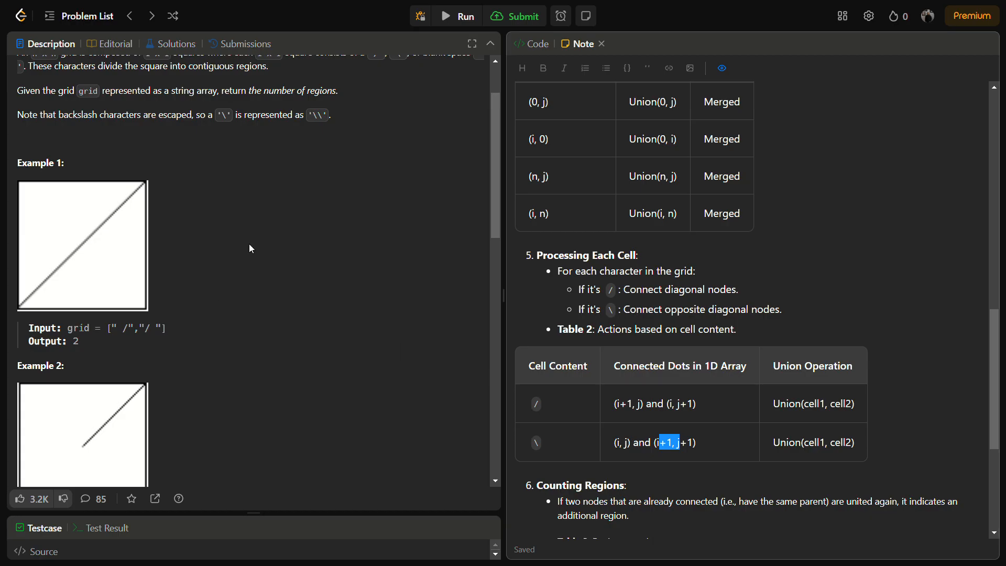
pyautogui.moveTo(346, 253)
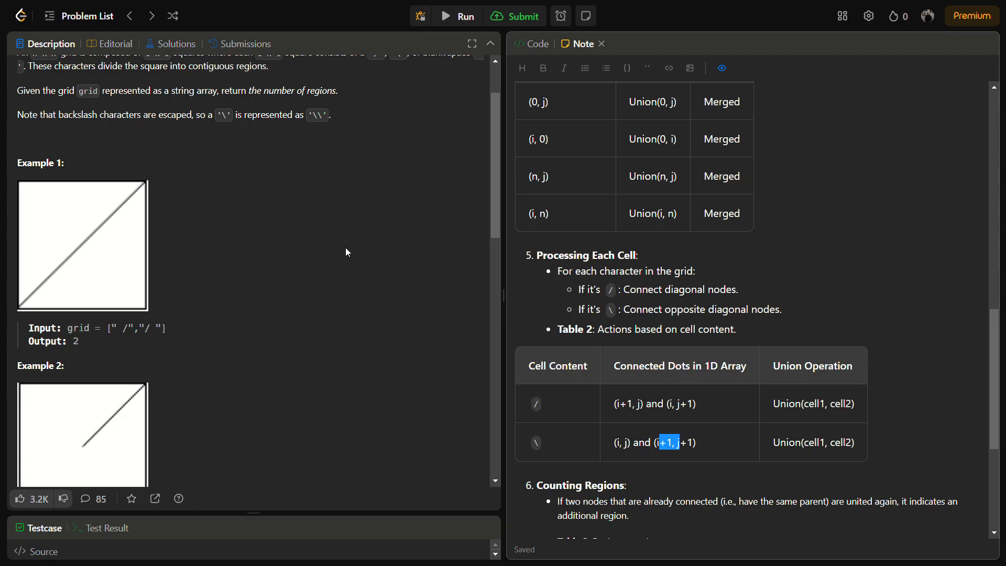
pyautogui.moveTo(162, 175)
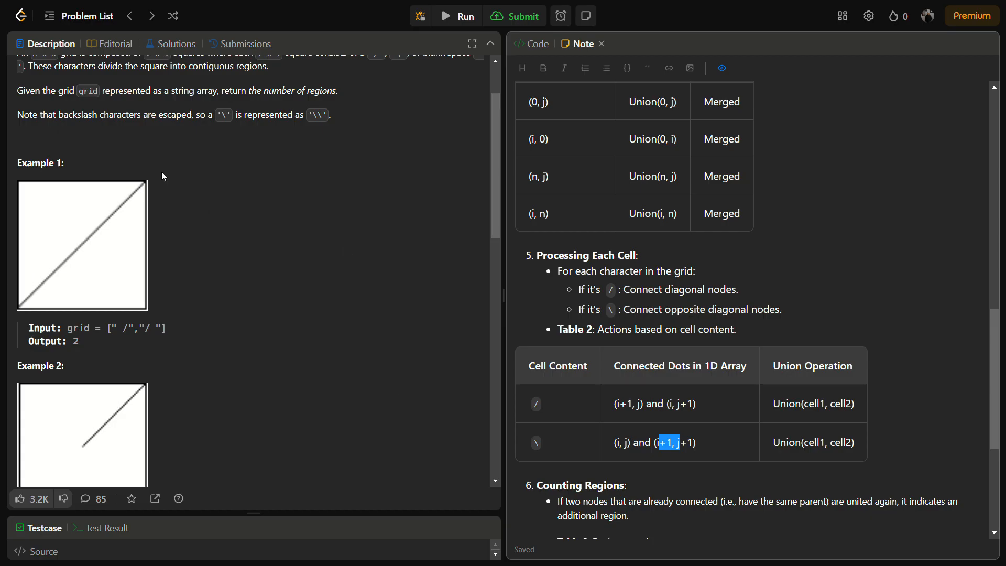
pyautogui.moveTo(172, 170)
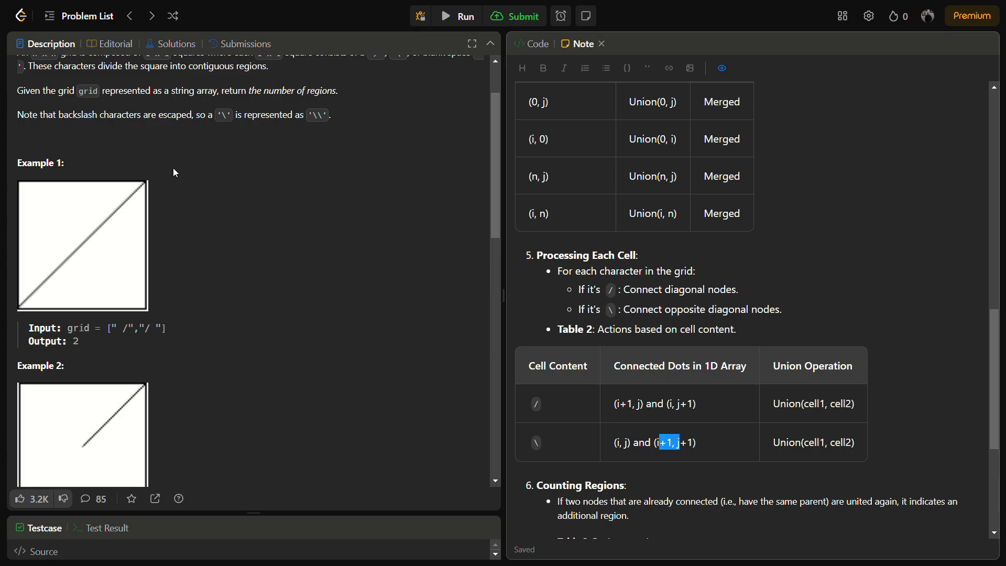
pyautogui.moveTo(165, 190)
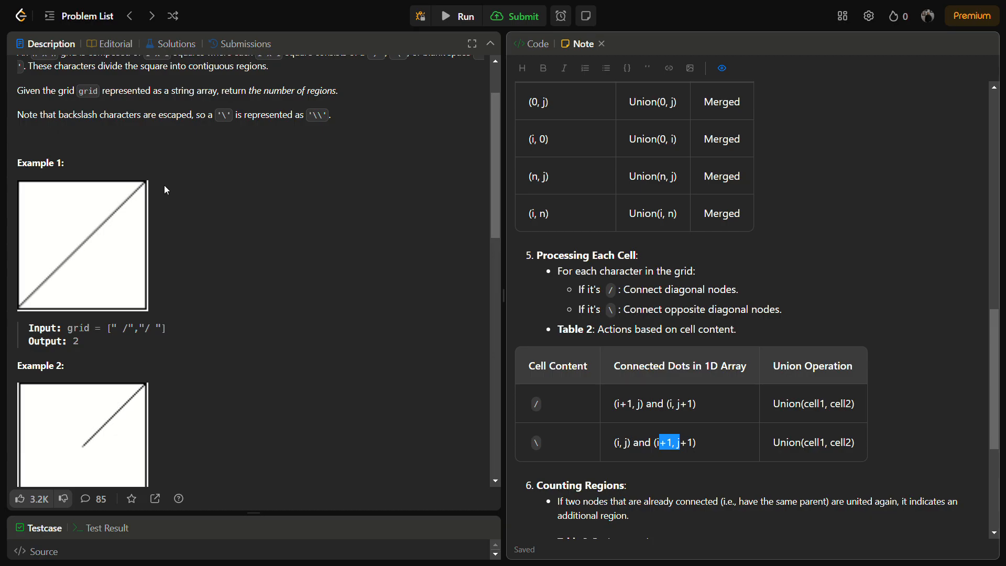
pyautogui.moveTo(181, 325)
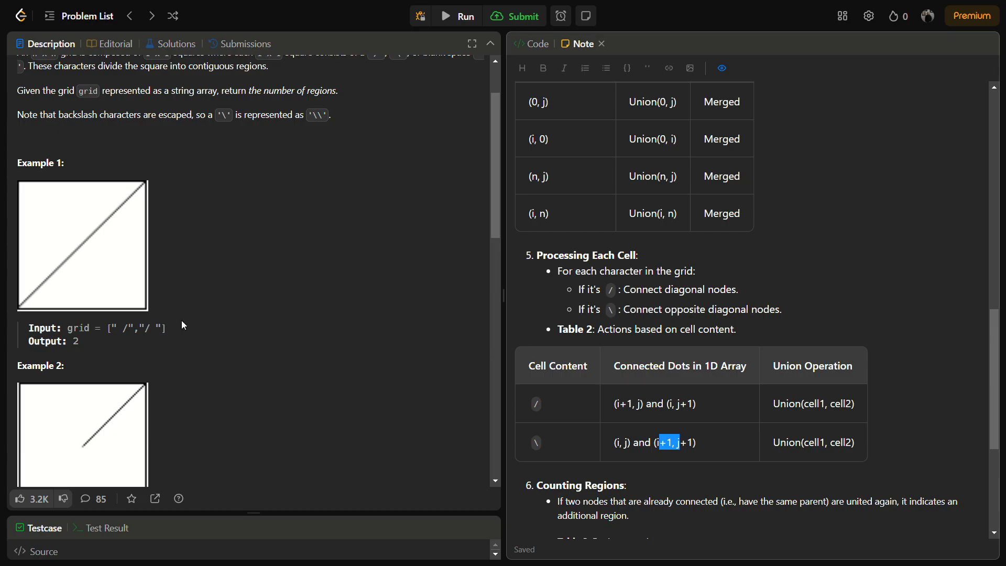
pyautogui.moveTo(19, 327)
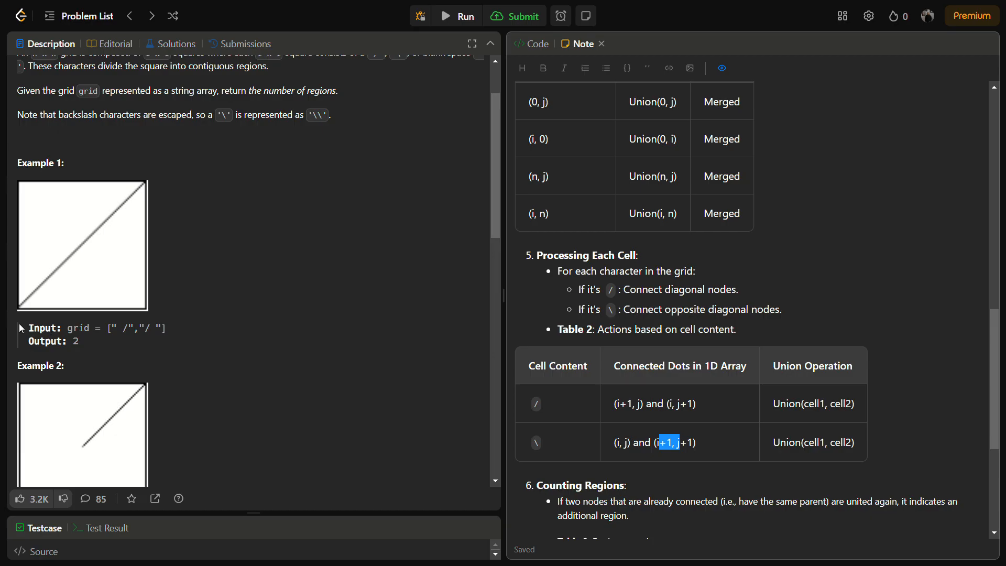
pyautogui.scroll(-3)
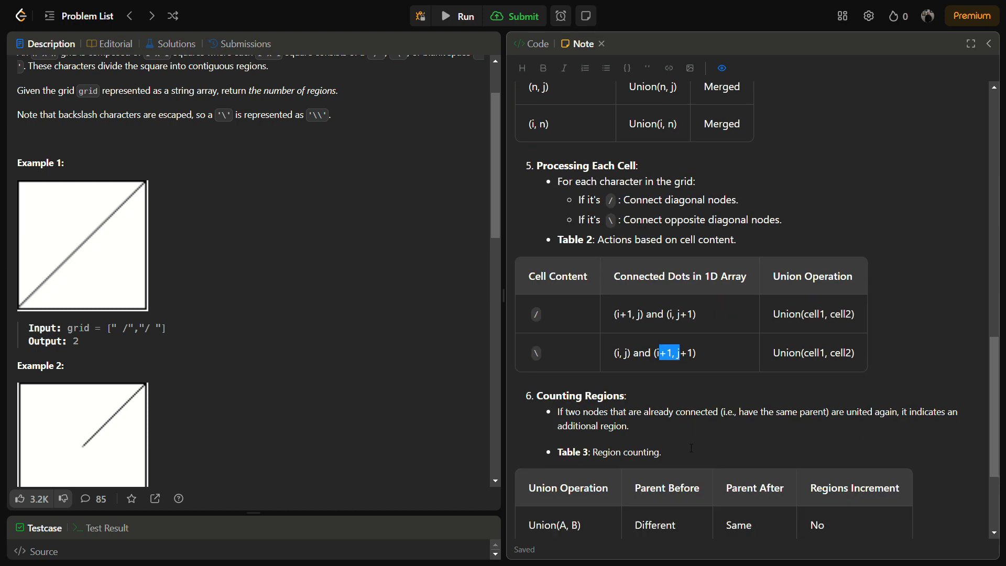
pyautogui.scroll(-3)
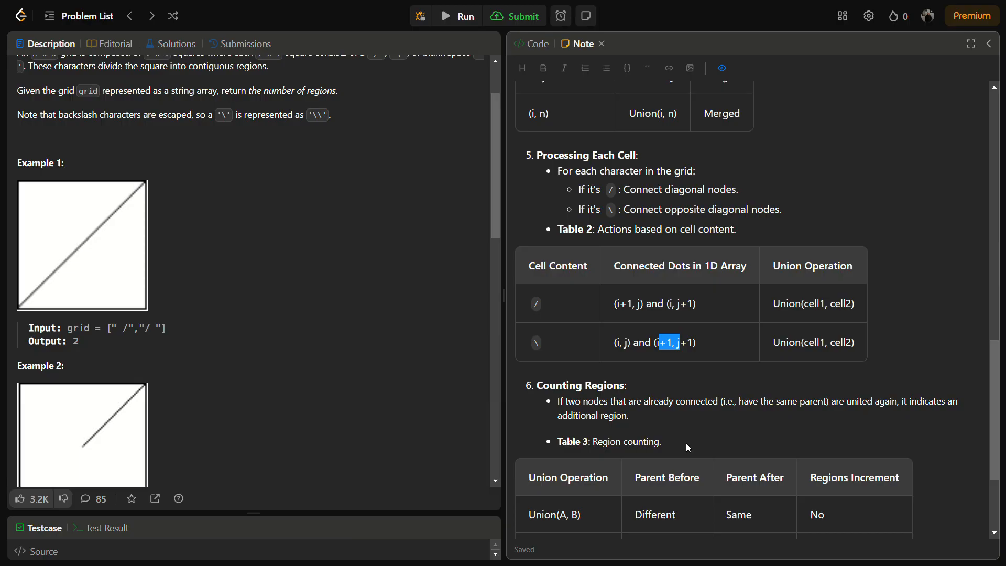
pyautogui.scroll(-3)
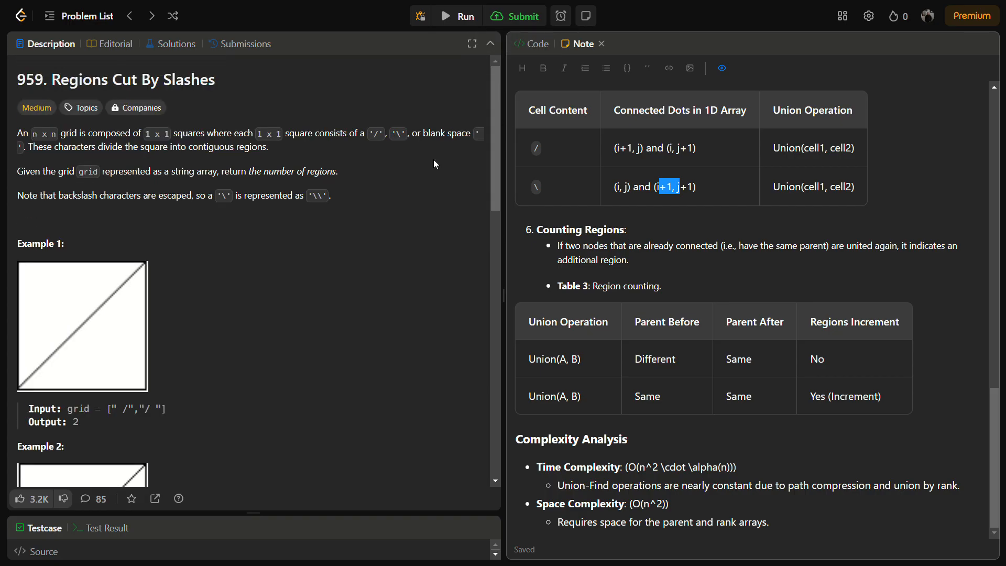
# Step: Switch from the Note to the Java code editor with the empty regionsBySlashes stub
pyautogui.click(531, 43)
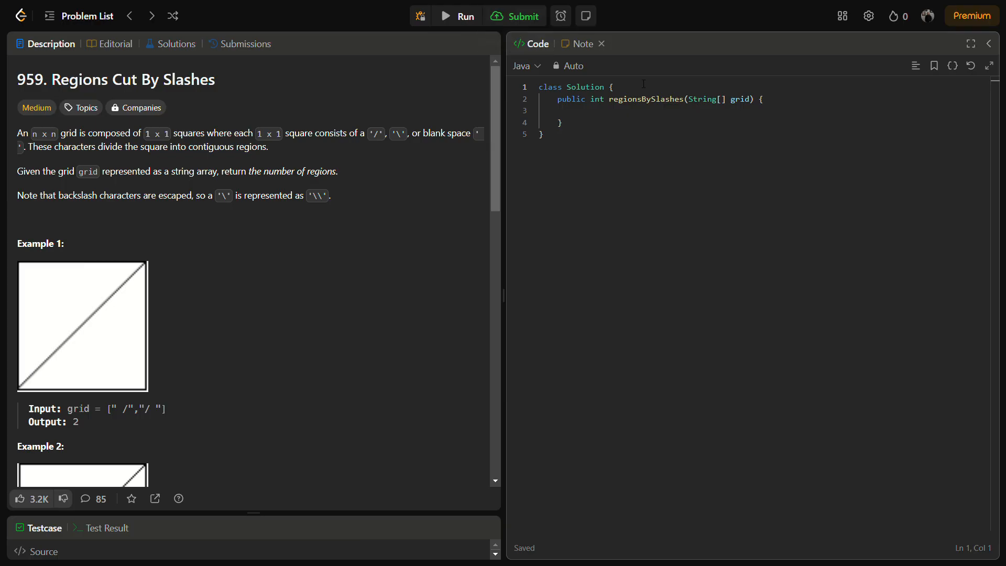
# Step: Declare fields int[] parent, int[] rank and int count at the top of the Solution class
pyautogui.press('Enter')
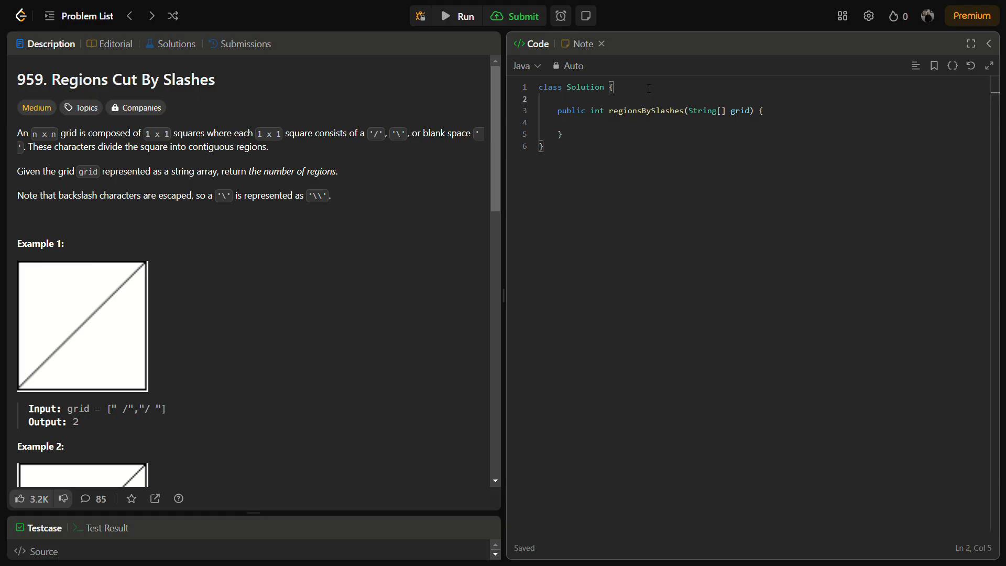
pyautogui.write('int')
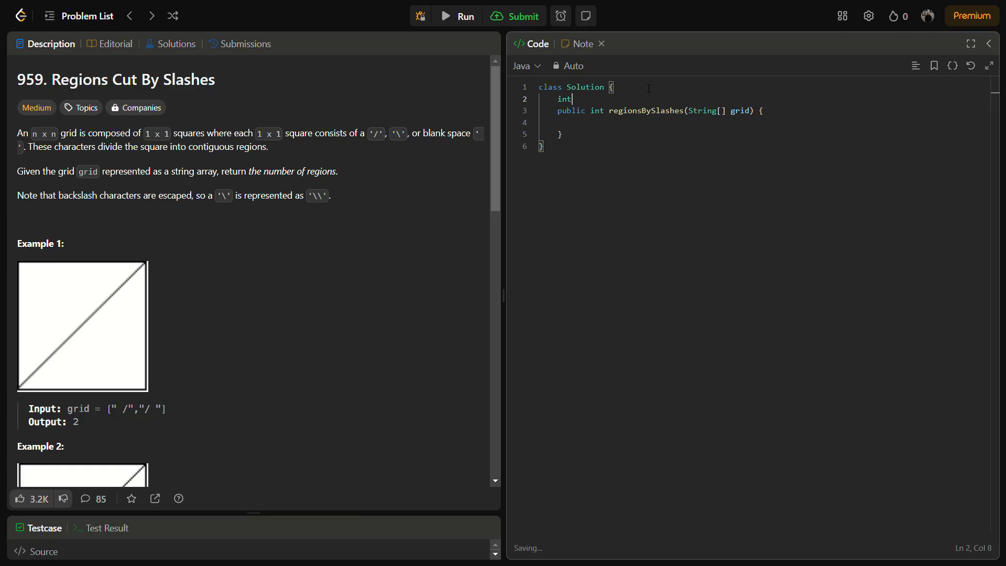
pyautogui.write('[]')
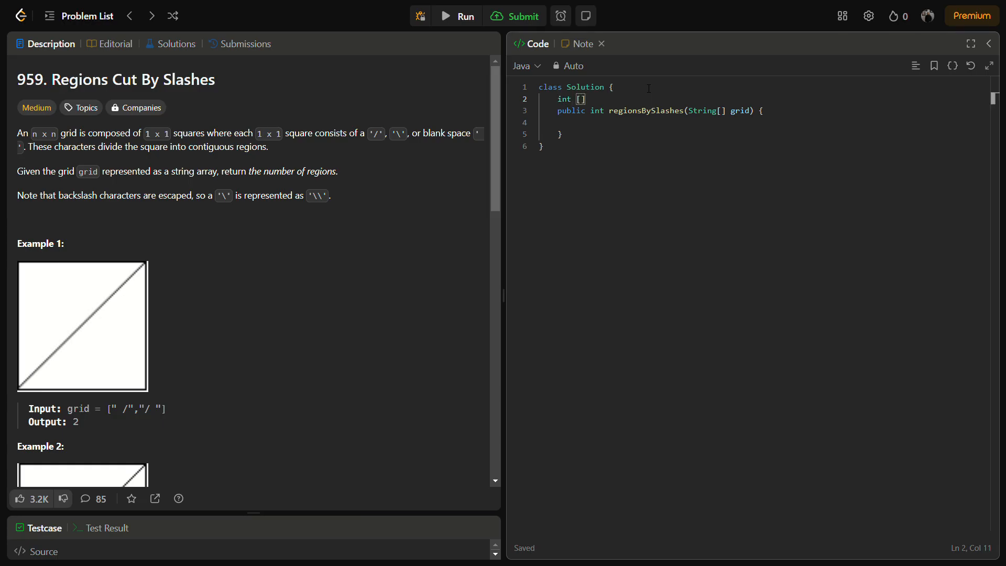
pyautogui.press('Backspace')
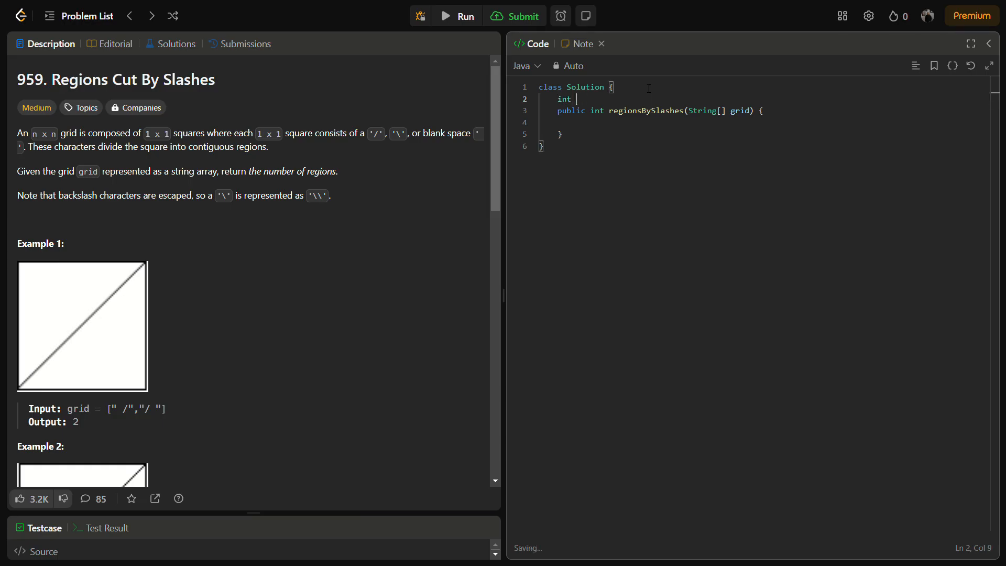
pyautogui.write('[]')
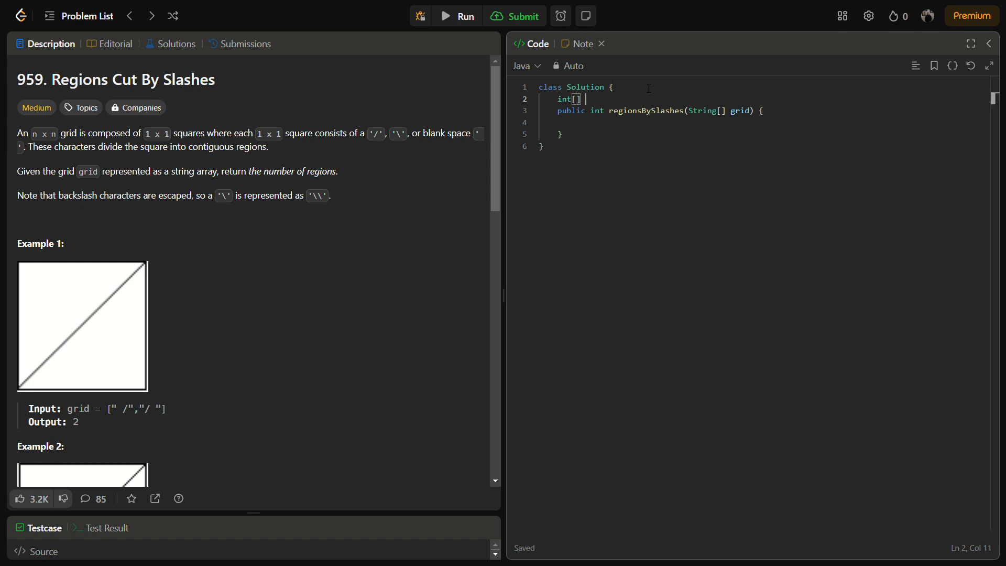
pyautogui.write('parent;')
pyautogui.write('int[')
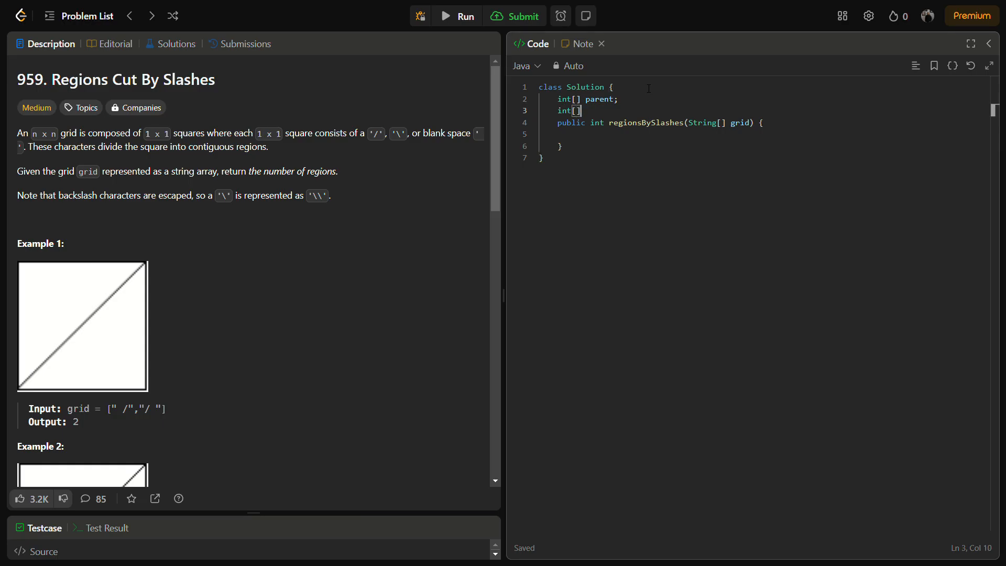
pyautogui.write('rank;')
pyautogui.write('int')
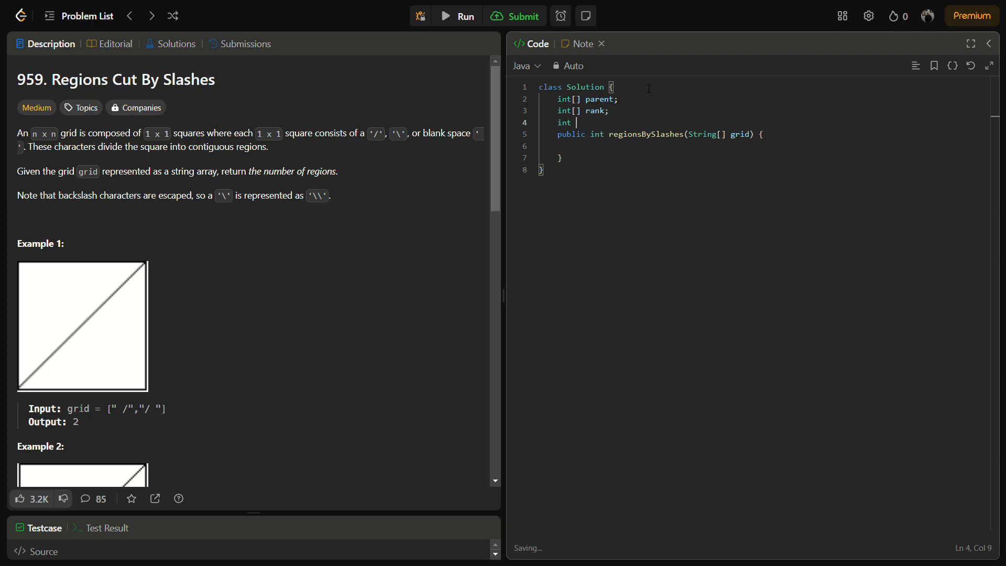
pyautogui.write('count;')
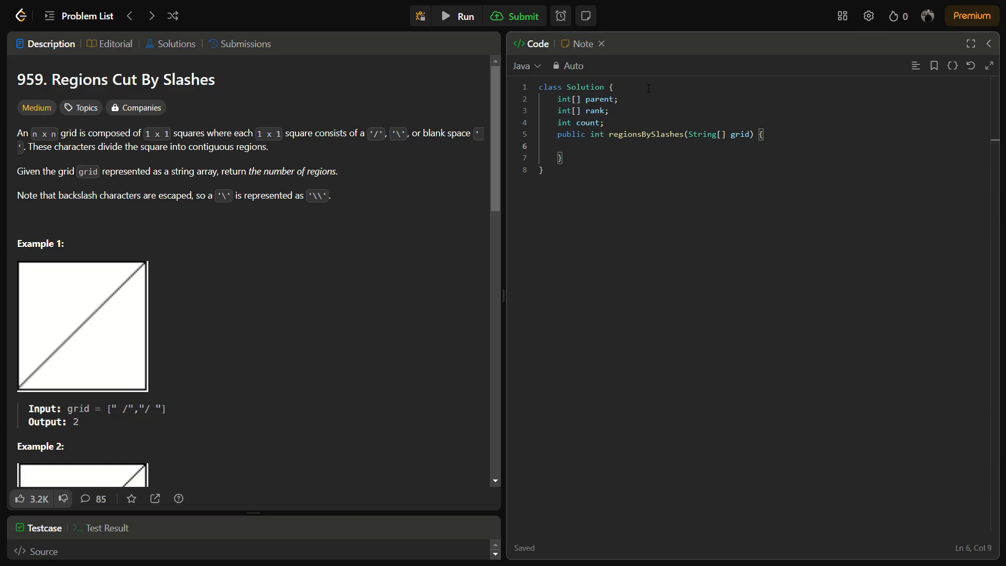
# Step: Start a new public method declaration on a line below regionsBySlashes
pyautogui.click(575, 145)
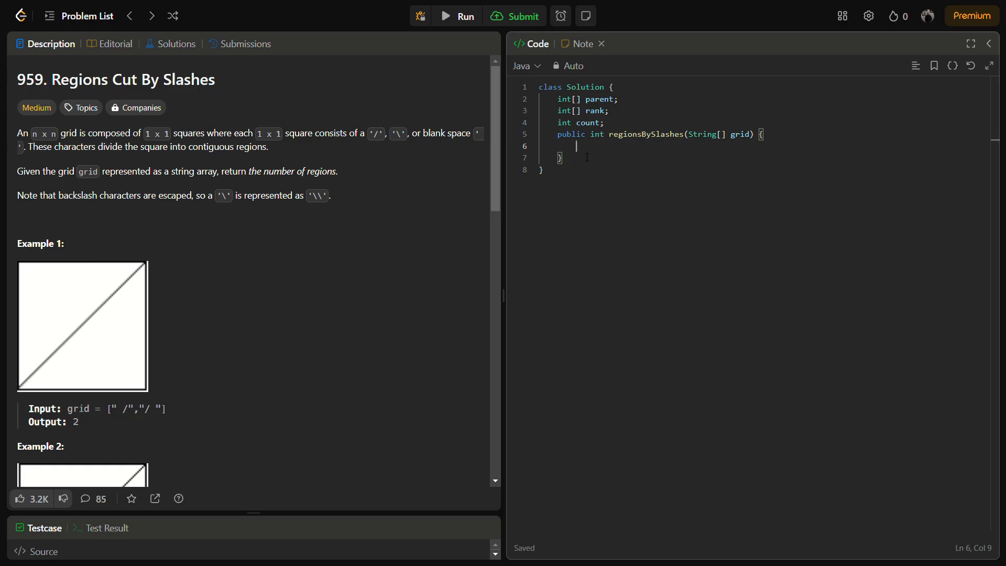
pyautogui.press('Enter')
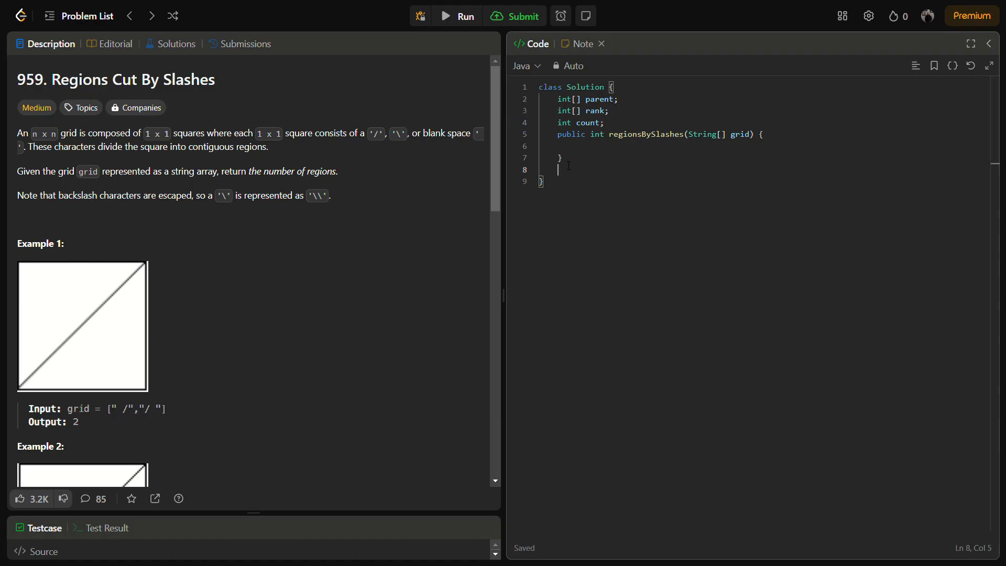
pyautogui.write('public void unio')
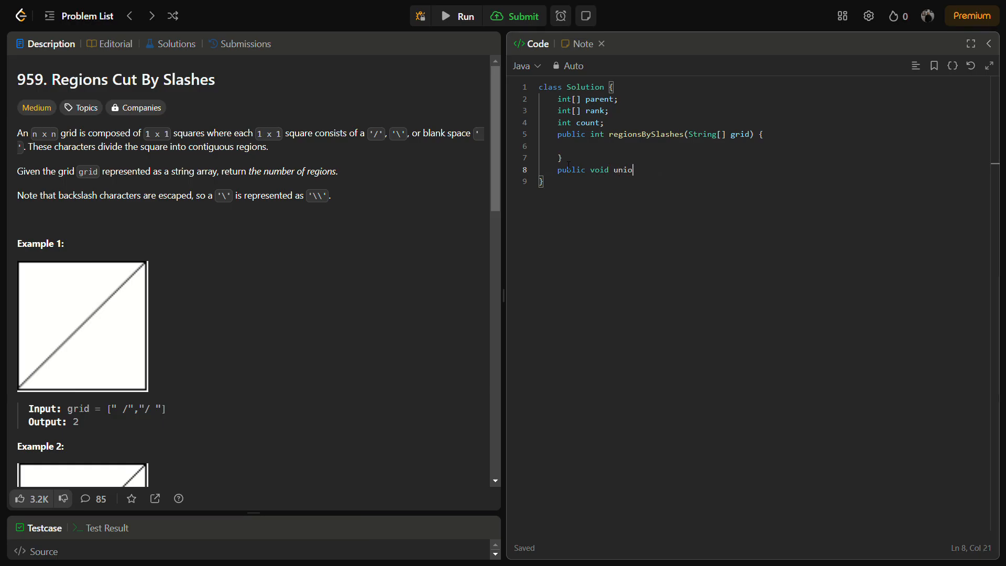
# Step: Write the signature public void union(int a, int b) with its opening brace
pyautogui.write('(i)')
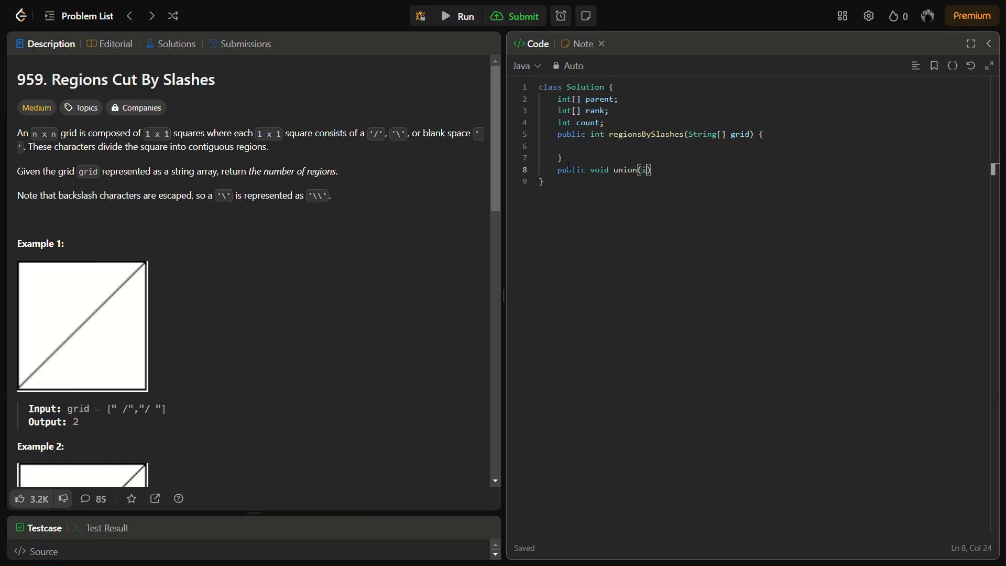
pyautogui.write('int a, int')
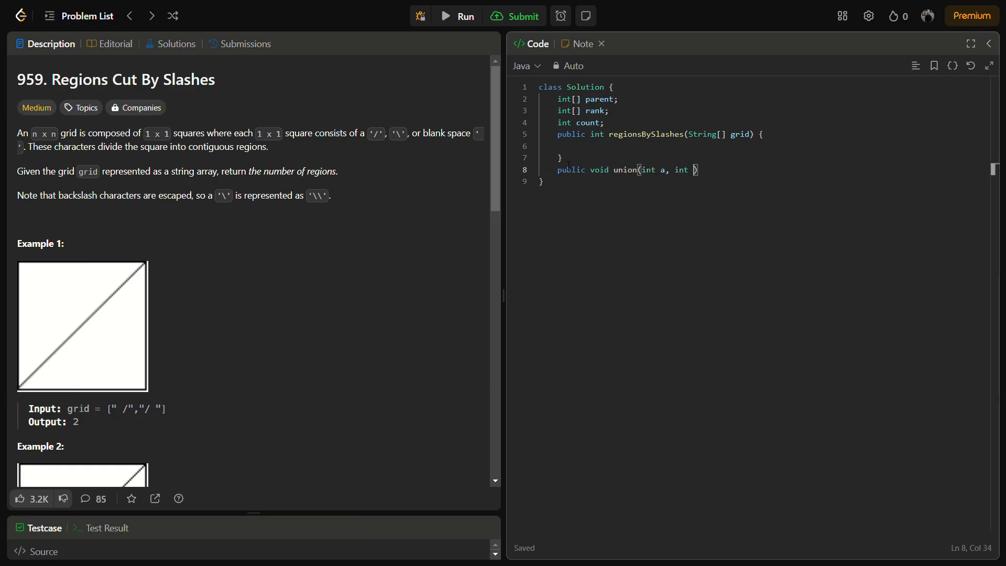
pyautogui.write('b)')
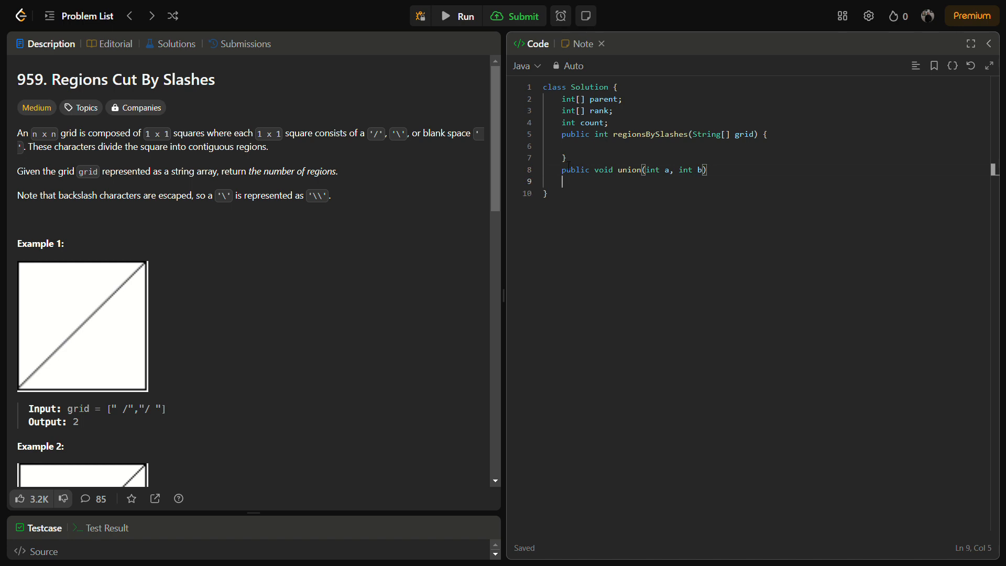
pyautogui.write('{')
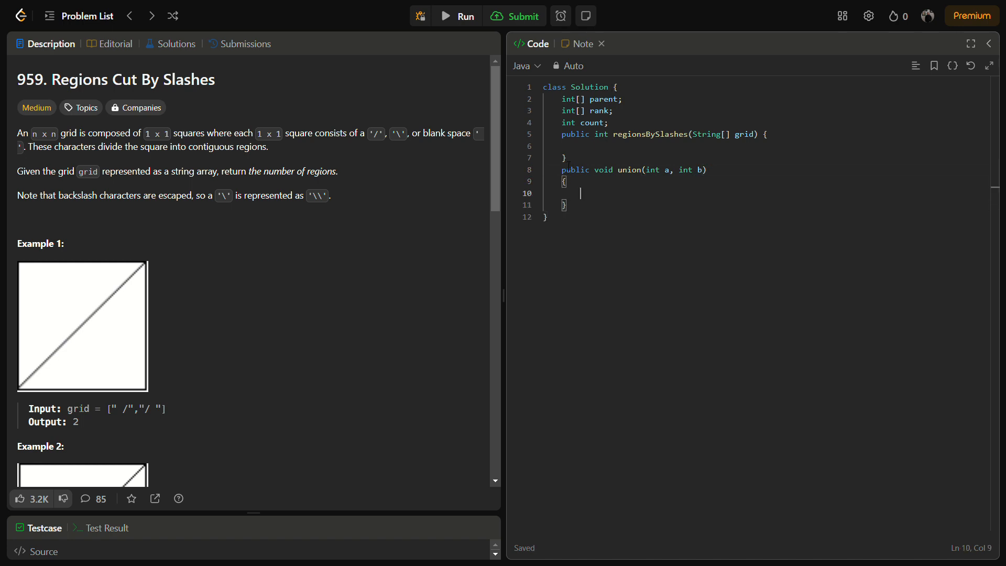
# Step: Inside union, declare int parentA = find(a) and int parentB = find(b)
pyautogui.write('int p')
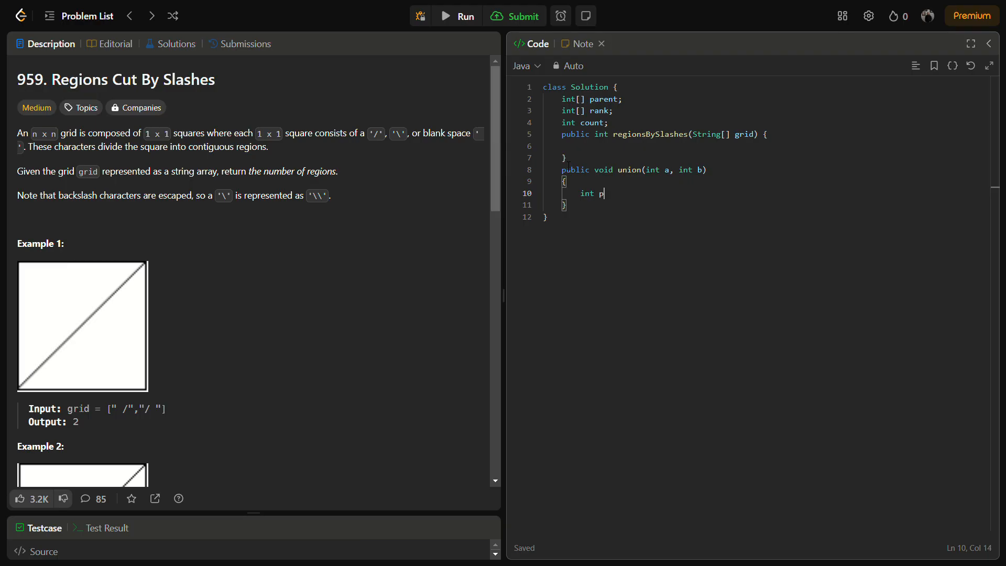
pyautogui.write('arentA')
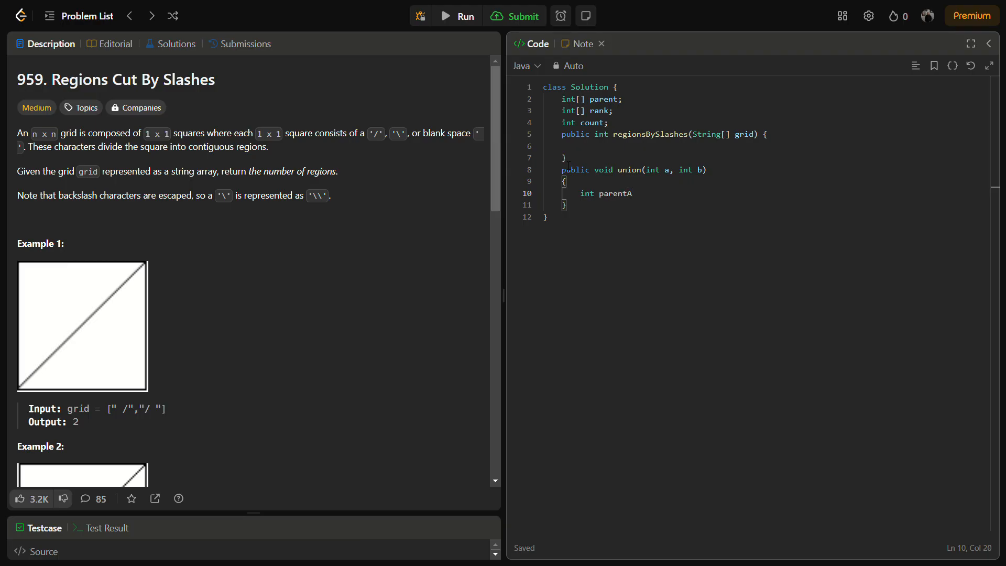
pyautogui.write('= fin')
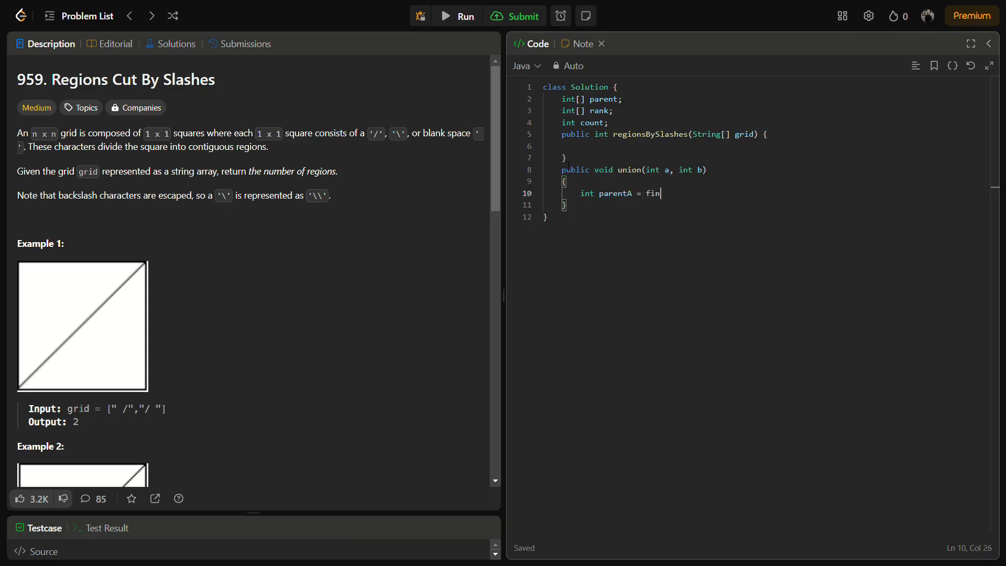
pyautogui.write('d(a);')
pyautogui.write('int parentB =')
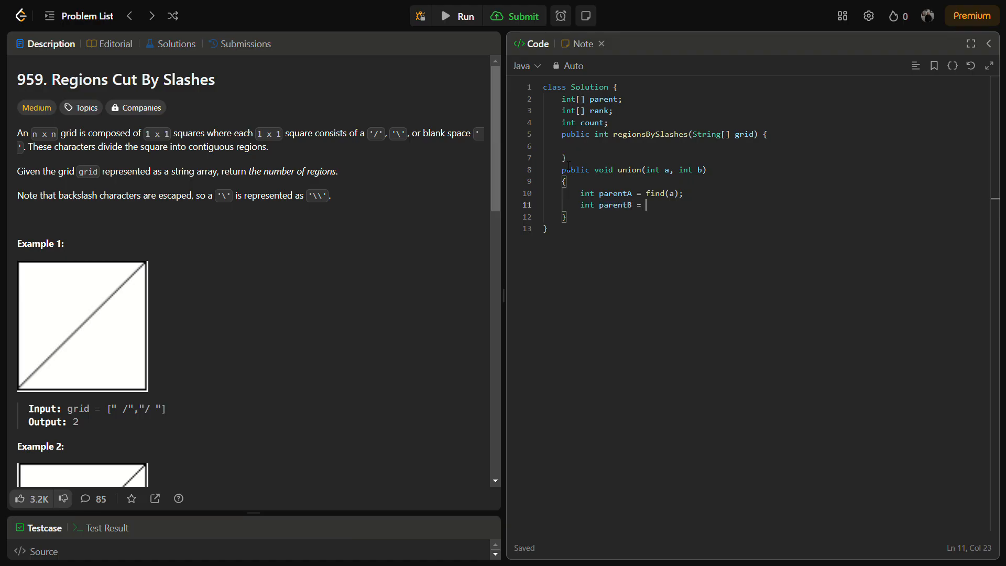
pyautogui.write('find(b)')
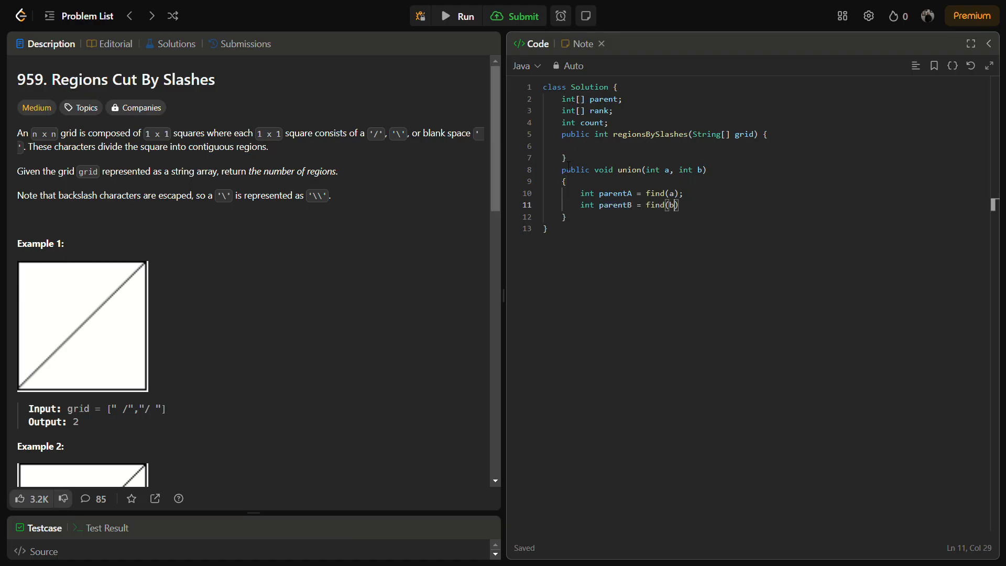
pyautogui.press('Enter')
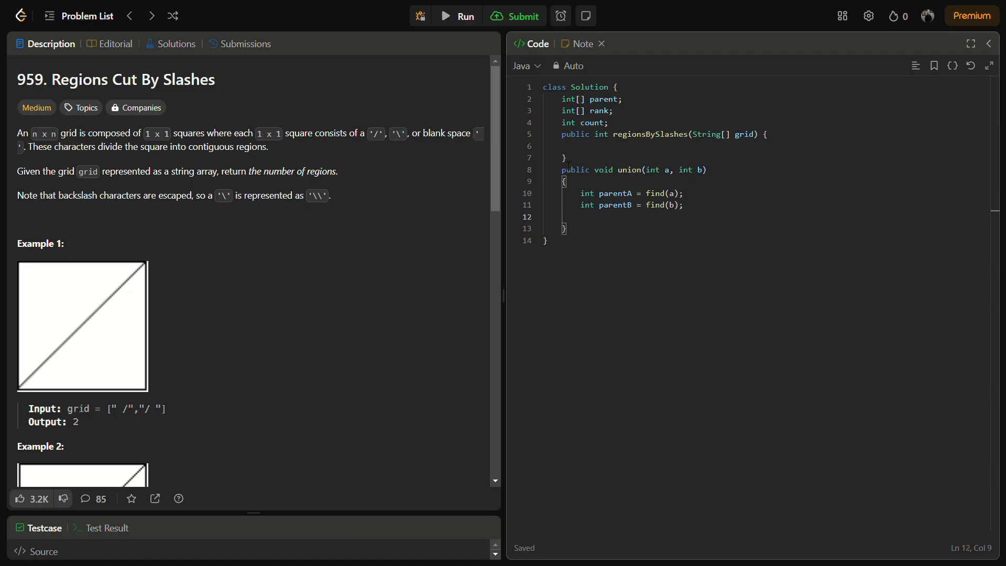
# Step: Add if(parentA == parentB) { count++; } and begin the else that follows
pyautogui.write('if(p')
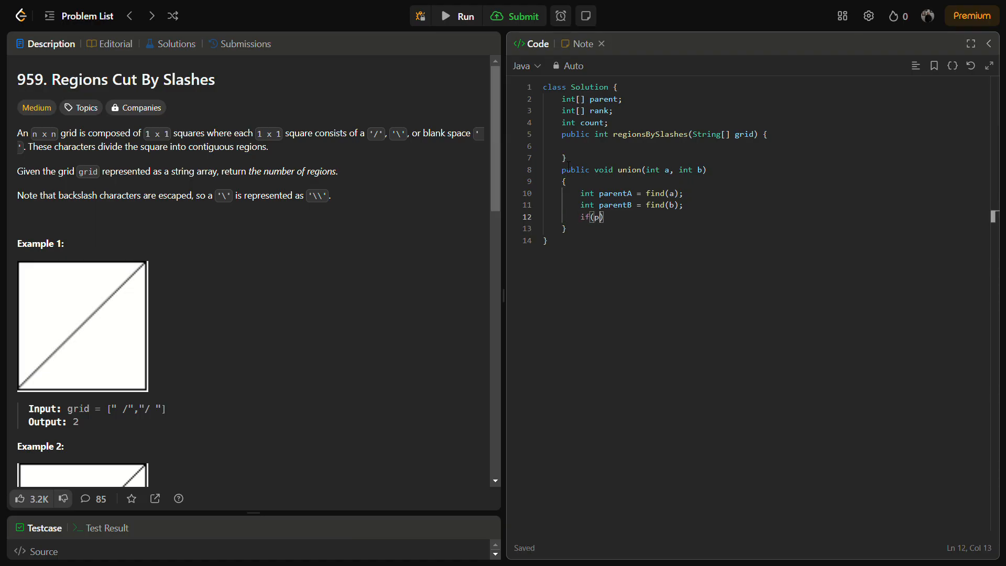
pyautogui.write('arentA ==')
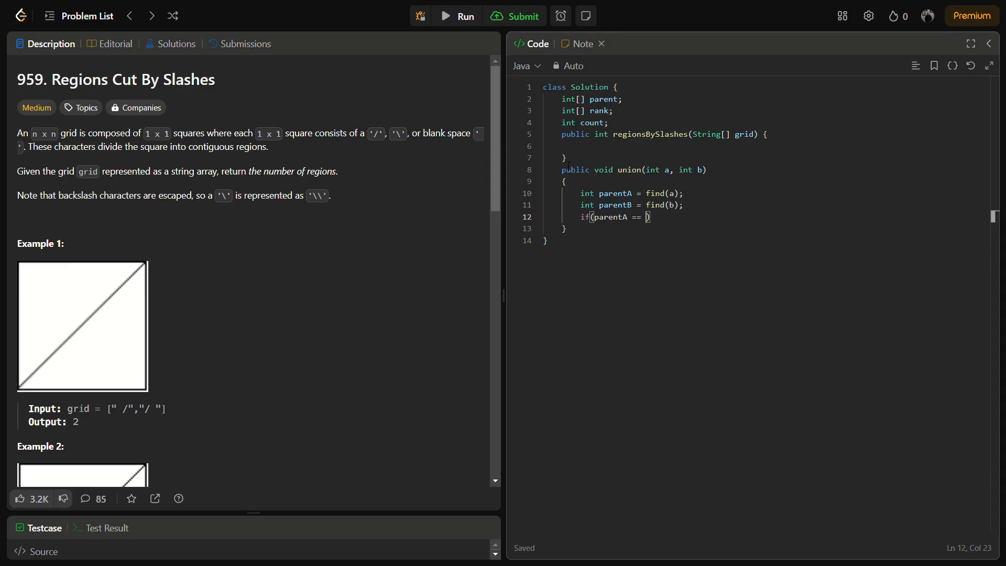
pyautogui.write('parentB')
pyautogui.write('{')
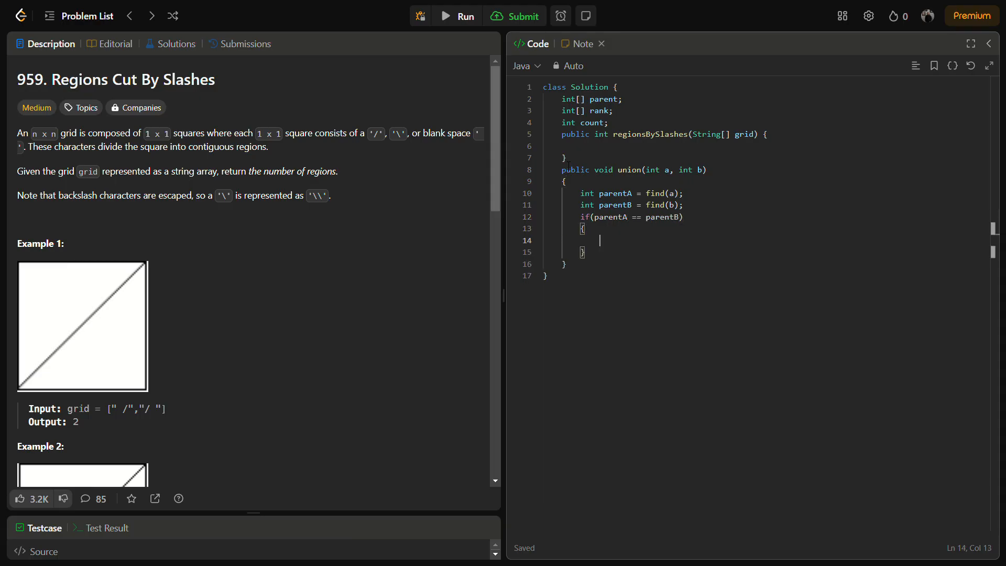
pyautogui.write('co')
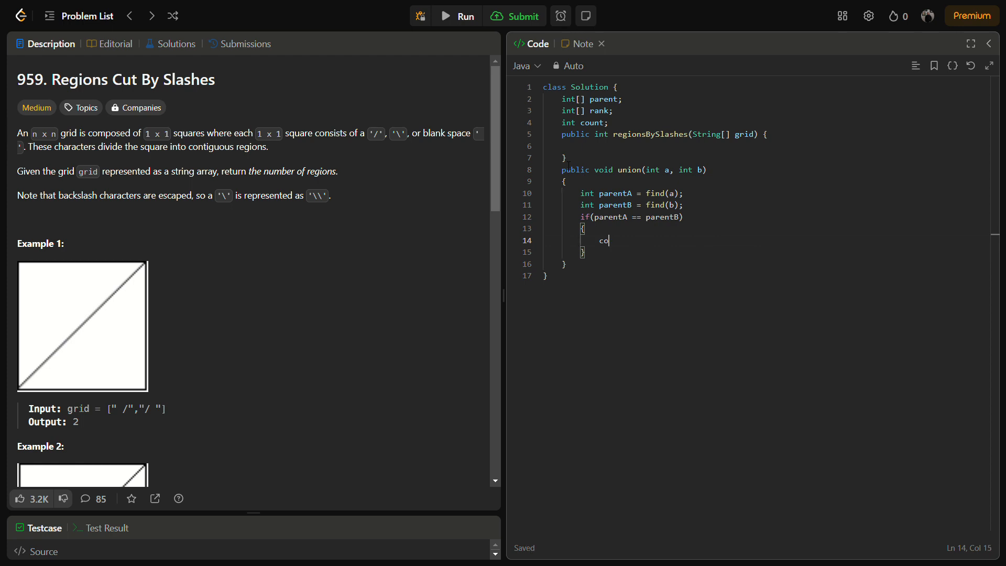
pyautogui.write('unt++;')
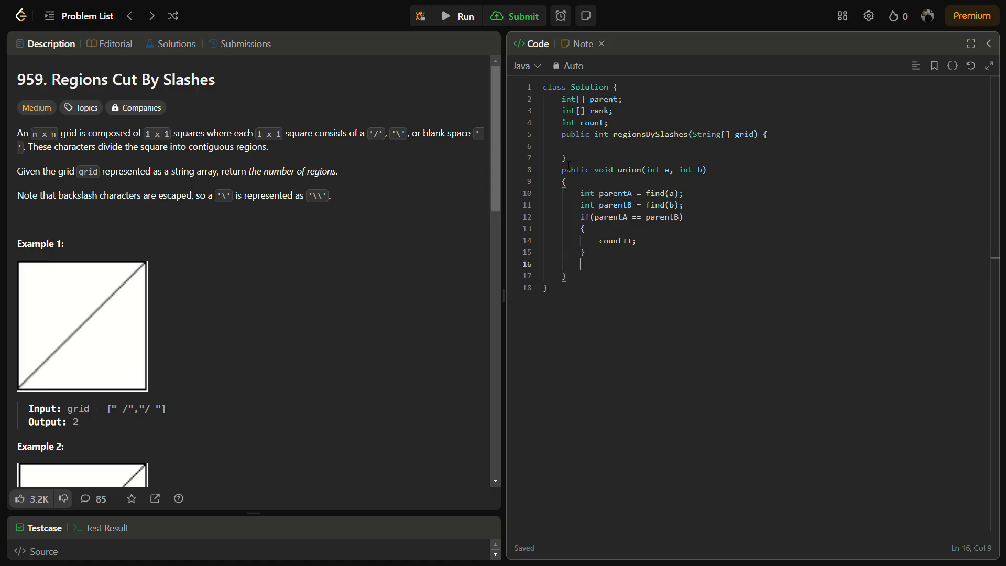
pyautogui.write('else if(')
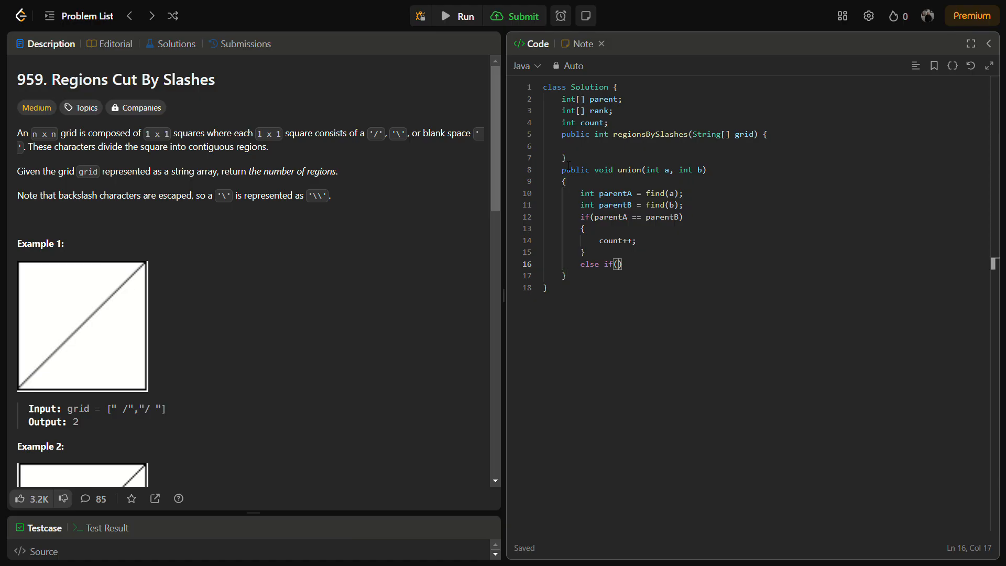
# Step: Write the condition else if(rank[parentA] < rank[parentB])
pyautogui.write('rank')
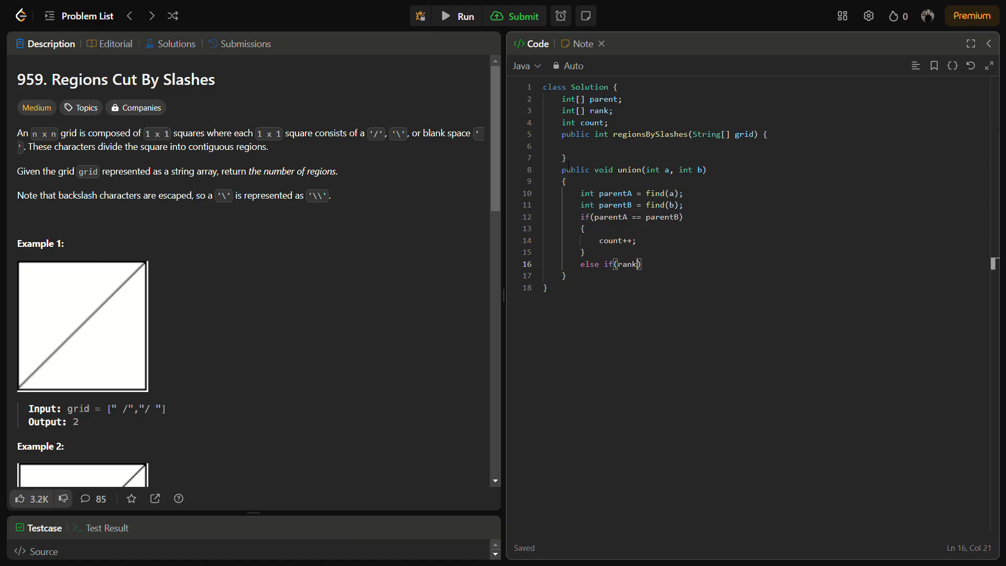
pyautogui.write('[pra')
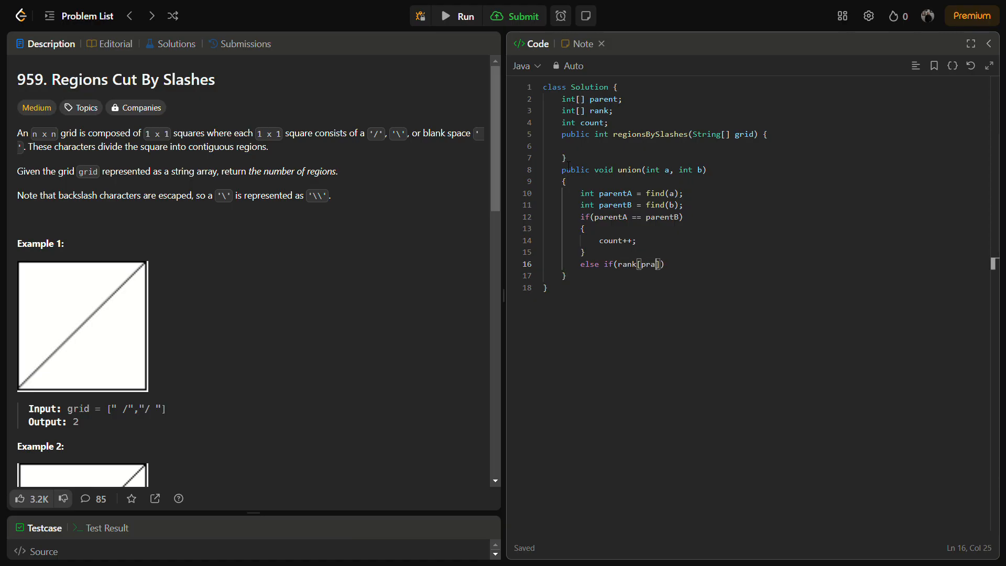
pyautogui.press('Backspace')
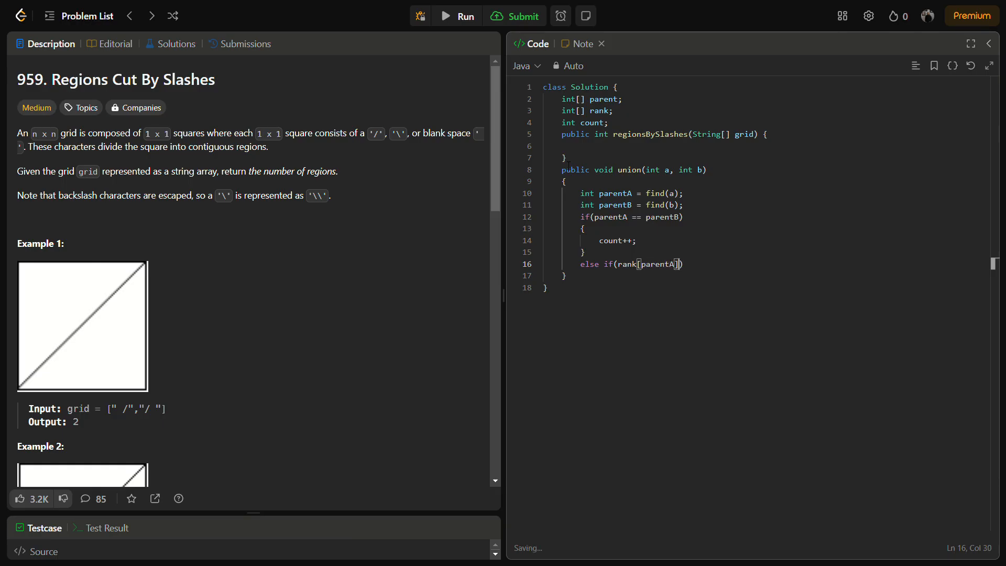
pyautogui.write('<')
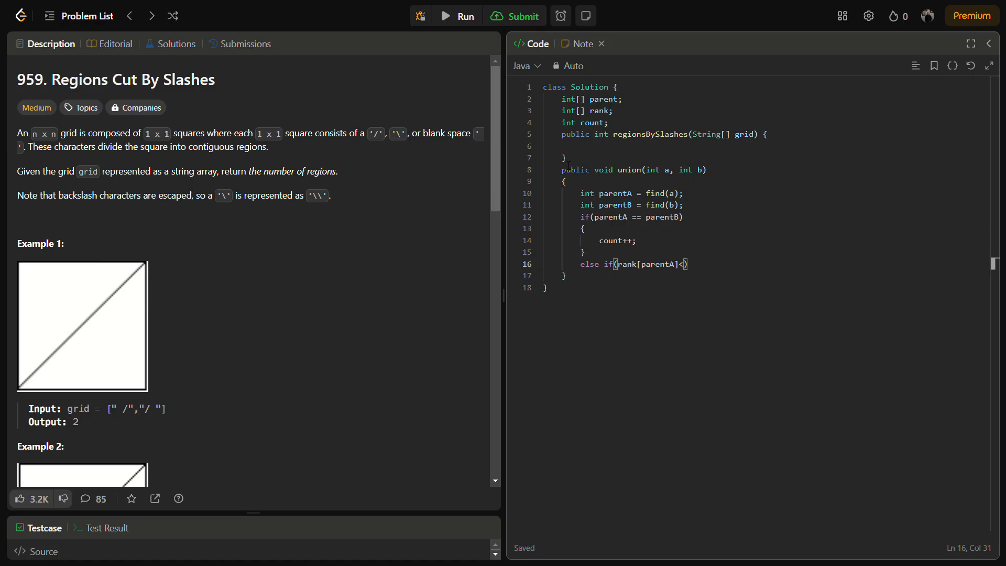
pyautogui.write('rank[]')
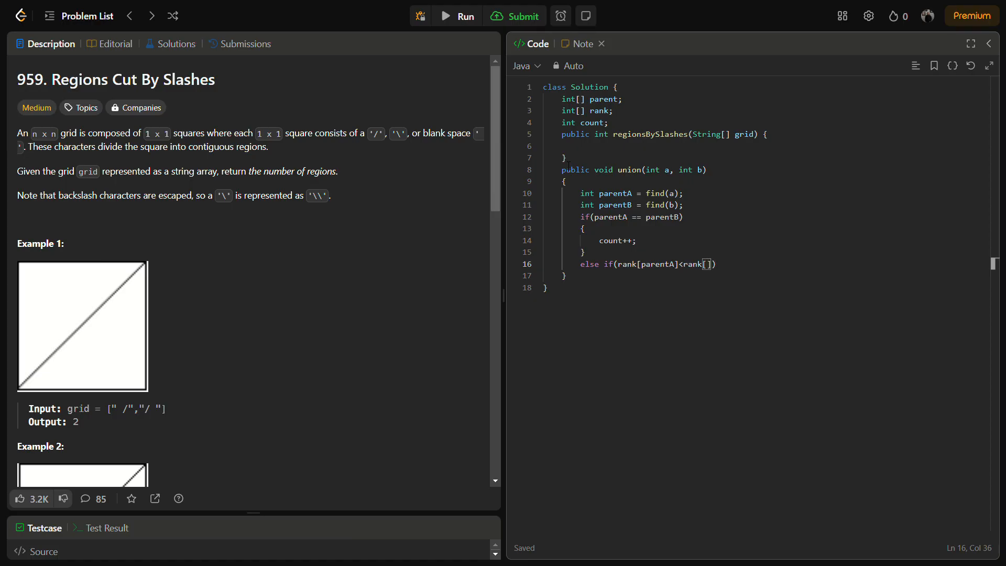
pyautogui.write('paretB')
pyautogui.write('{')
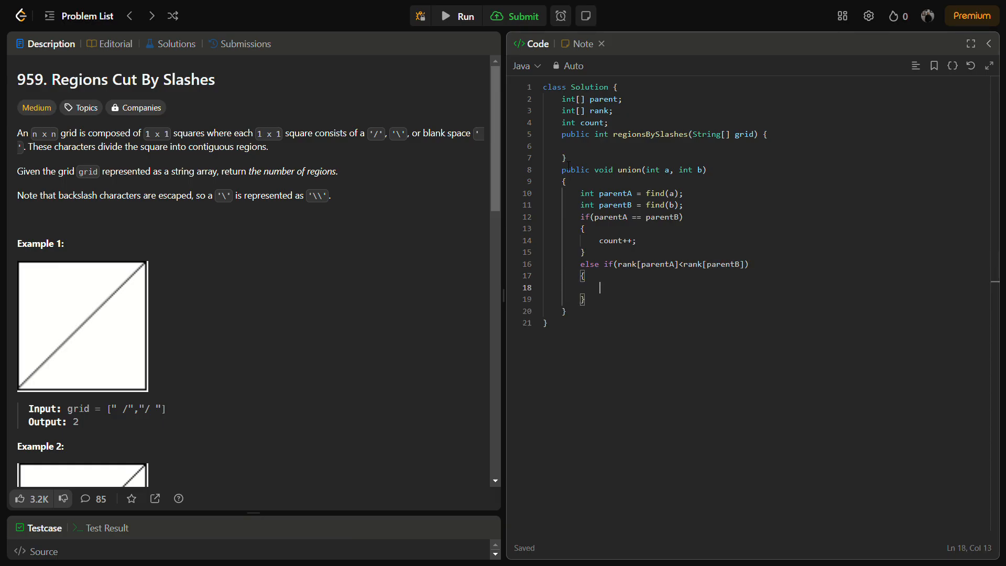
# Step: In that branch assign parent[parentA] = parentB;
pyautogui.write('parent')
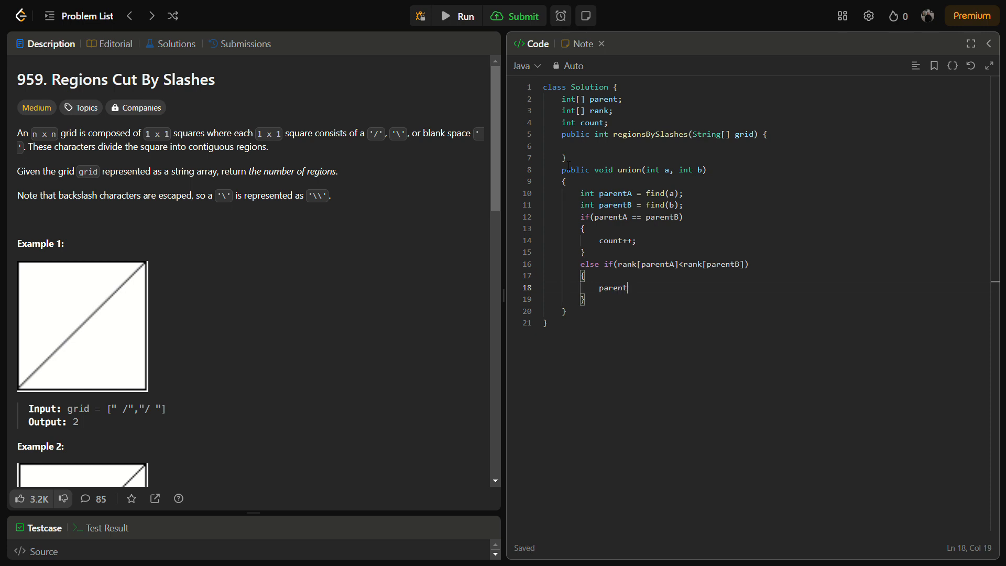
pyautogui.write('[parentA] = paren')
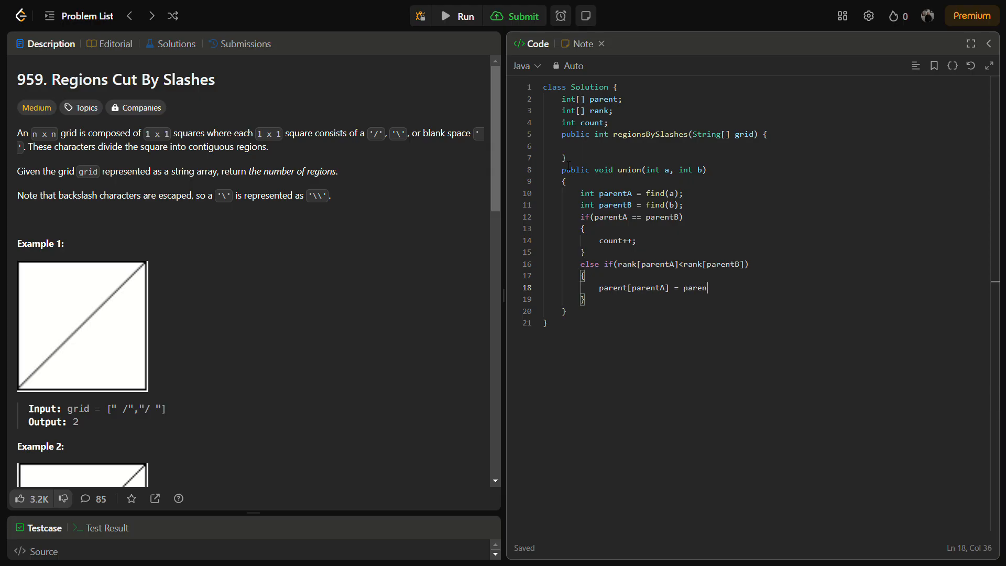
pyautogui.write('tB')
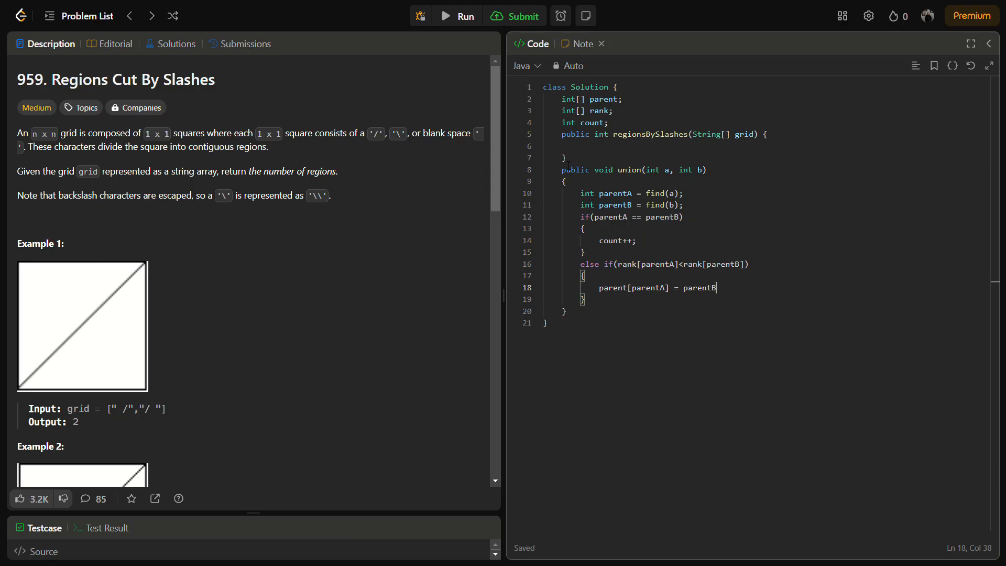
pyautogui.write(';')
pyautogui.write('else')
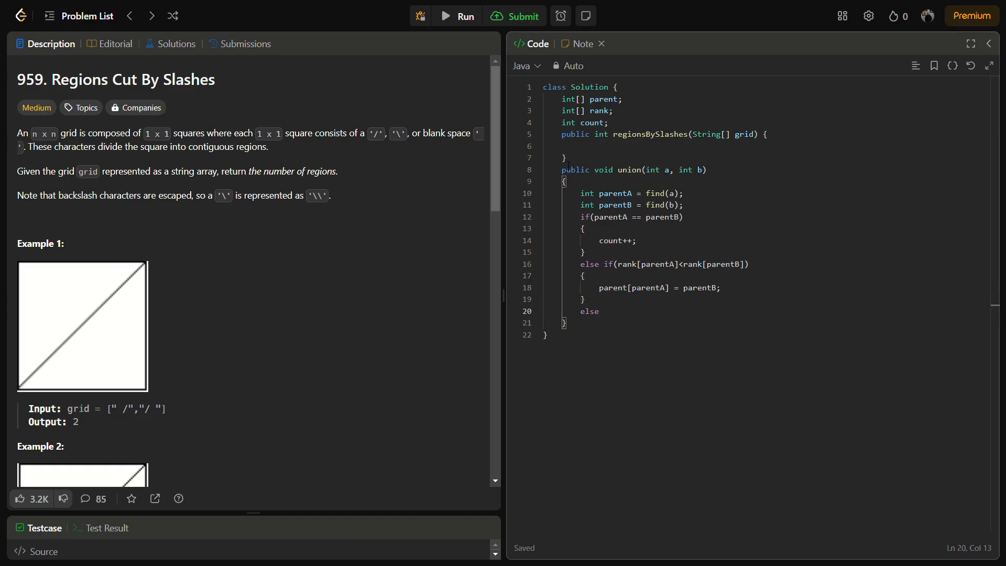
# Step: In the else block set parent[parentB] = parentA and rank[parentA]++, completing union
pyautogui.press('Enter')
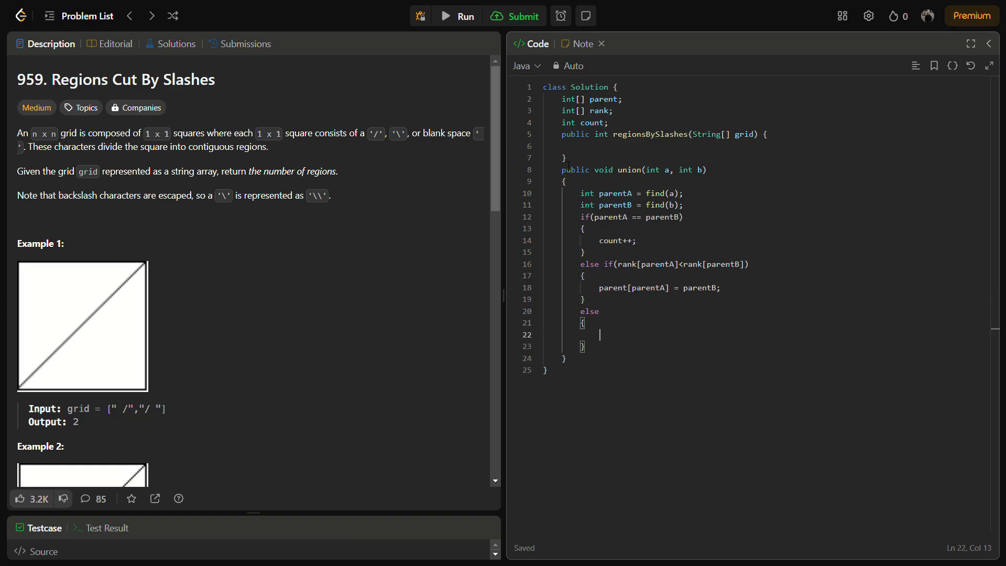
pyautogui.write('parent[parentB] =')
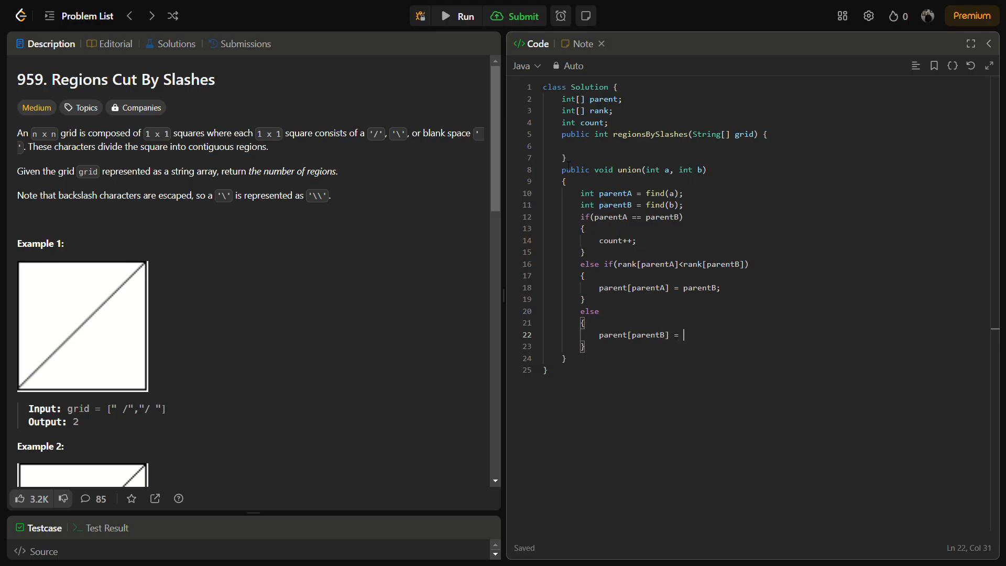
pyautogui.write('parentA')
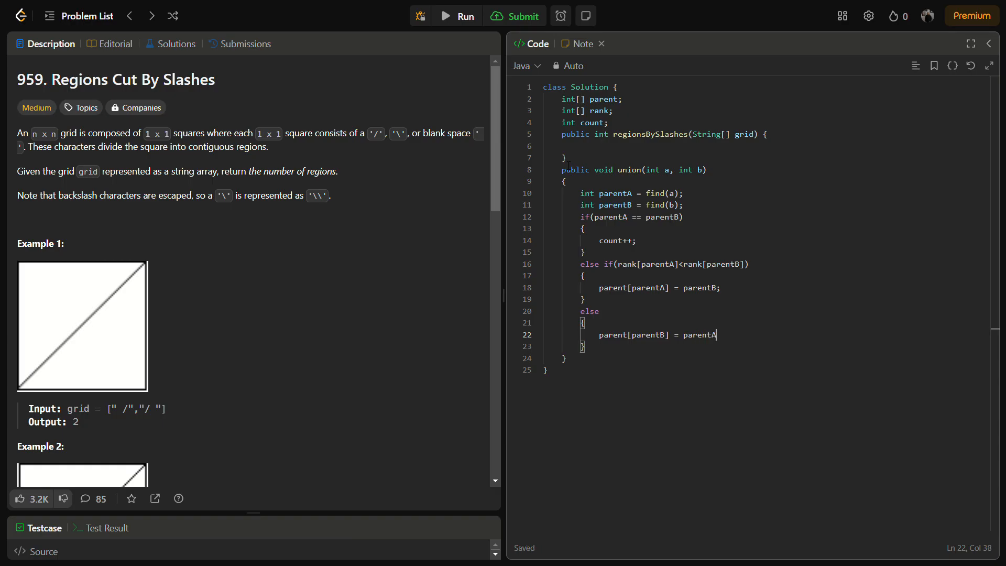
pyautogui.write(';')
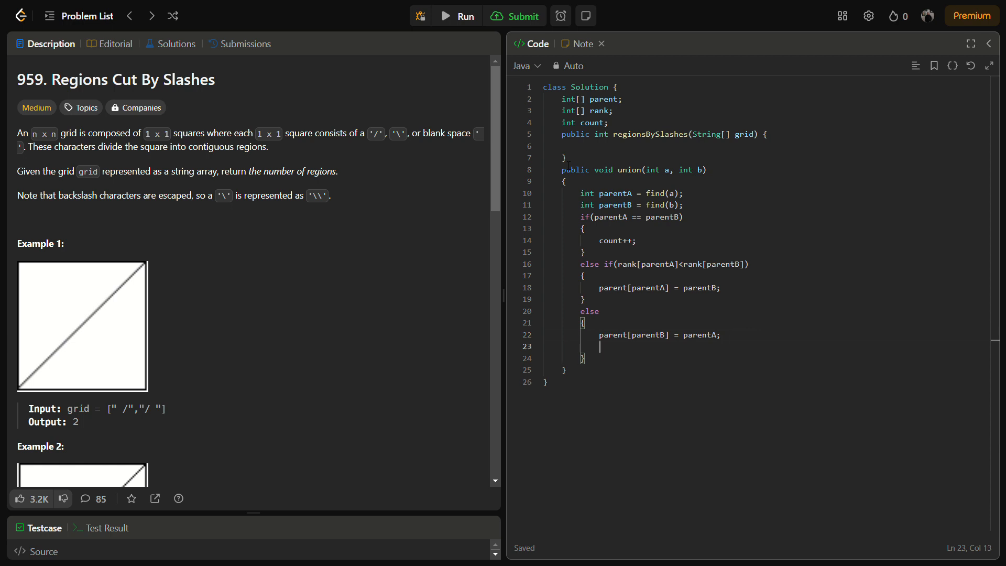
pyautogui.write('rank[')
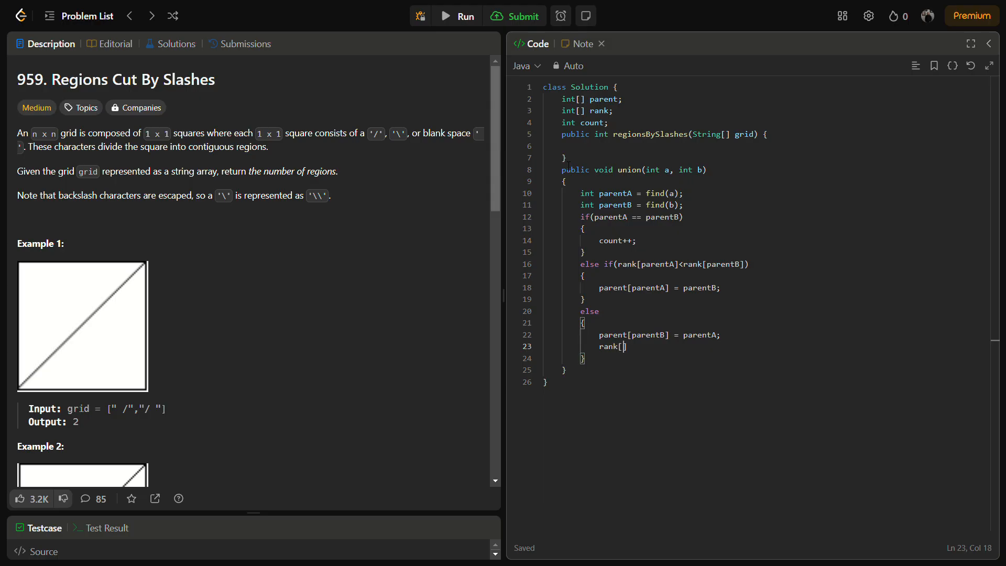
pyautogui.write('parentA')
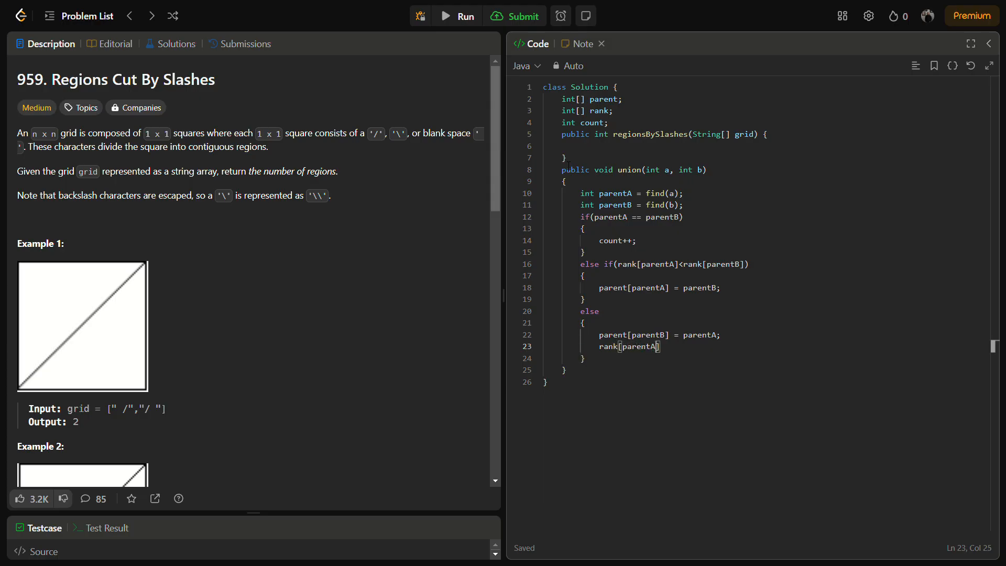
pyautogui.write('++;')
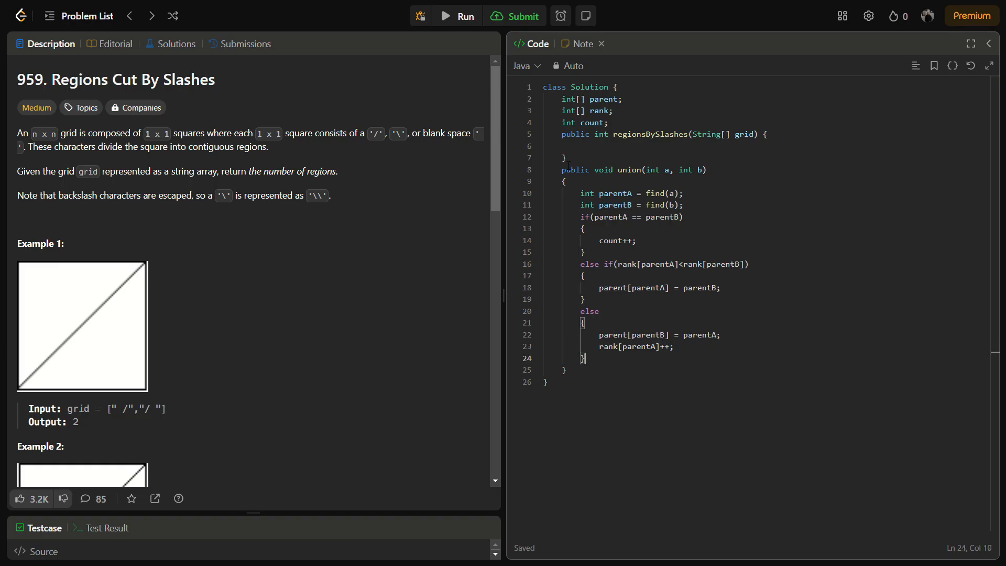
pyautogui.press('Enter')
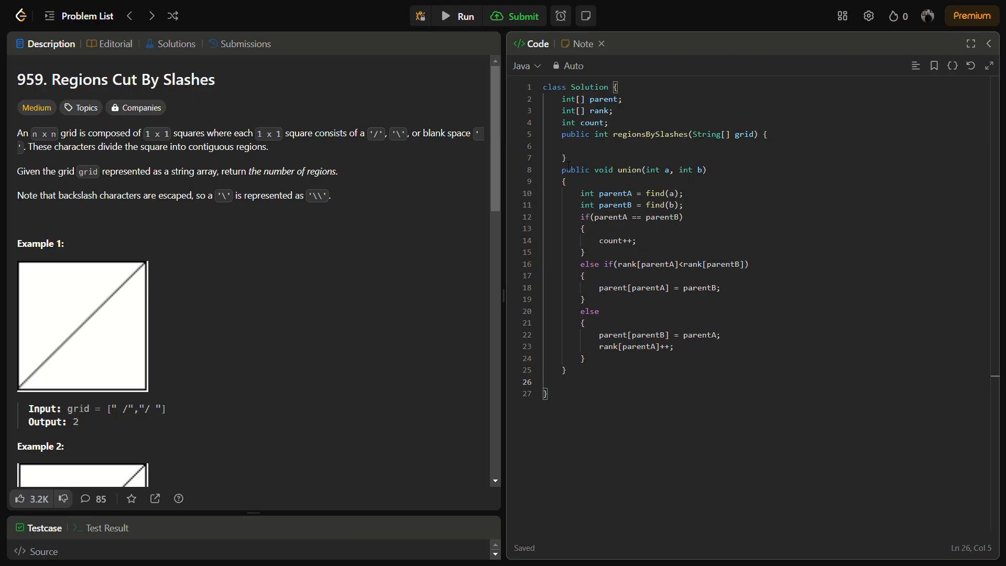
# Step: Declare the method public int find(int a) after union
pyautogui.click(561, 381)
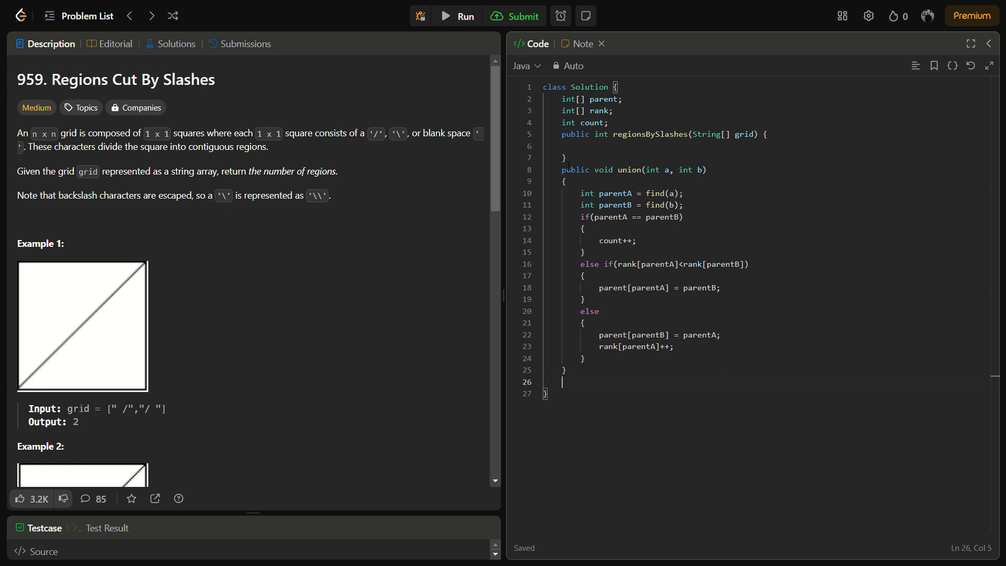
pyautogui.write('p')
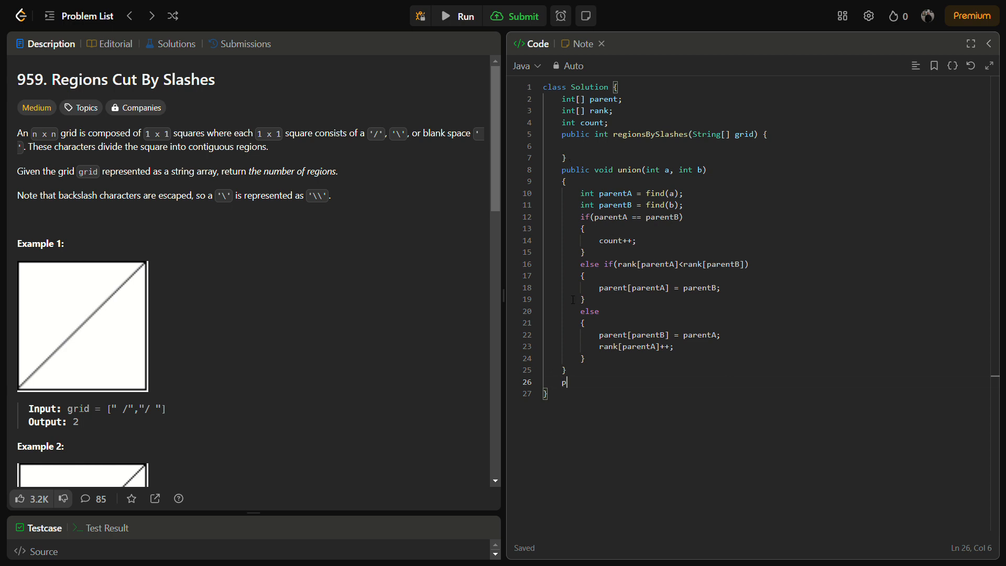
pyautogui.write('ublic')
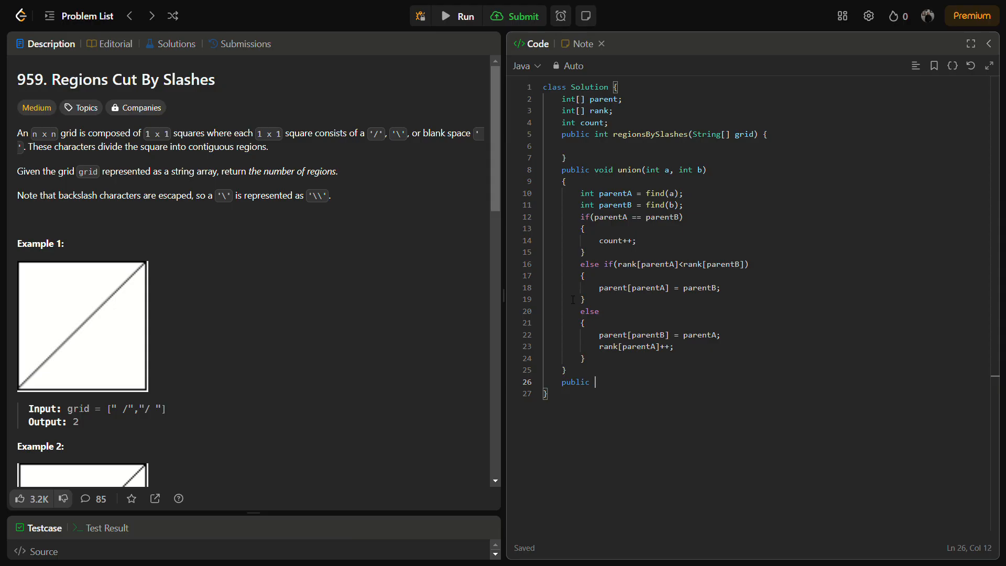
pyautogui.write('int fin')
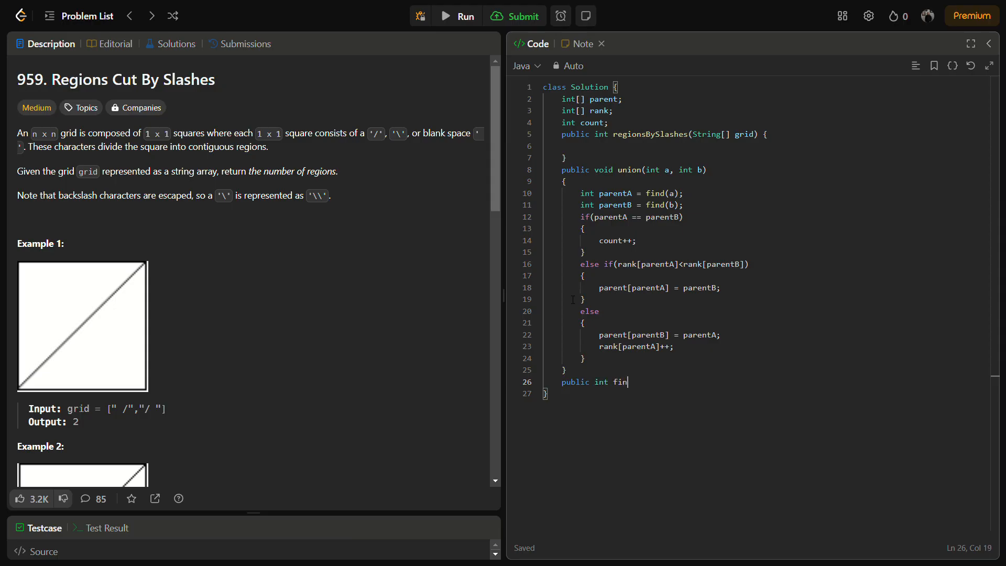
pyautogui.write('()')
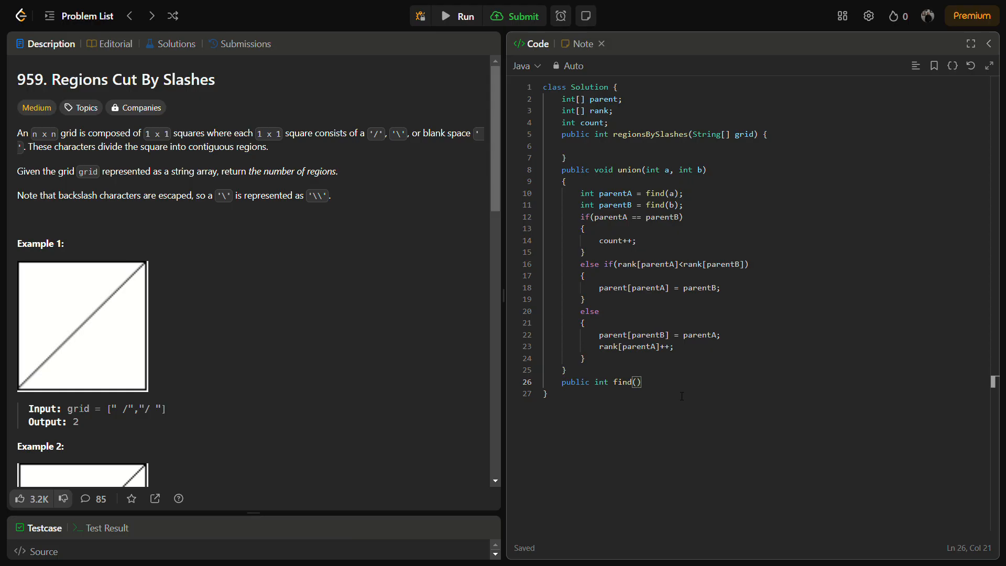
pyautogui.write('int')
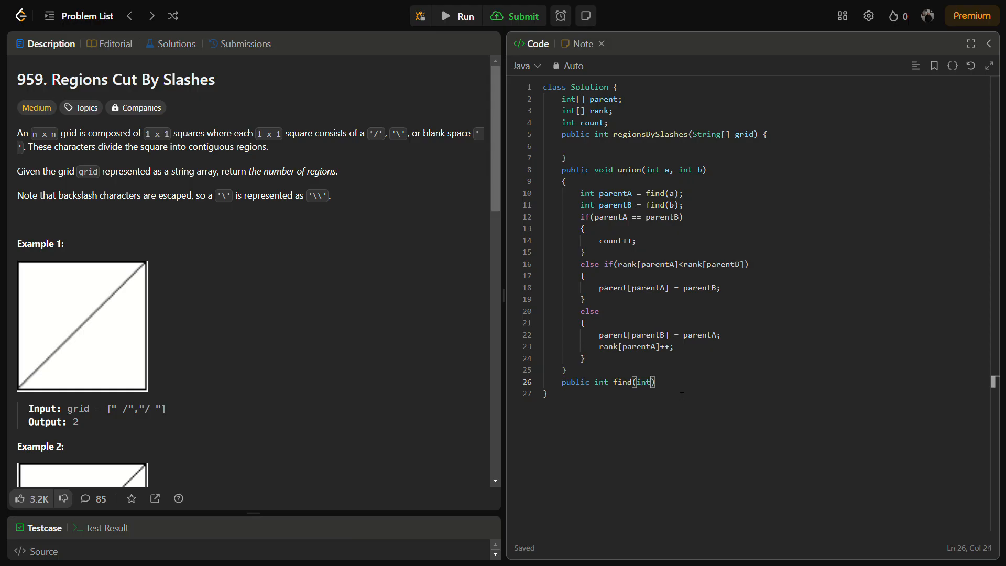
pyautogui.write('a)')
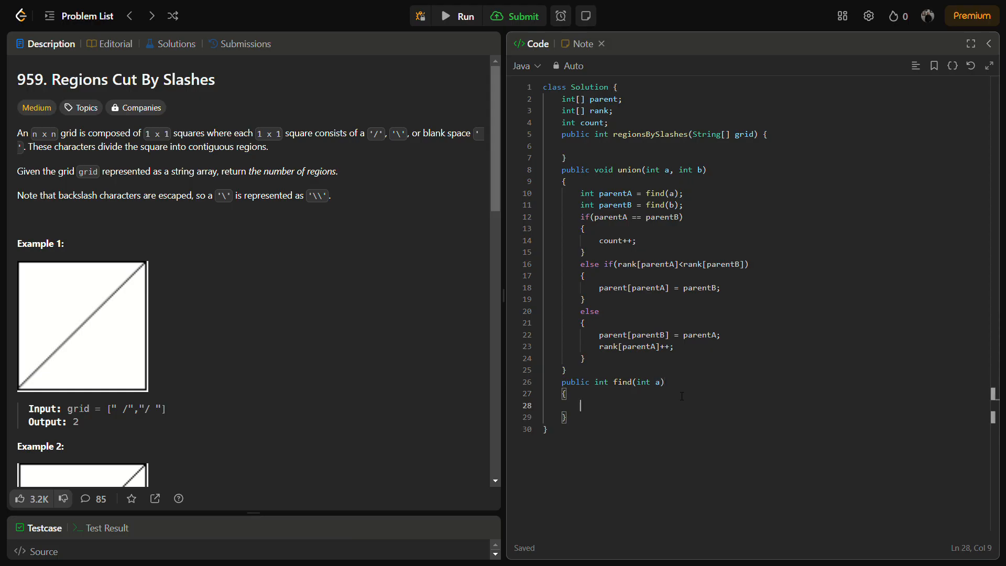
# Step: Add the base case if(parent[a] == a) { return a; }
pyautogui.write('i')
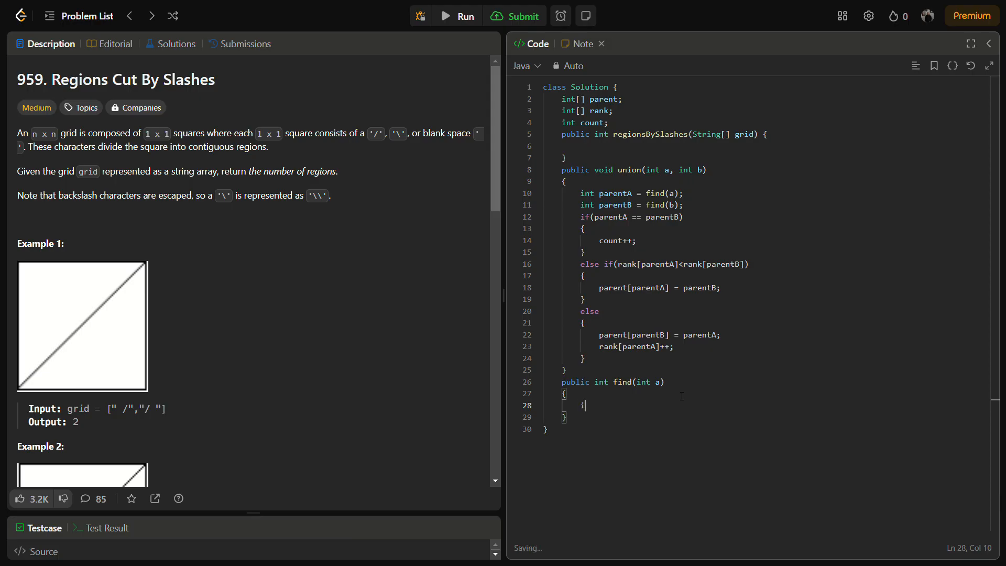
pyautogui.write('f(p)')
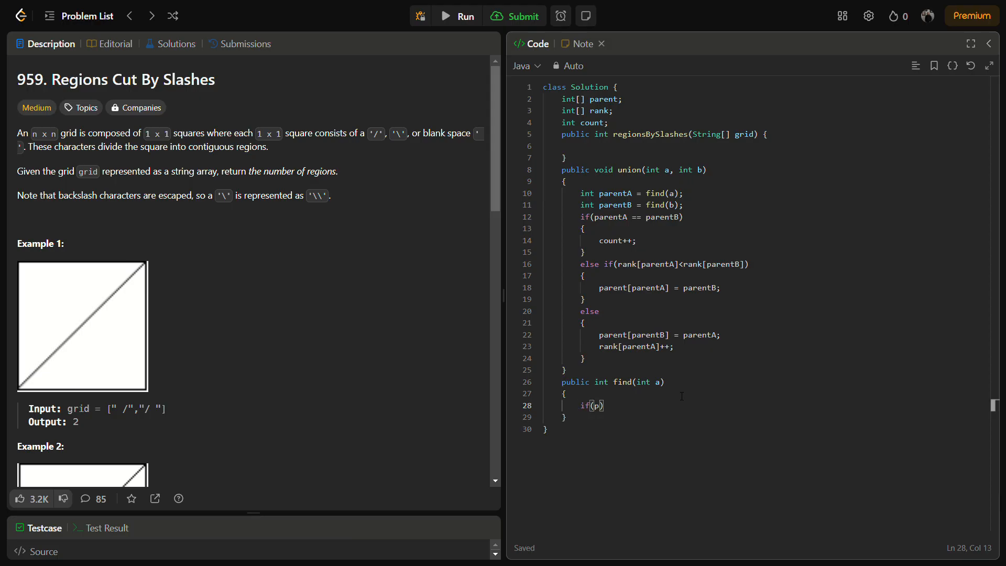
pyautogui.write('arent')
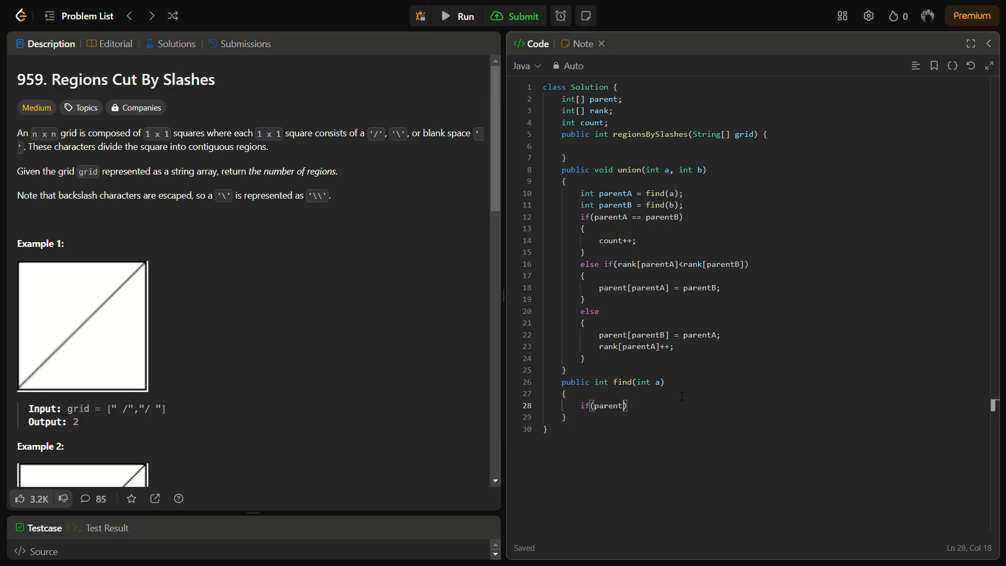
pyautogui.write('[a]===a')
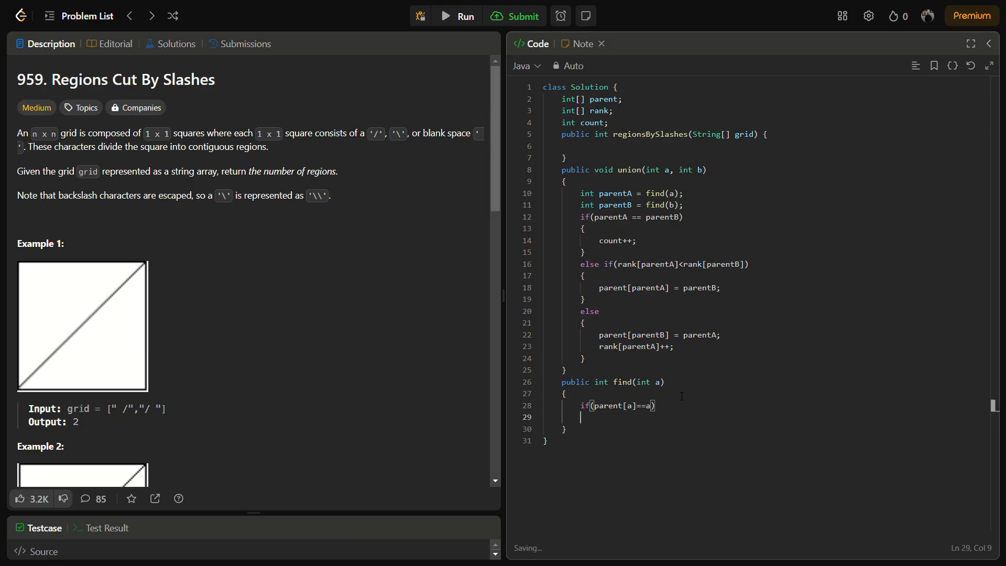
pyautogui.write('{')
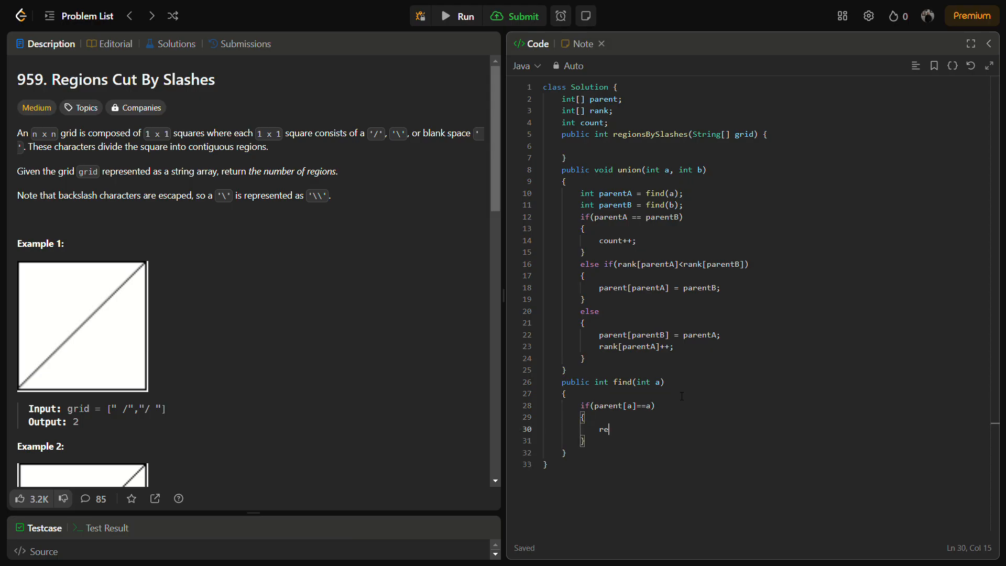
pyautogui.write('turn a;')
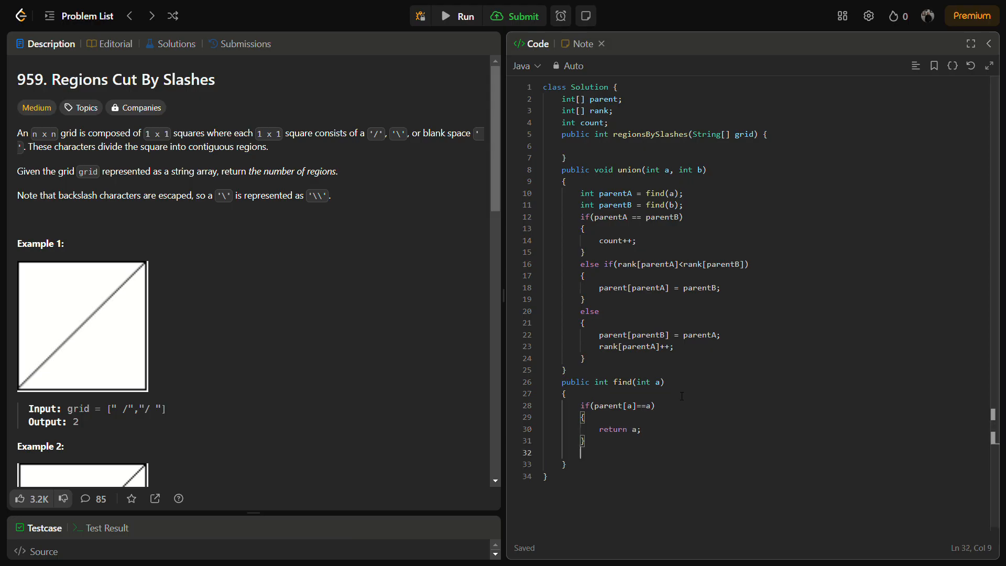
# Step: Add path compression: int temp = find(parent[a]); parent[a] = temp; return temp;
pyautogui.write('int t')
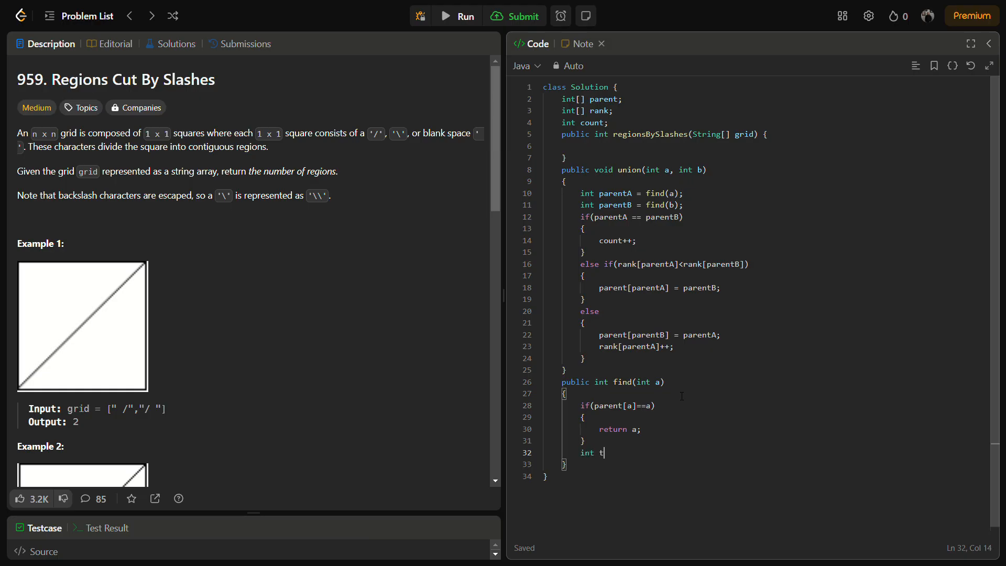
pyautogui.write('emp')
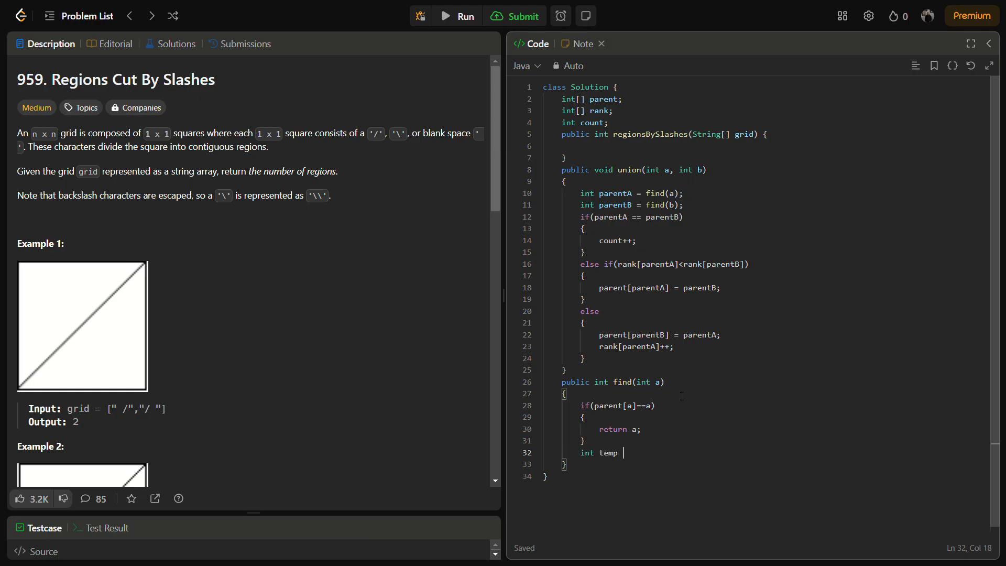
pyautogui.write('= find()')
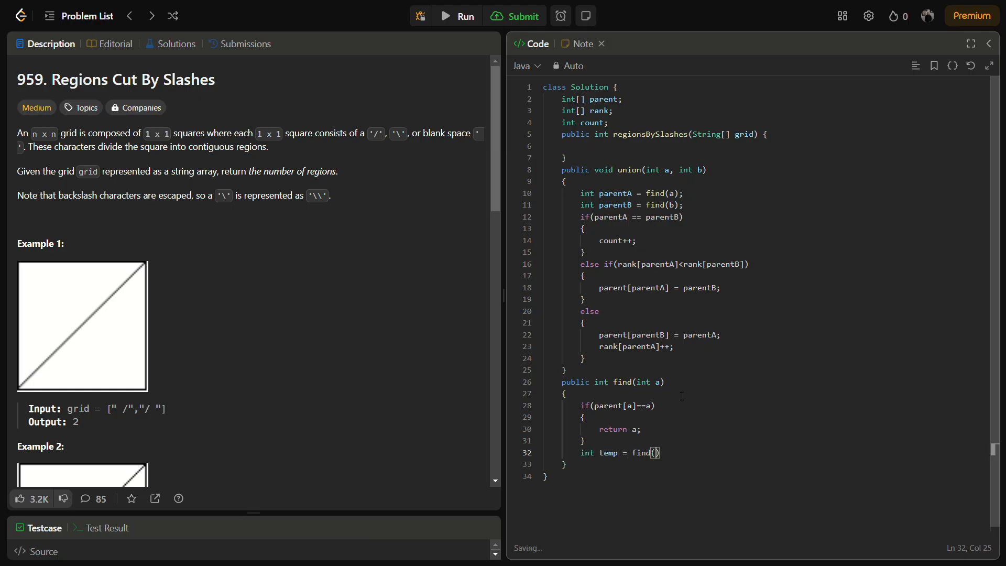
pyautogui.write('paren')
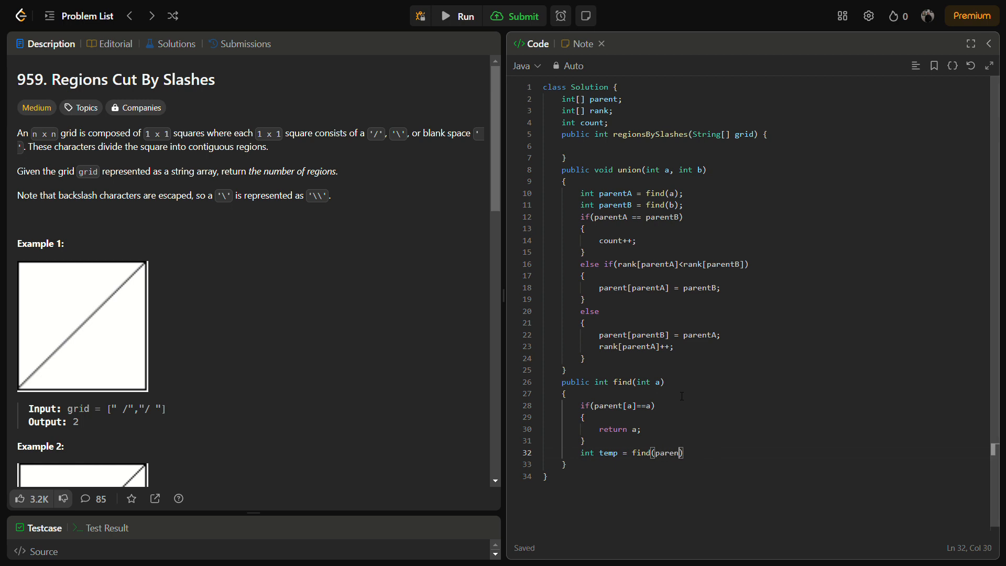
pyautogui.write('[a]')
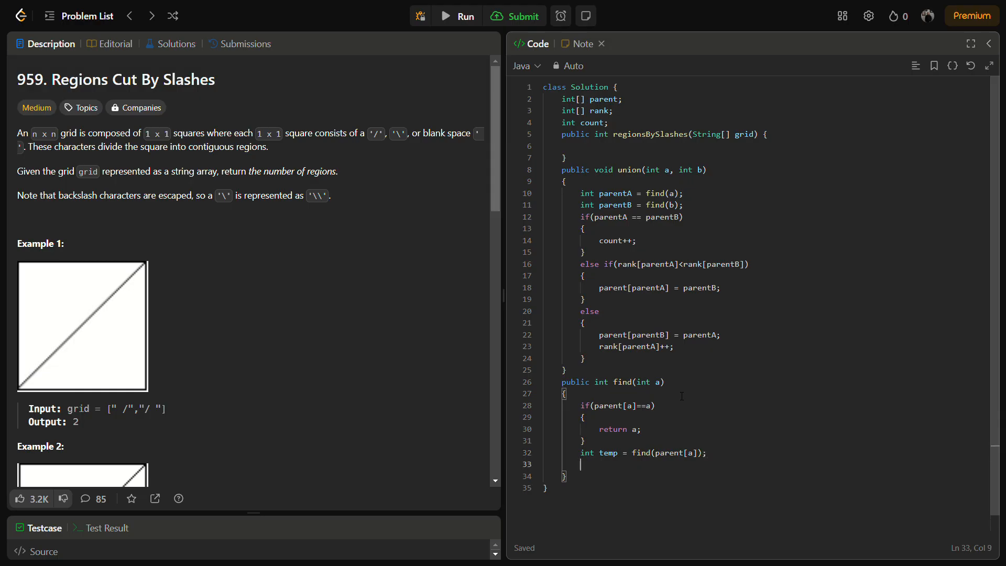
pyautogui.write('paren')
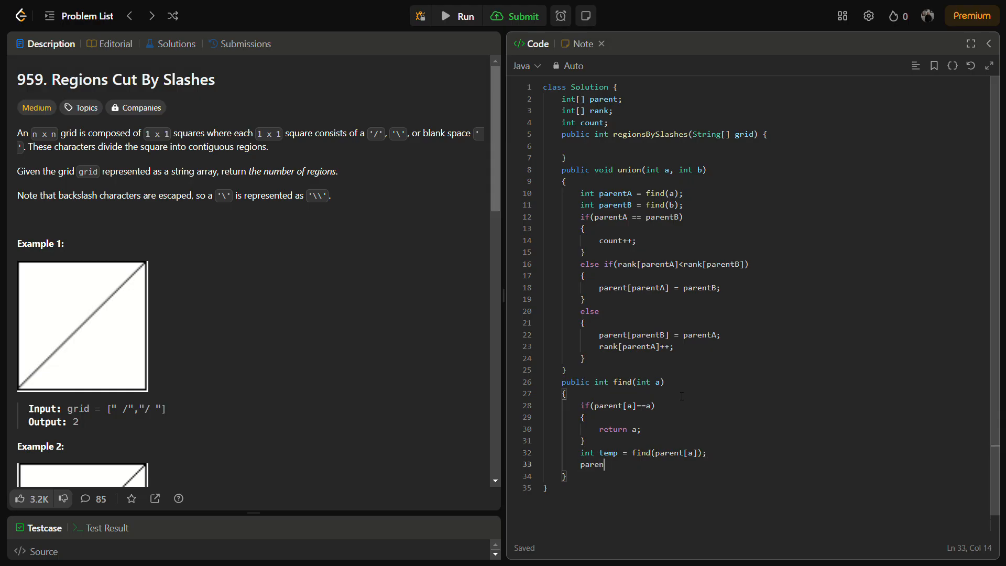
pyautogui.write('t[a]')
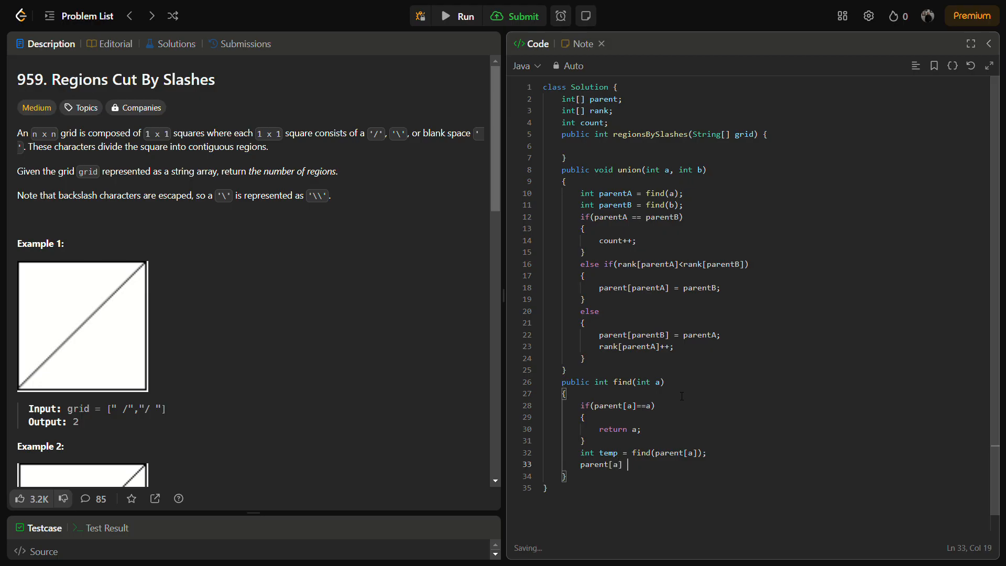
pyautogui.write('= temp;')
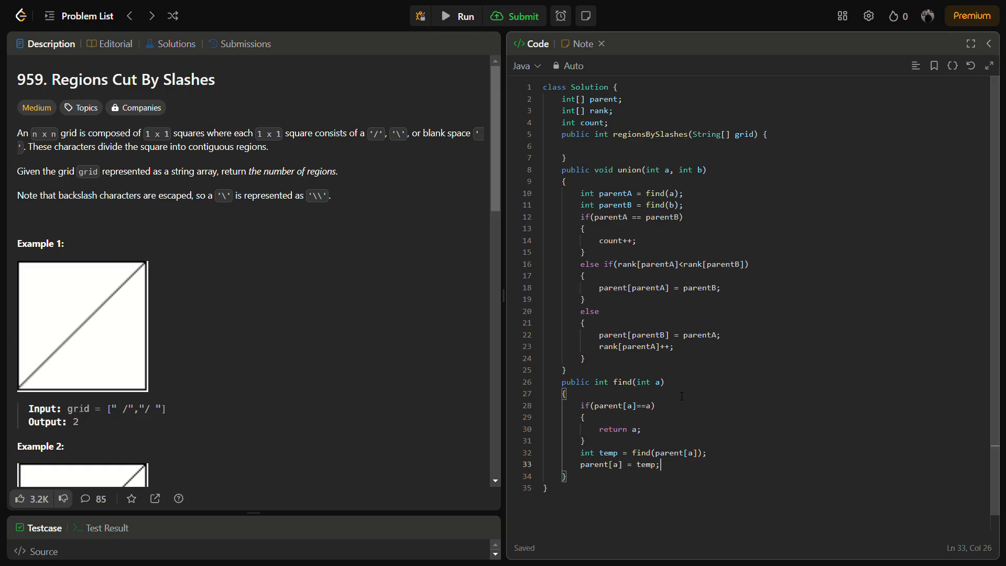
pyautogui.write('return')
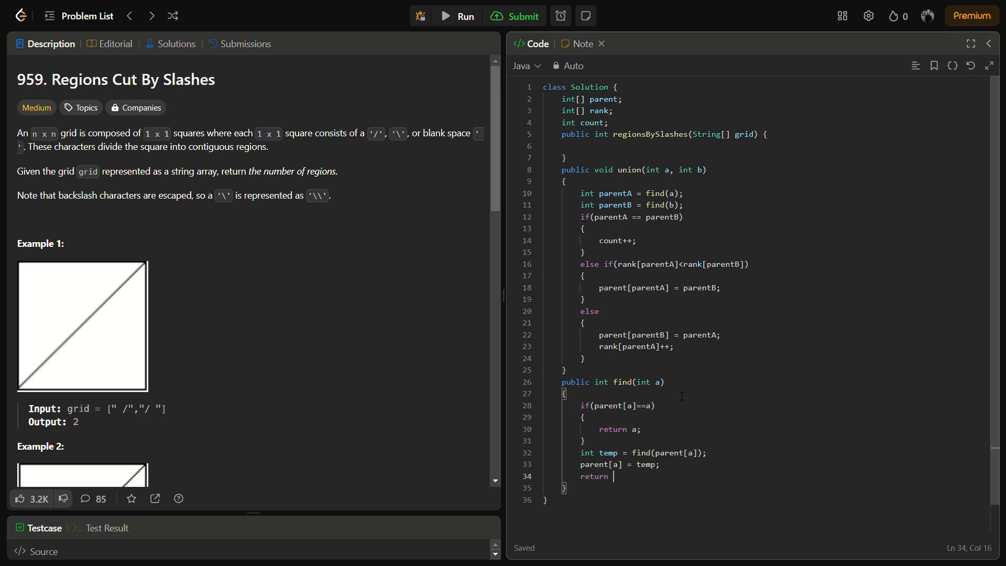
pyautogui.write('temp;')
pyautogui.click(664, 146)
pyautogui.write('int ro')
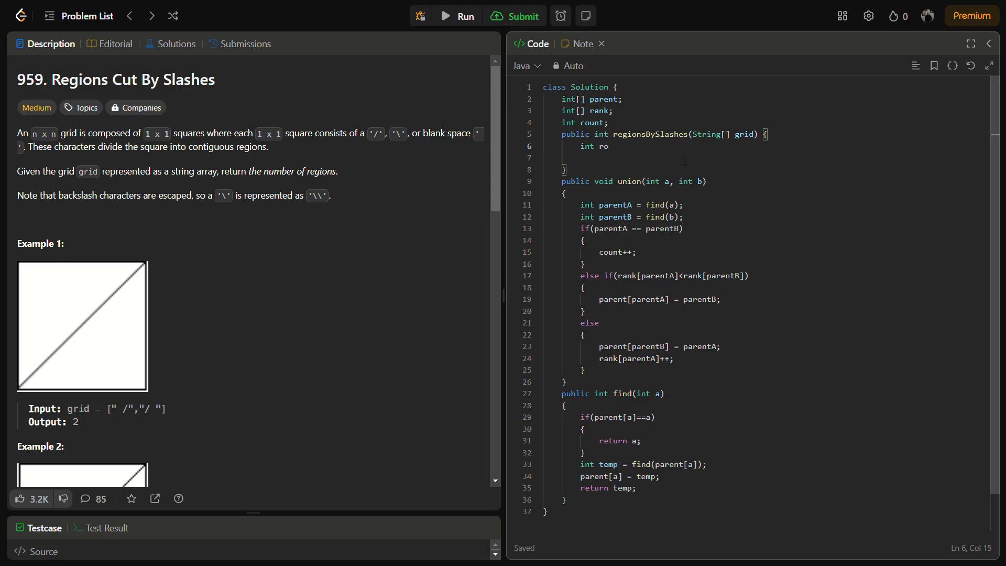
# Step: In regionsBySlashes set int rows = grid.length and int dots = rows+1
pyautogui.write('ws')
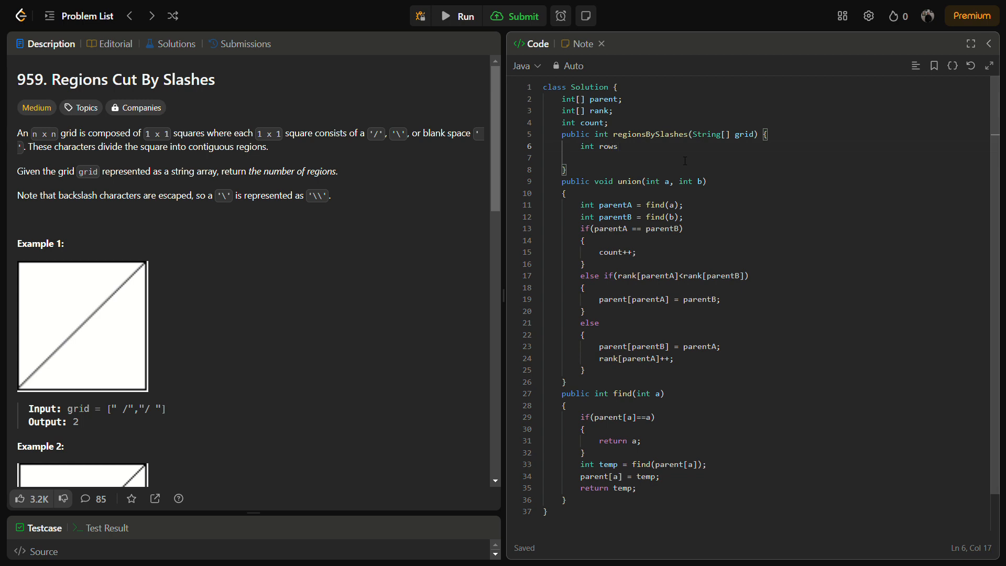
pyautogui.write('= g')
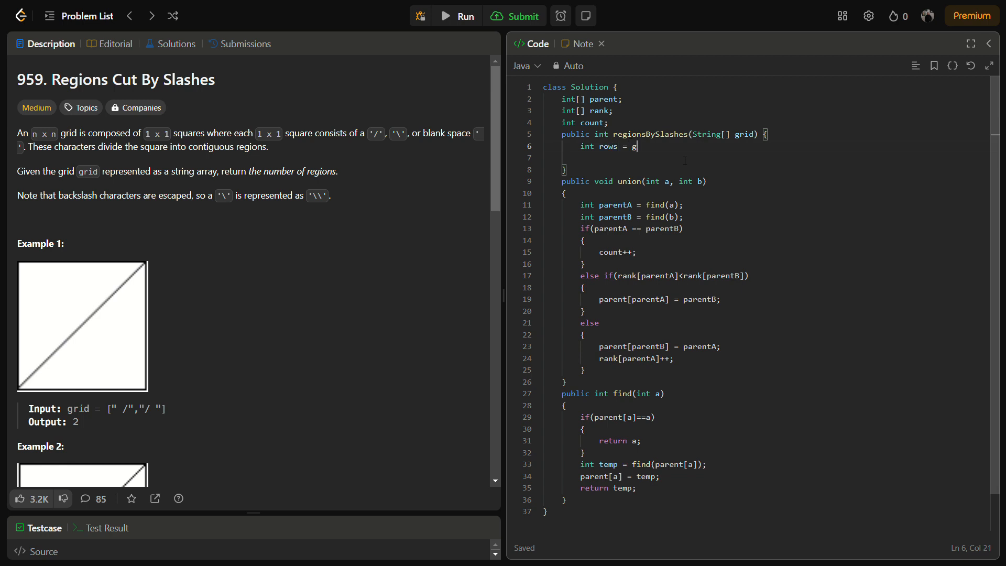
pyautogui.write('rid')
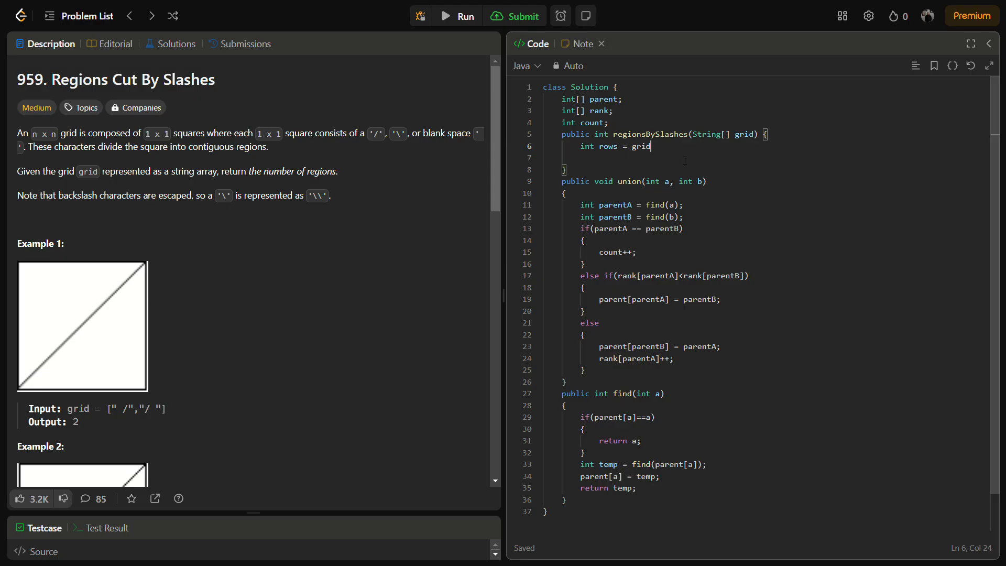
pyautogui.write('.length;')
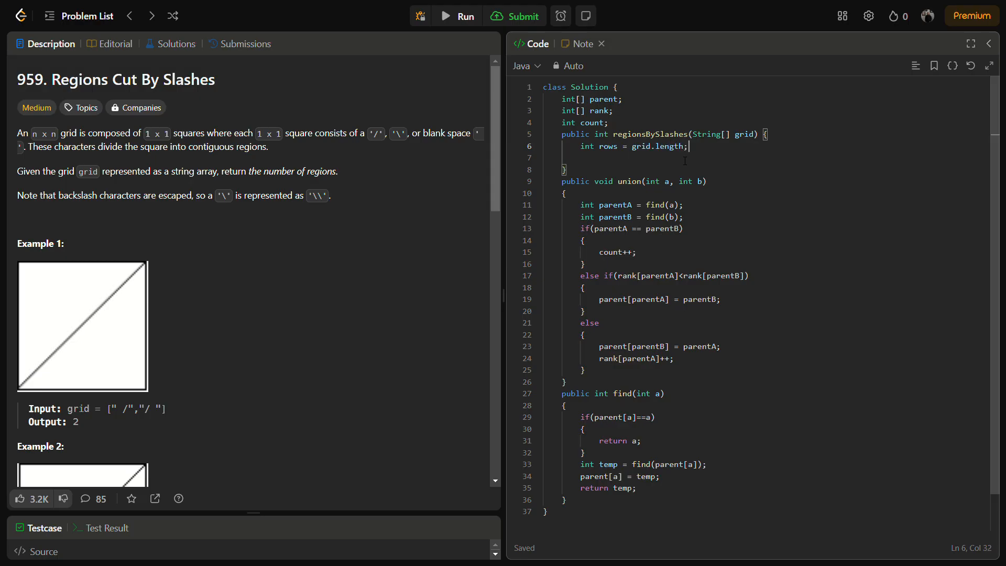
pyautogui.write('int')
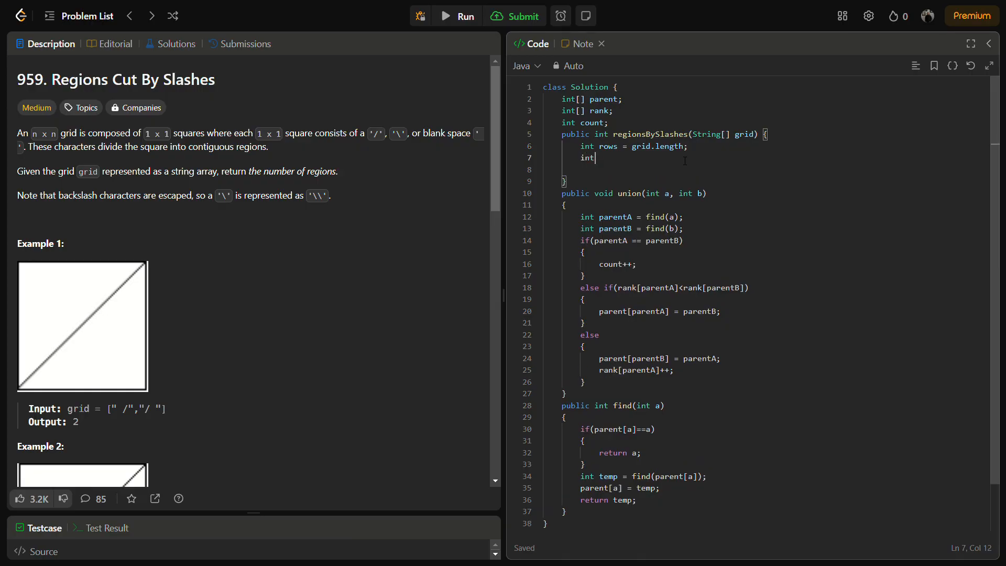
pyautogui.write('dots')
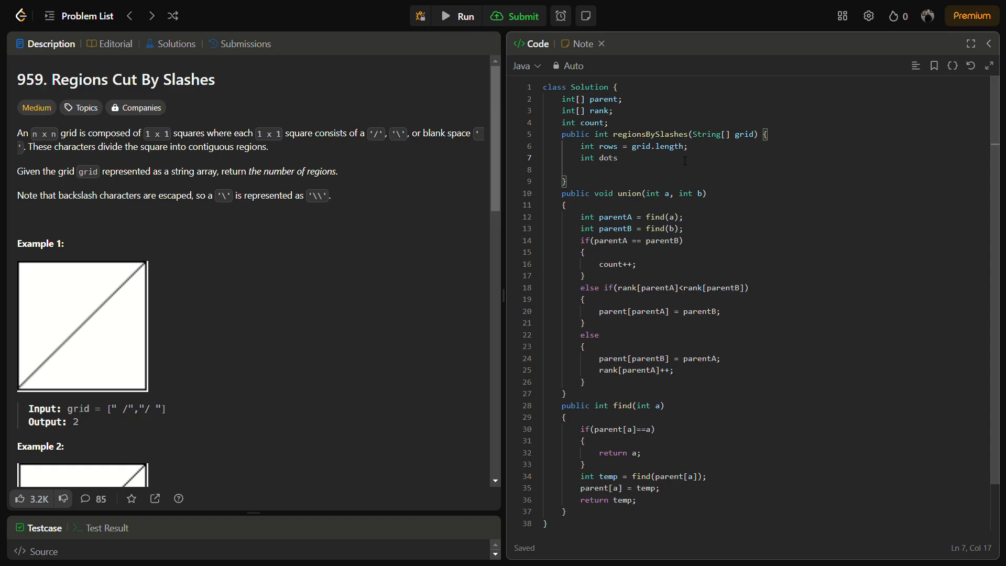
pyautogui.write('=')
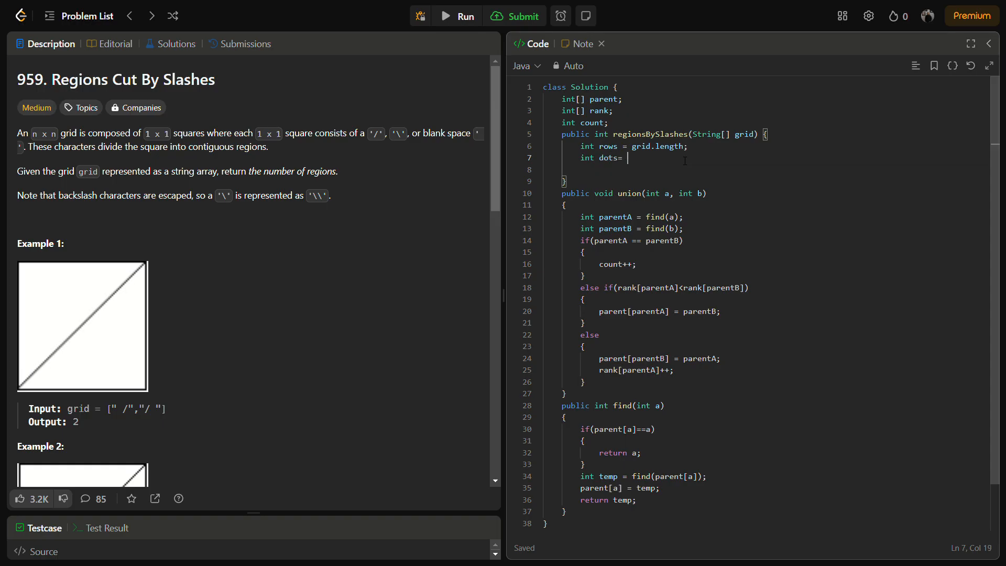
pyautogui.write('row')
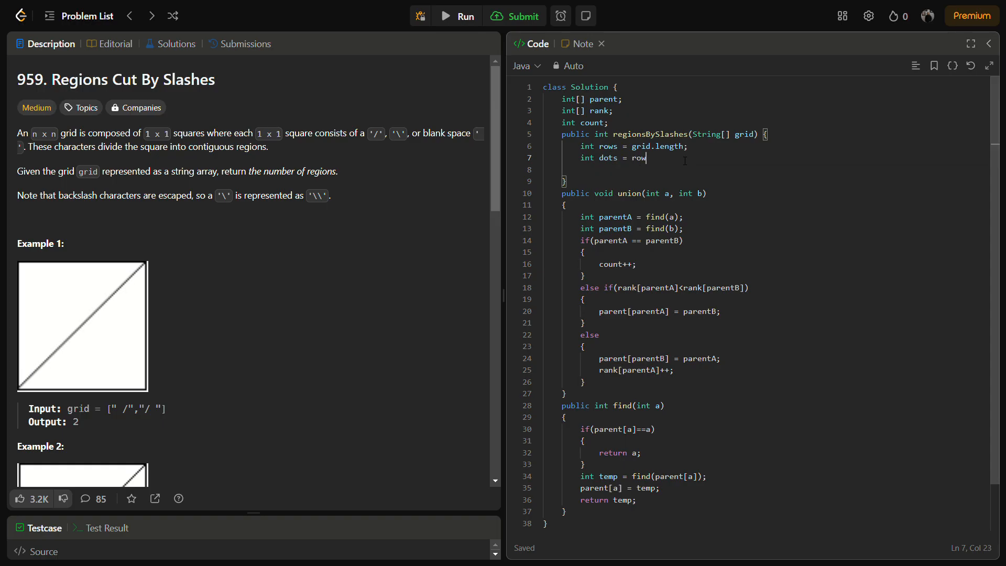
pyautogui.write('s+1;')
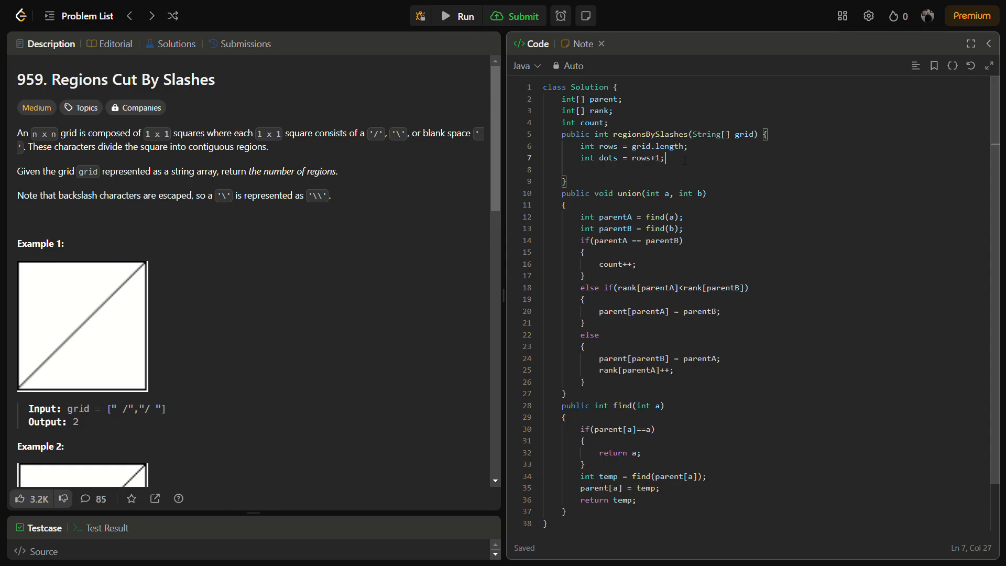
# Step: Allocate parent = new int[dots*dots] and rank = new int[dots*dots]
pyautogui.write('p')
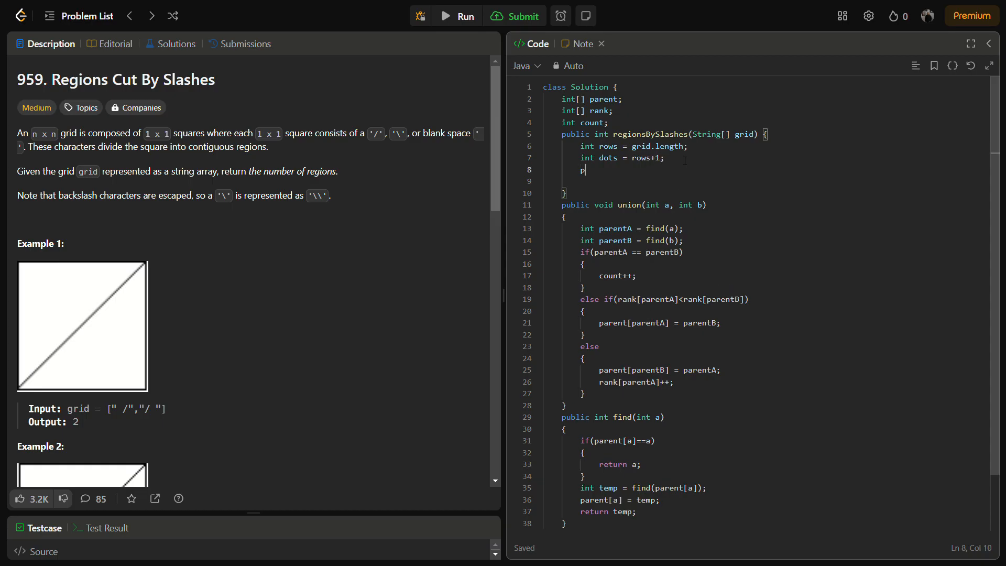
pyautogui.write('arent =')
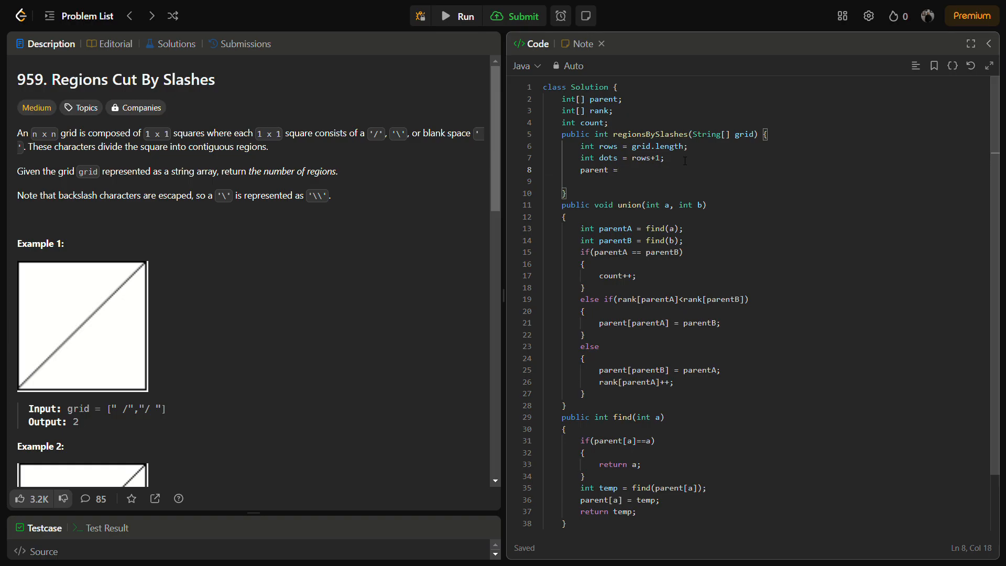
pyautogui.write('new')
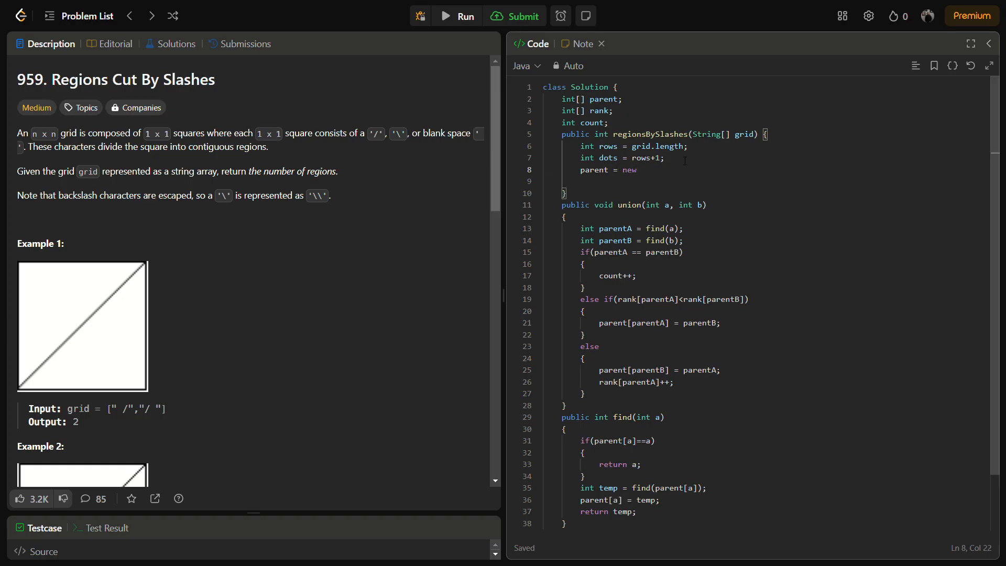
pyautogui.write('int[]')
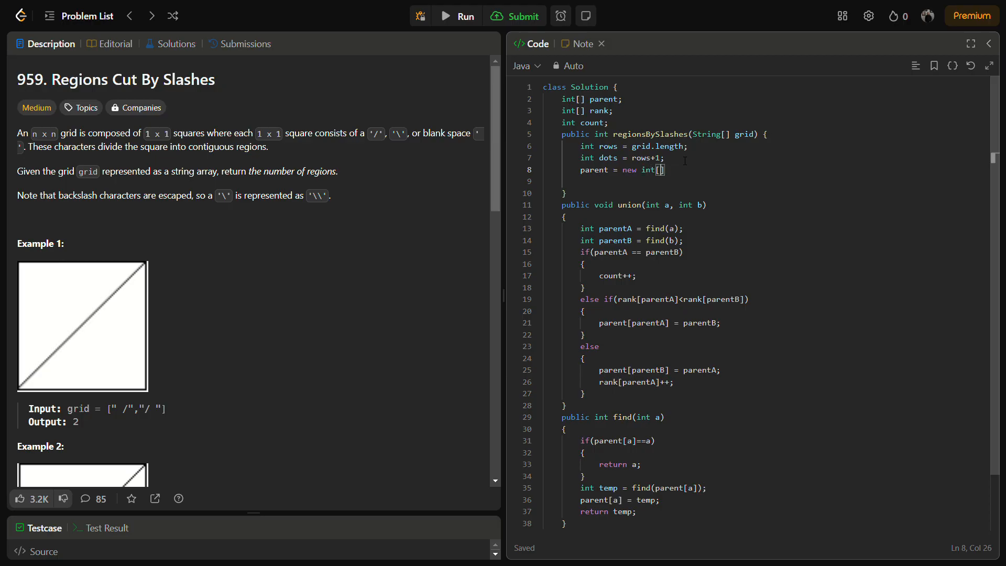
pyautogui.write('dot')
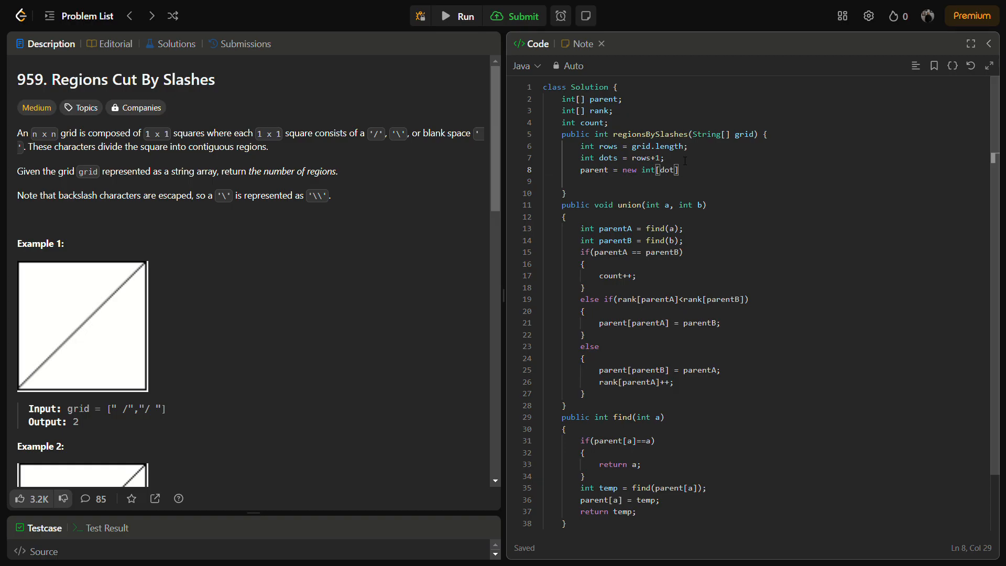
pyautogui.write('*dots')
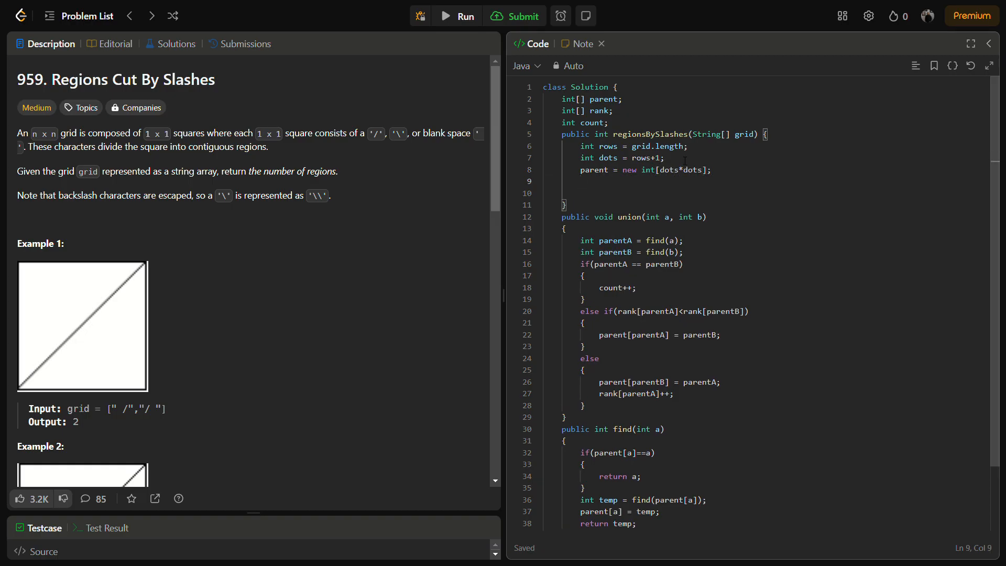
pyautogui.write('rank')
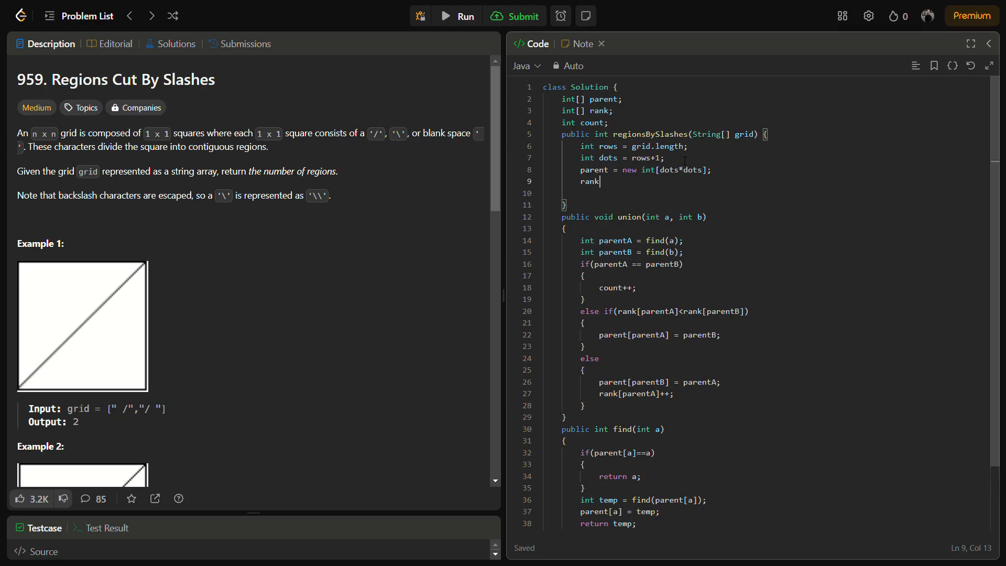
pyautogui.write('= new int[')
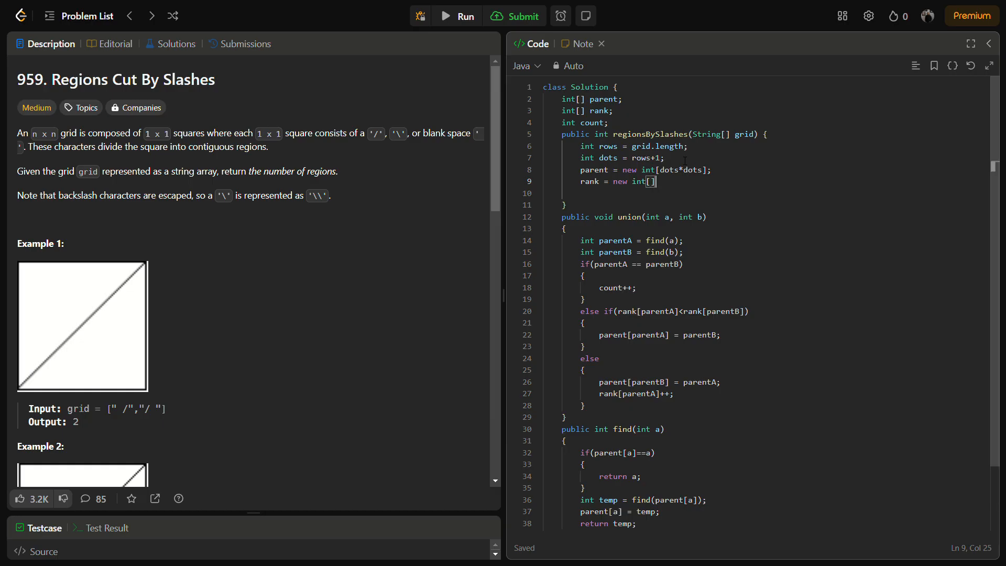
pyautogui.write(';')
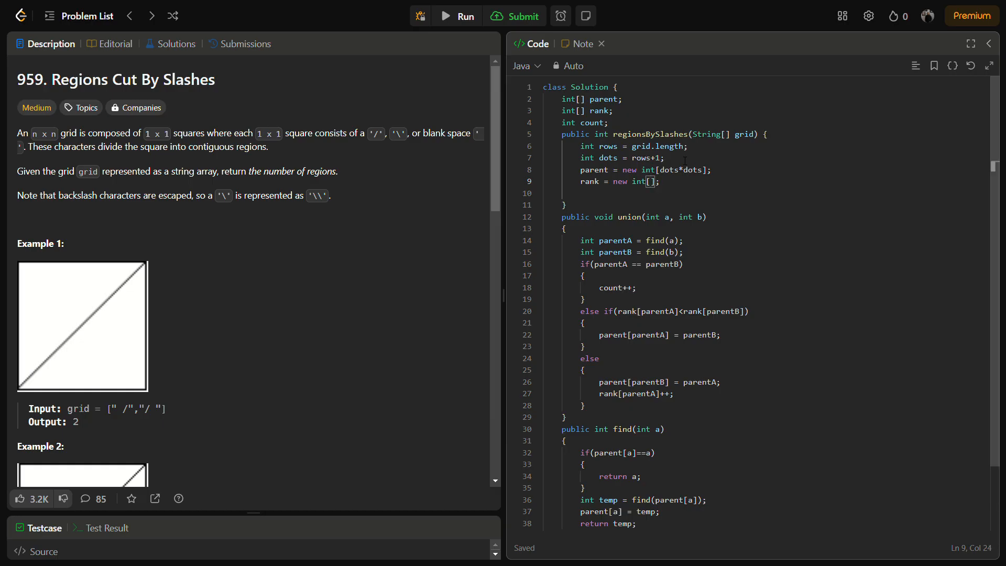
pyautogui.write('d')
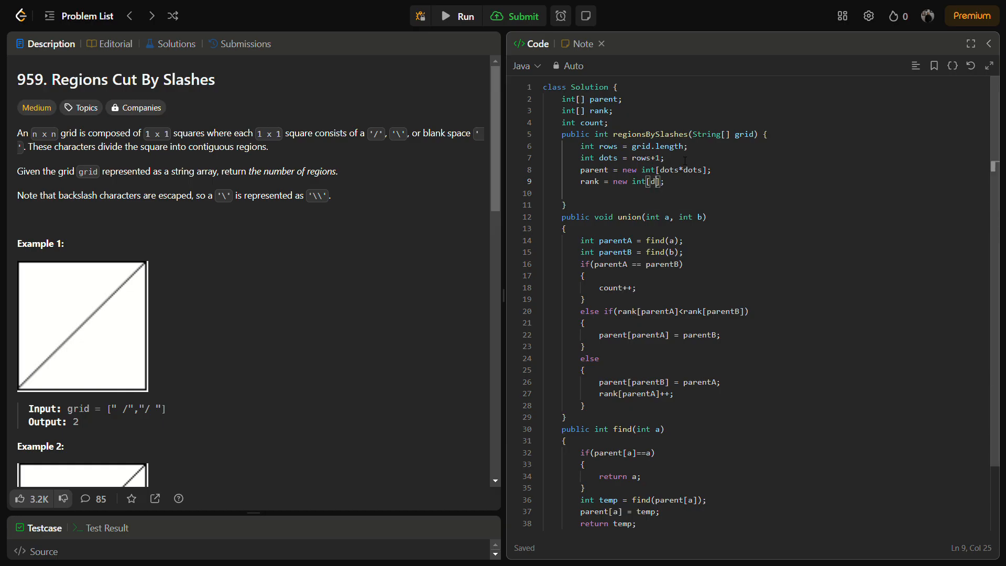
pyautogui.write('ots*dots')
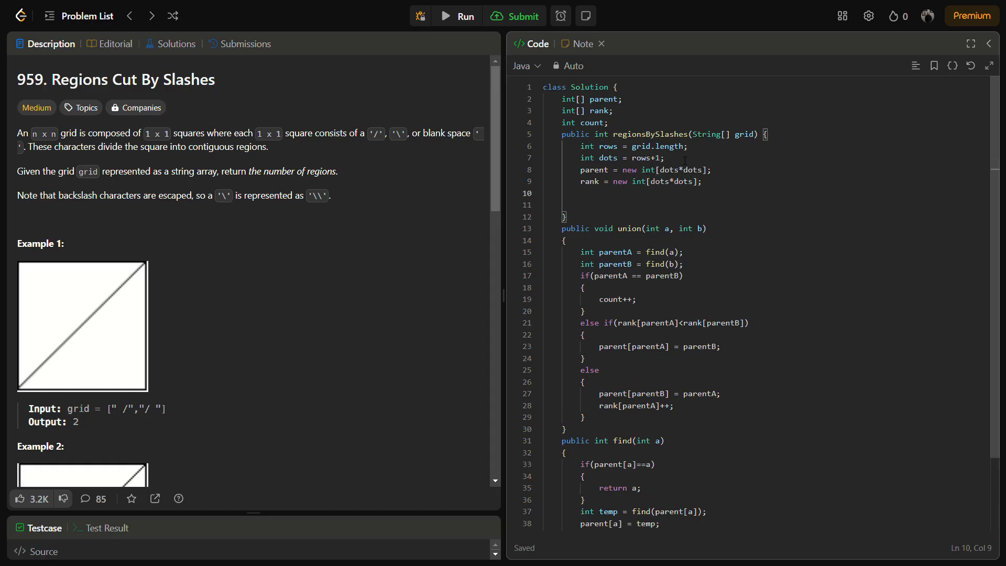
# Step: Write the loop header for(int i=0; i<parent.length; i++)
pyautogui.write('for9')
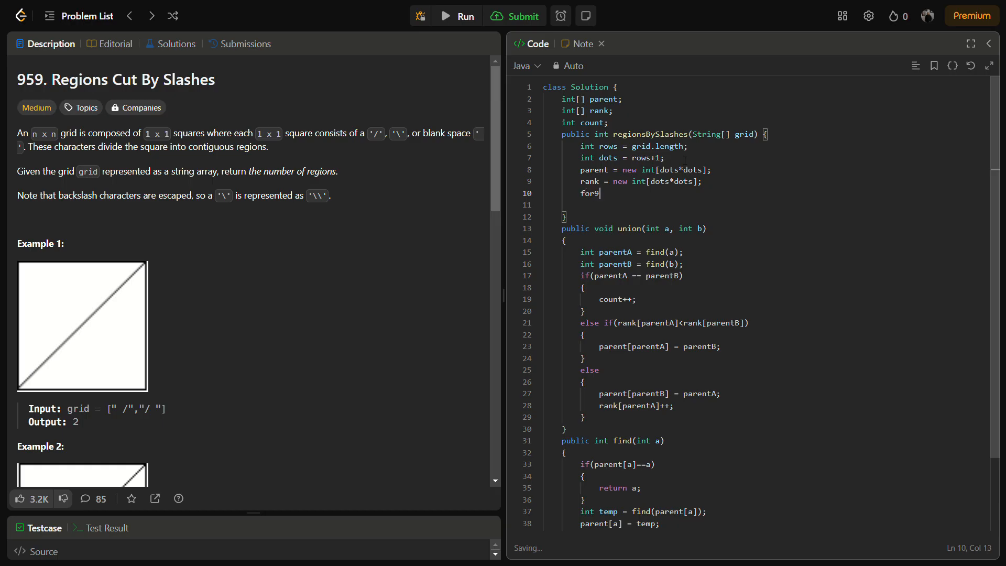
pyautogui.press('Backspace')
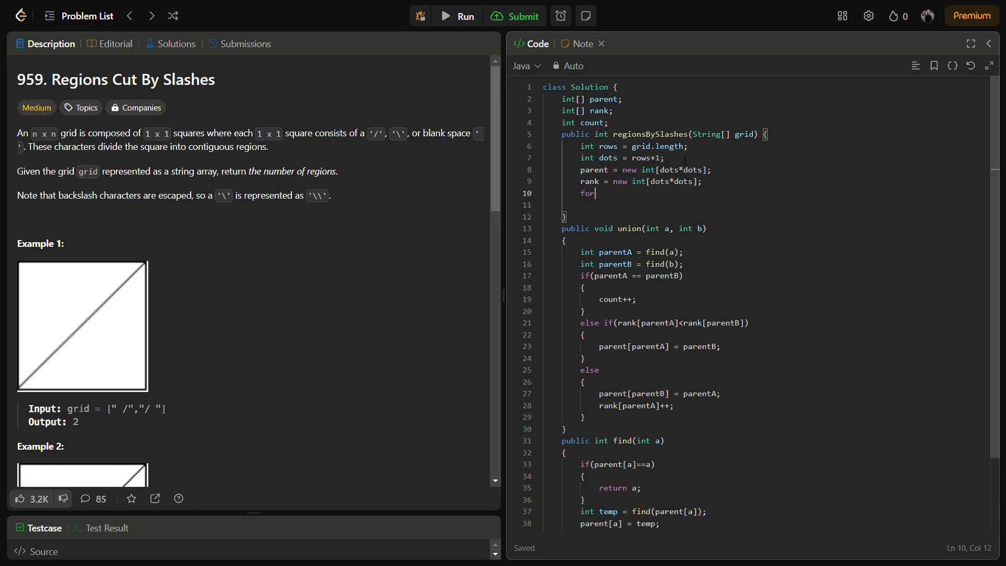
pyautogui.write('(int i=0;p')
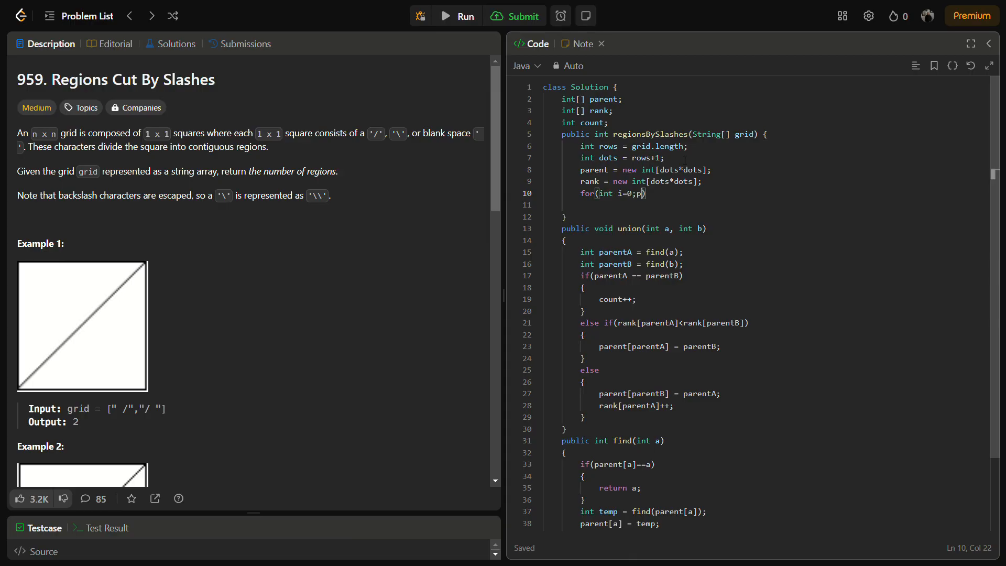
pyautogui.press('Backspace')
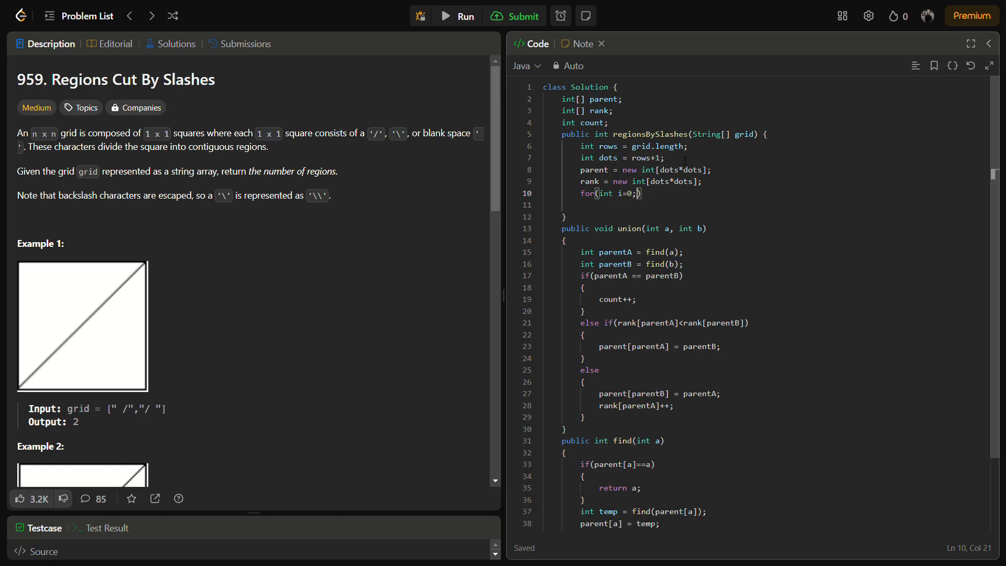
pyautogui.write('i')
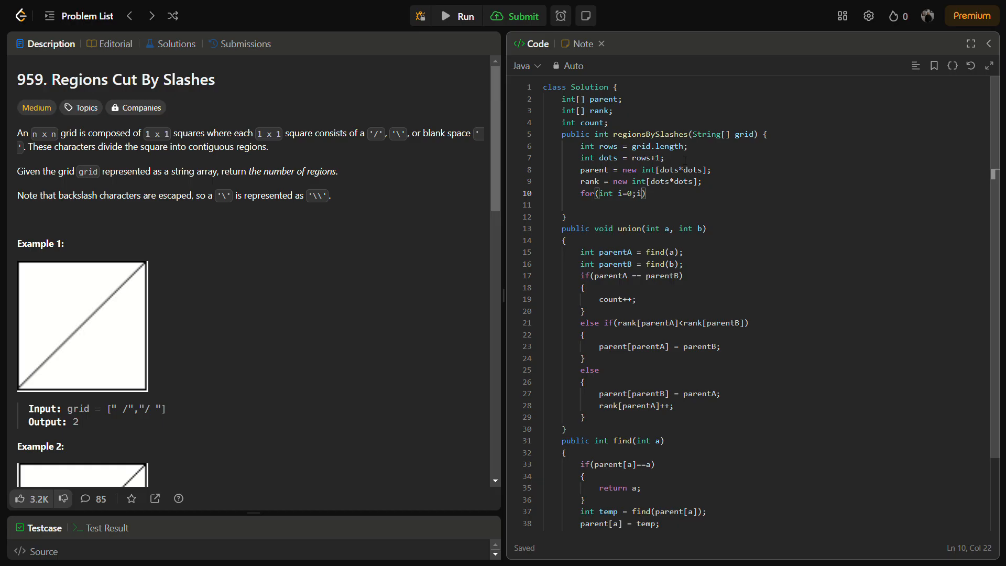
pyautogui.write('<')
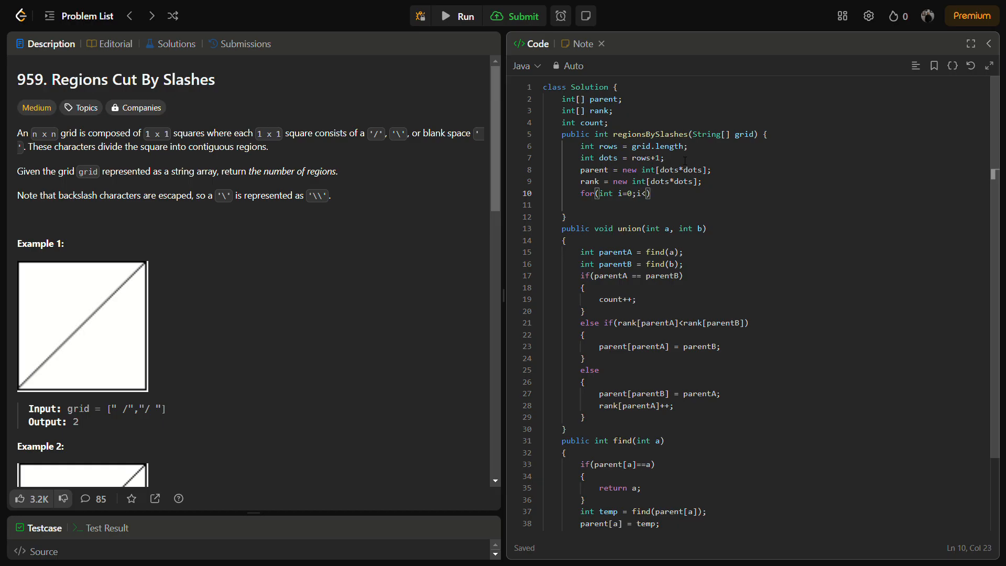
pyautogui.write('paren')
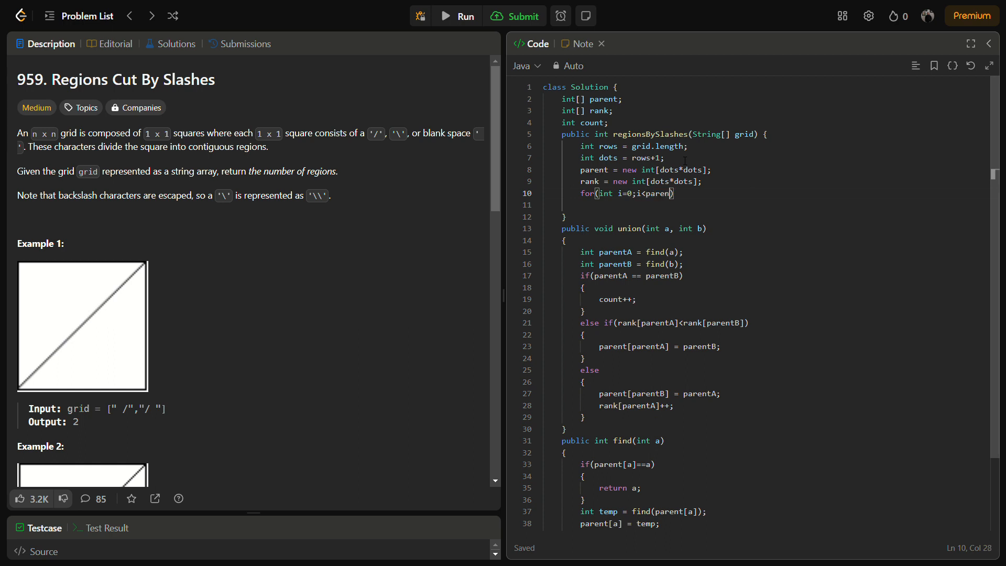
pyautogui.write('.length;i++')
pyautogui.click(761, 205)
pyautogui.write('{')
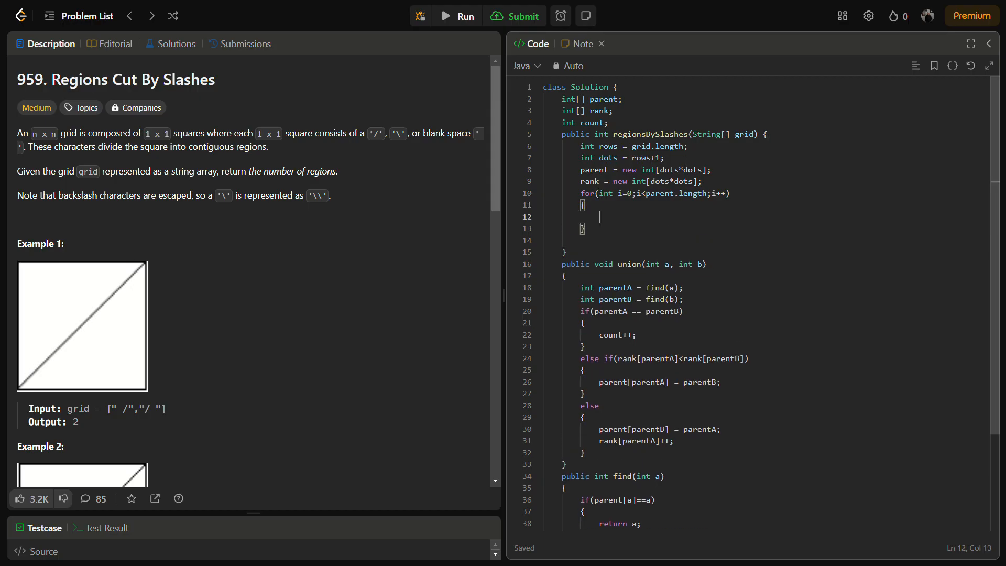
# Step: In the loop body assign parent[i] = i and rank[i] = i
pyautogui.write('parent[i] =')
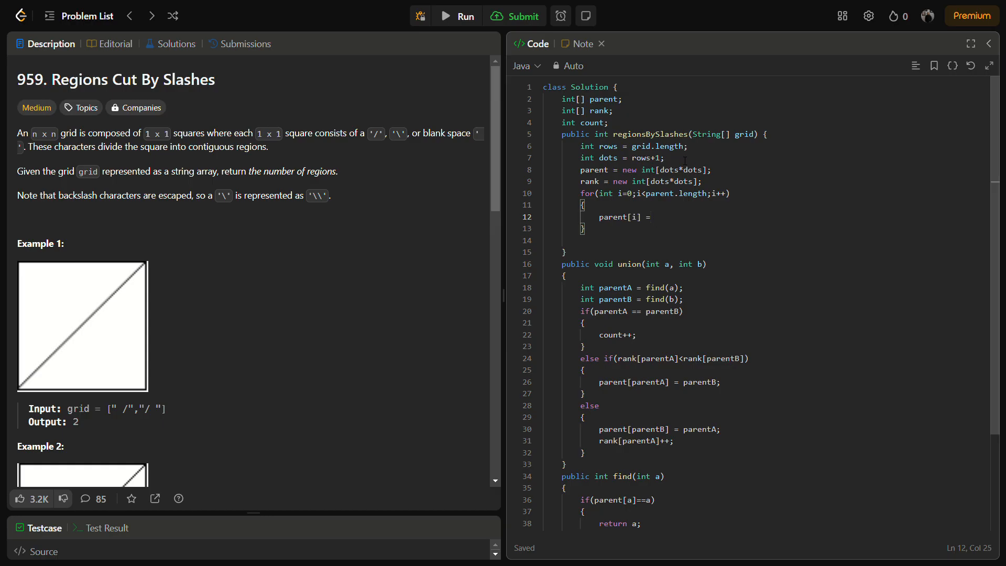
pyautogui.write('i;')
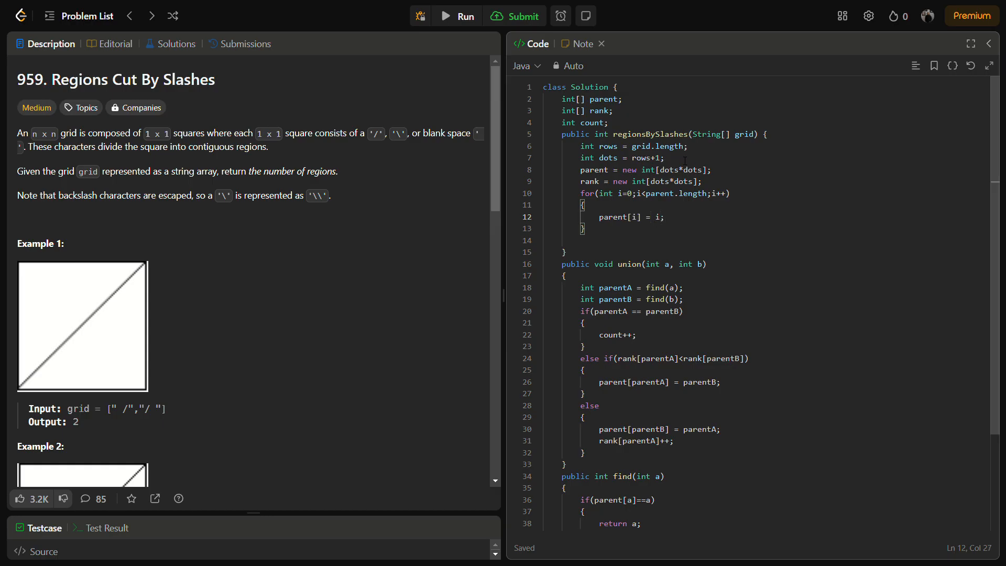
pyautogui.write('rank[i')
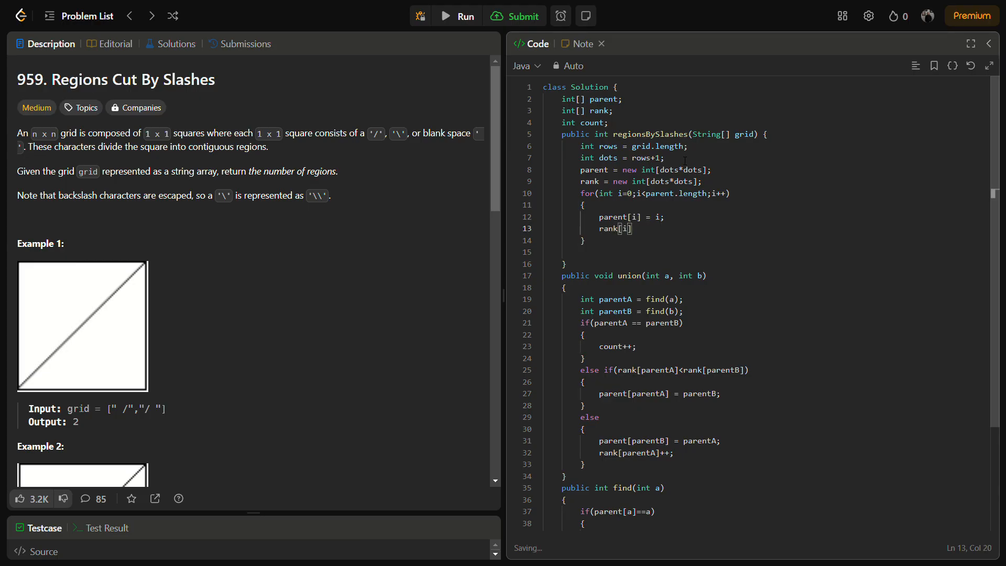
pyautogui.write('= i;')
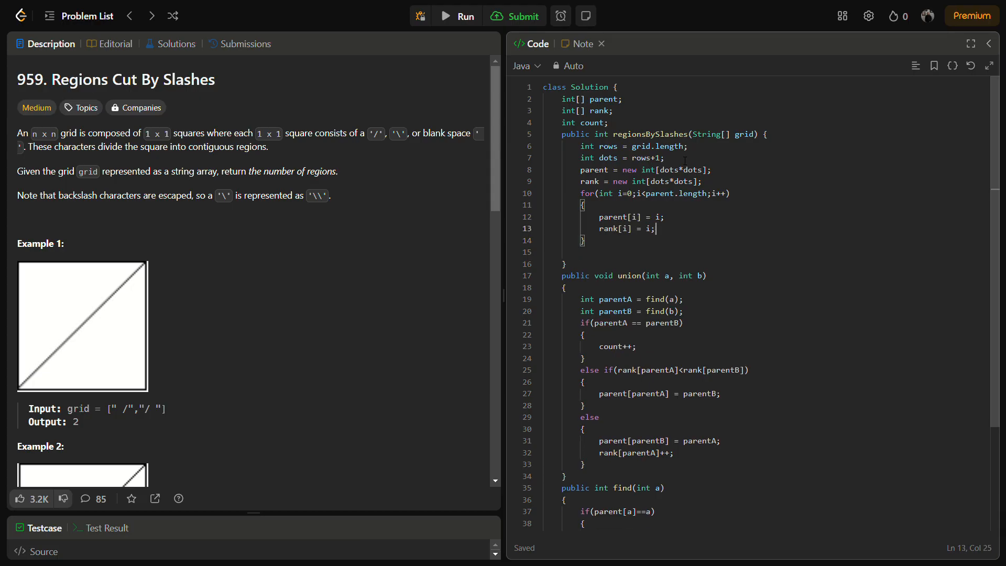
pyautogui.press('Enter')
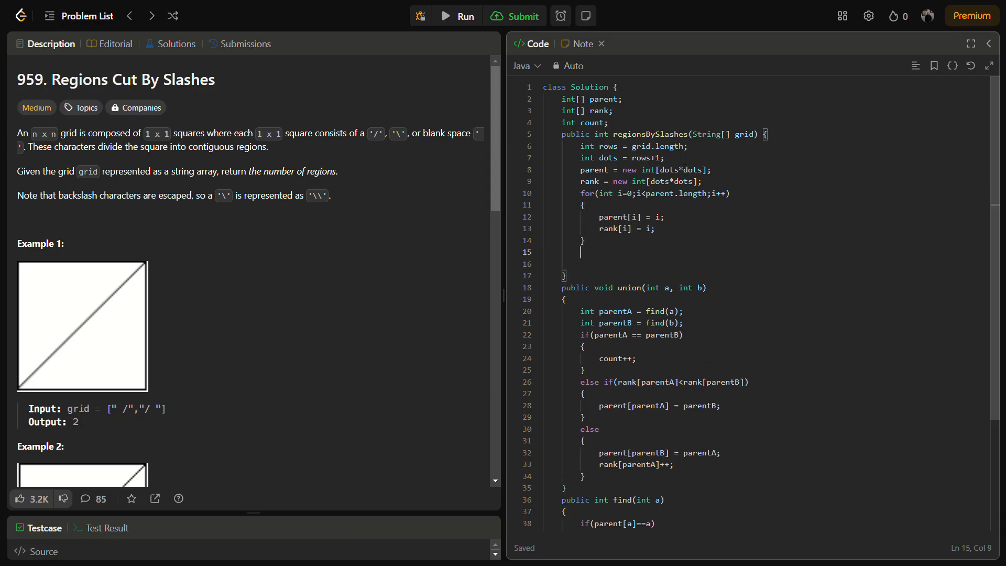
# Step: Write nested for loops over i and j running from 0 up to dots
pyautogui.write('for(int i')
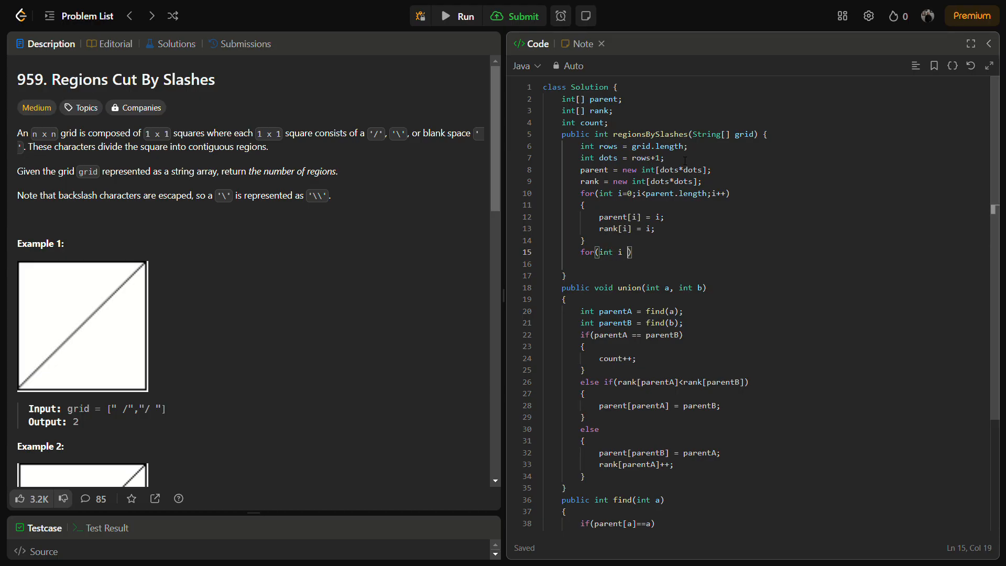
pyautogui.write('=0;i')
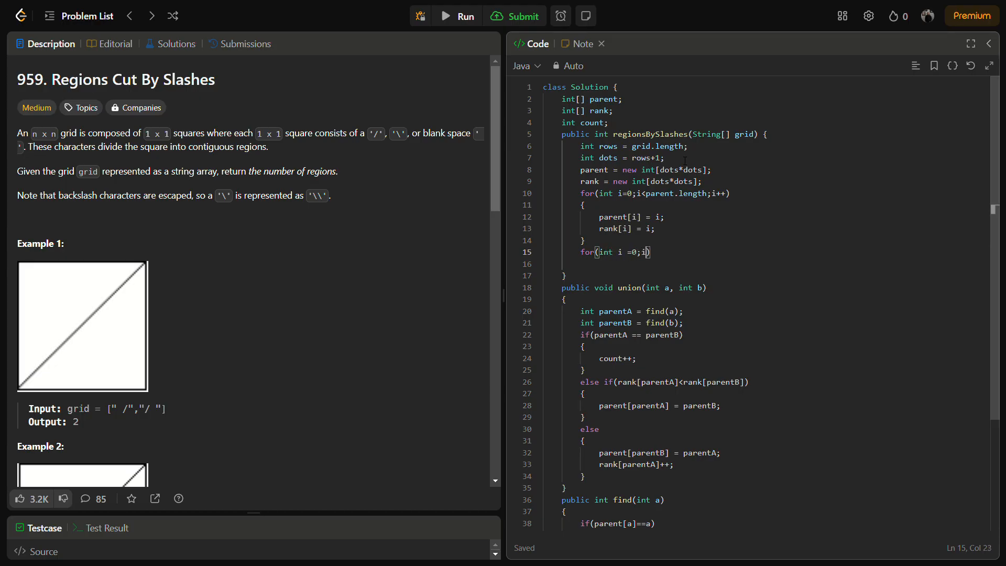
pyautogui.write('<')
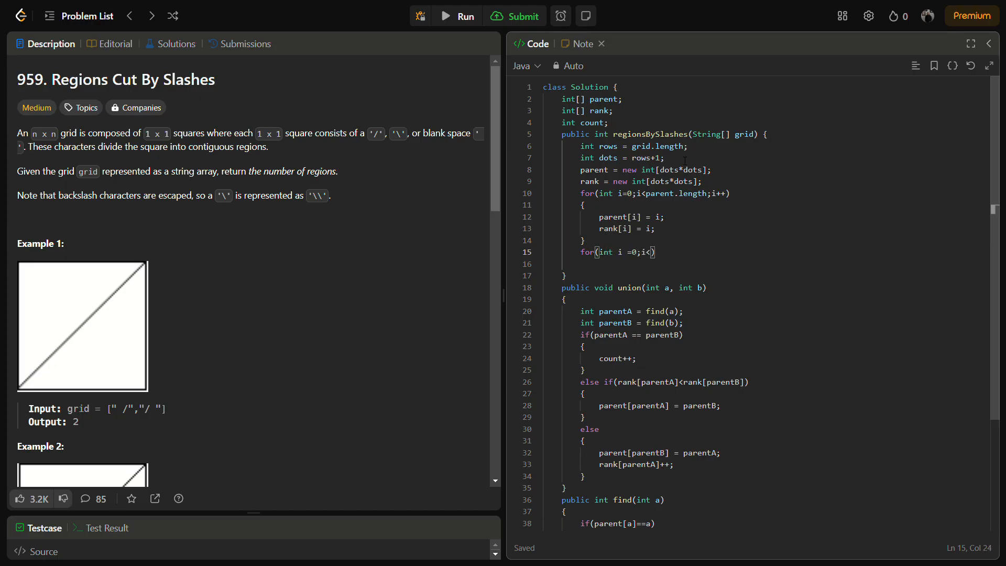
pyautogui.write('dots')
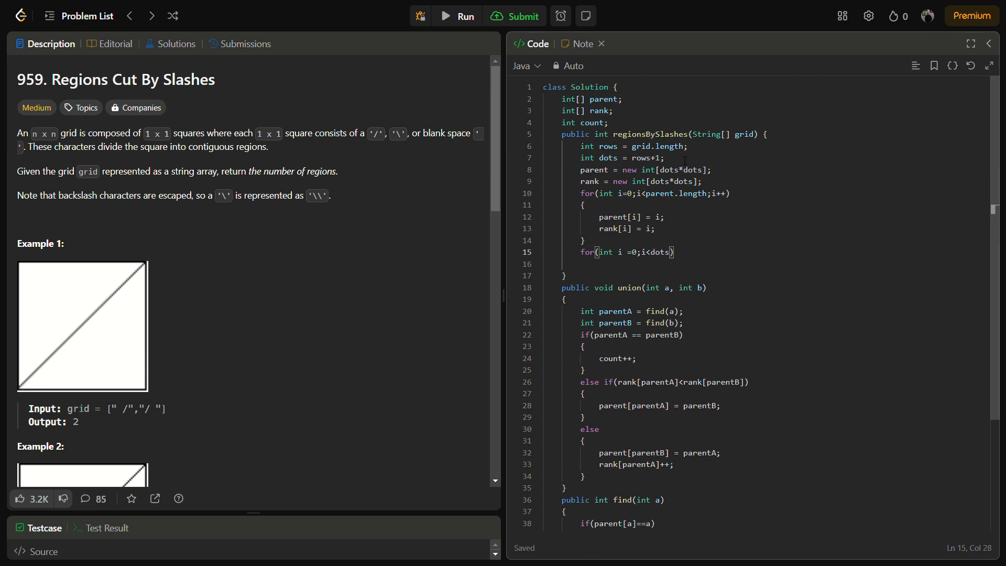
pyautogui.write(';i++')
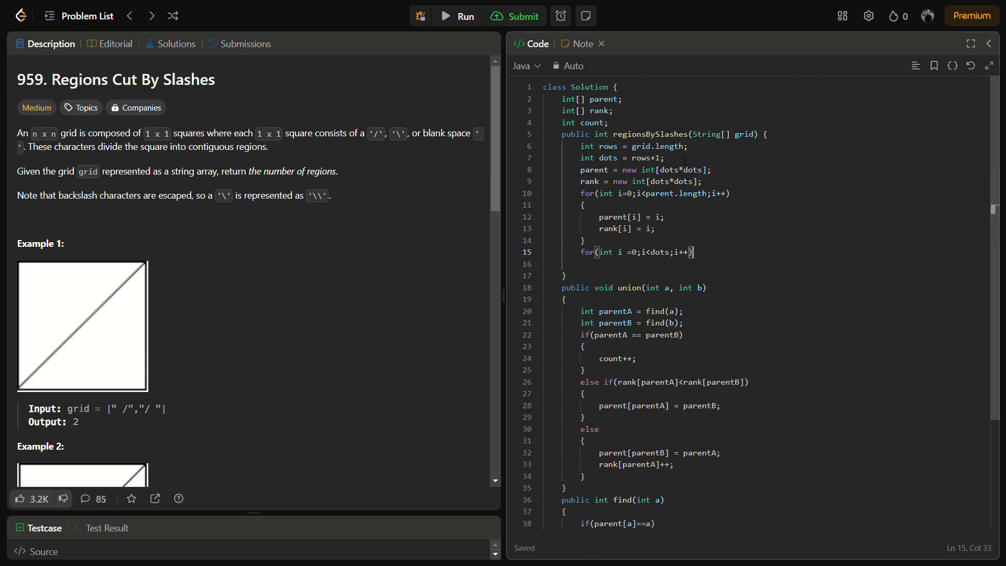
pyautogui.press('enter')
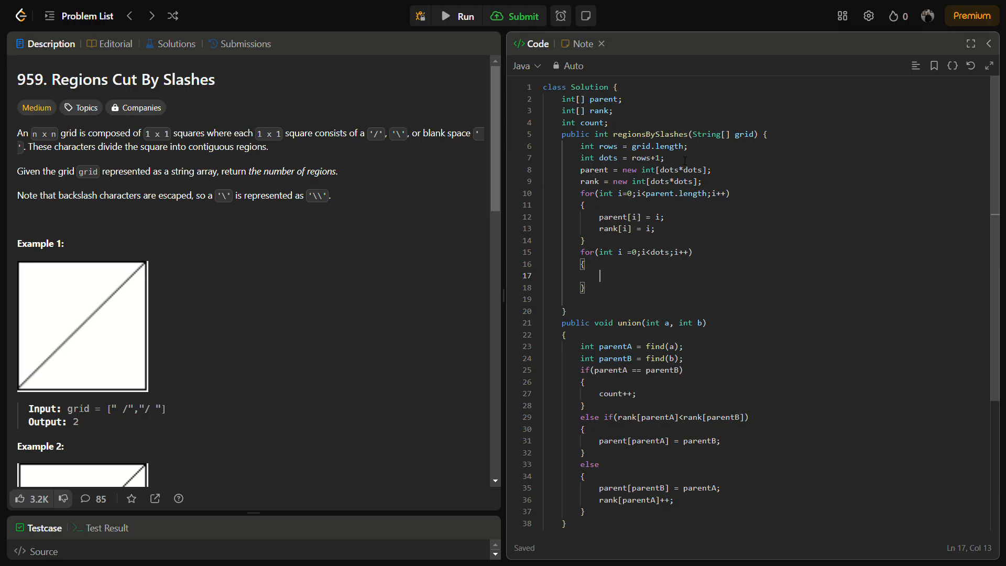
pyautogui.write('for')
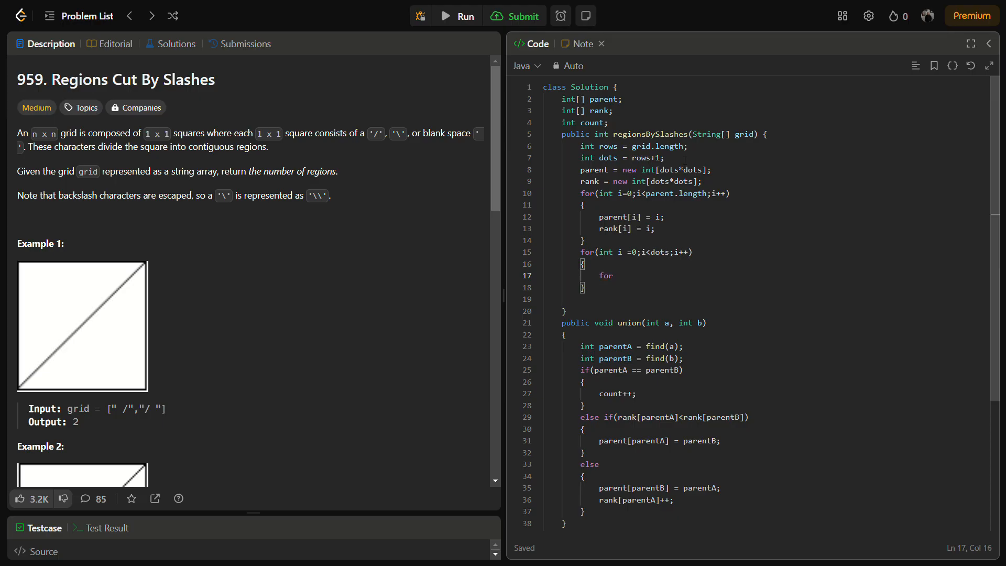
pyautogui.write('(int j=0)')
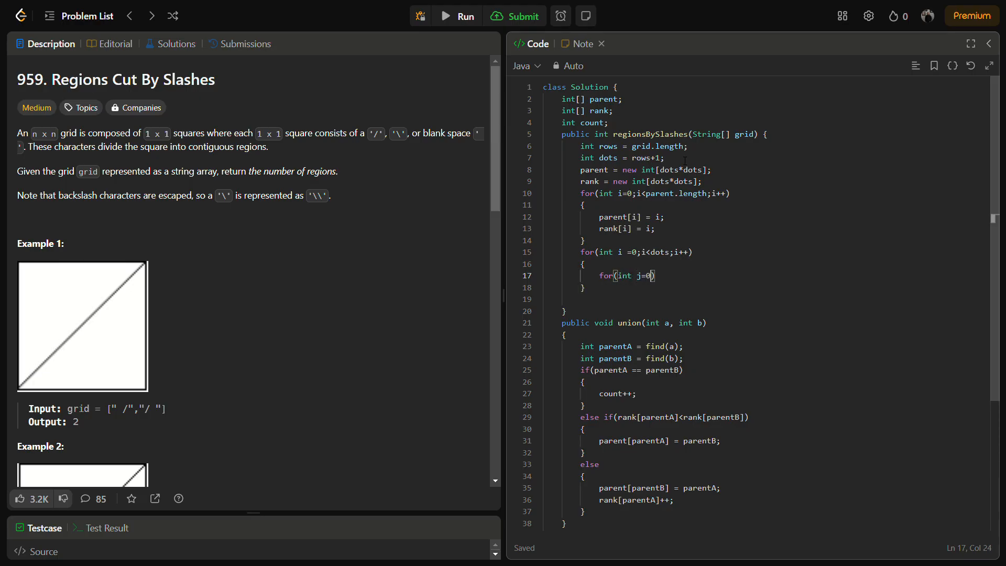
pyautogui.write(';j<')
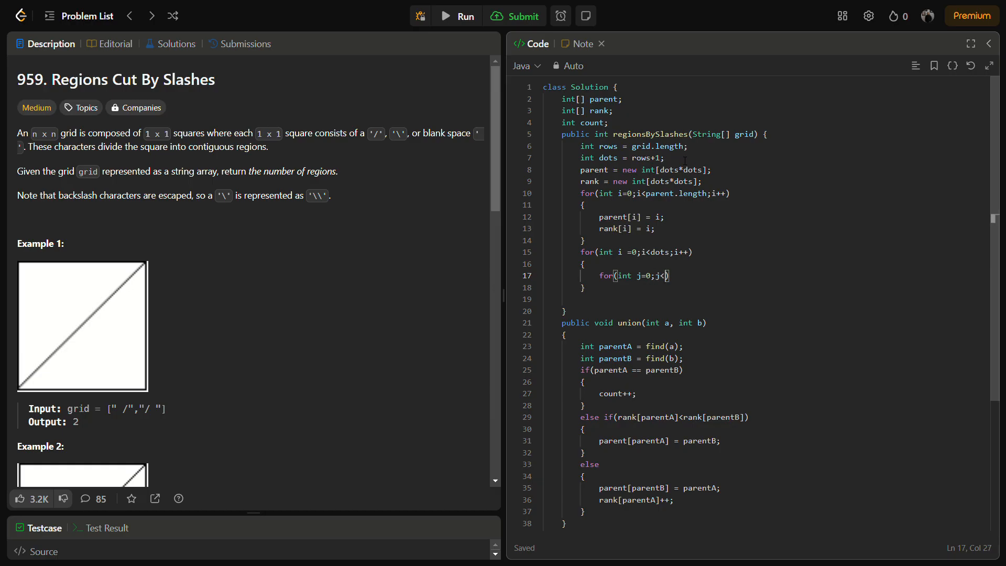
pyautogui.write('dots;')
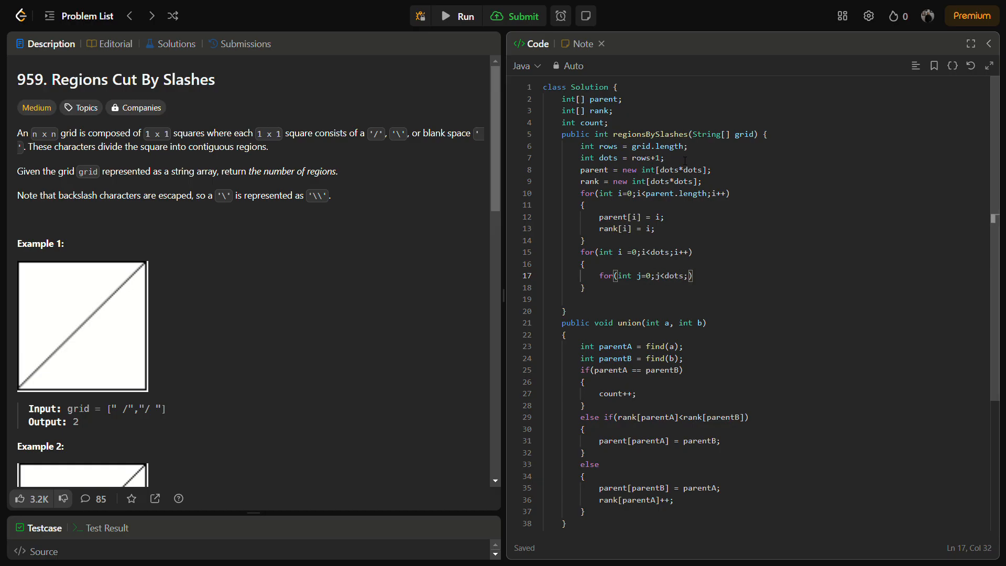
pyautogui.write('j++')
pyautogui.write('{')
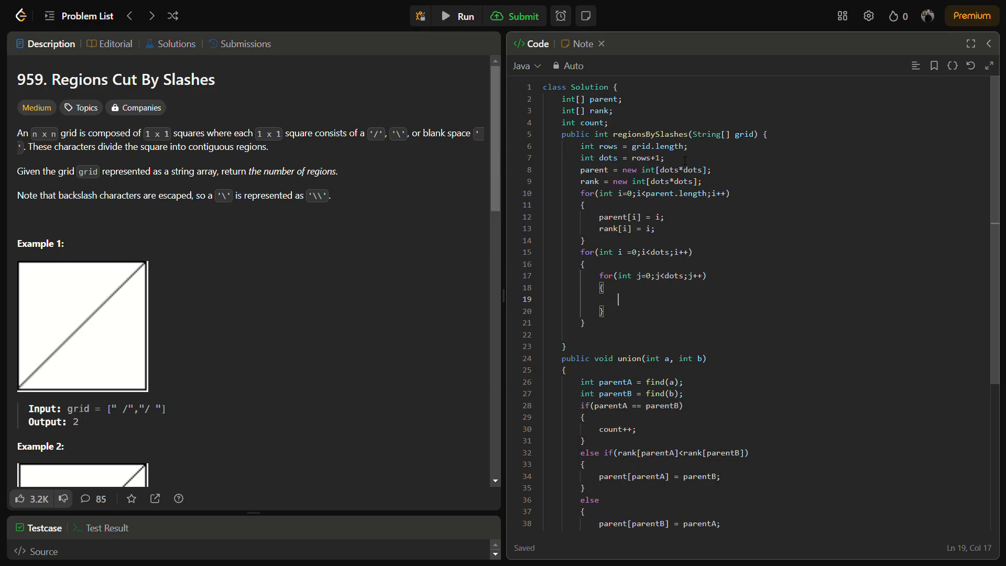
# Step: Add the boundary check if(i==0 || j==0 || i==rows || j==rows) inside the loops
pyautogui.write('if(')
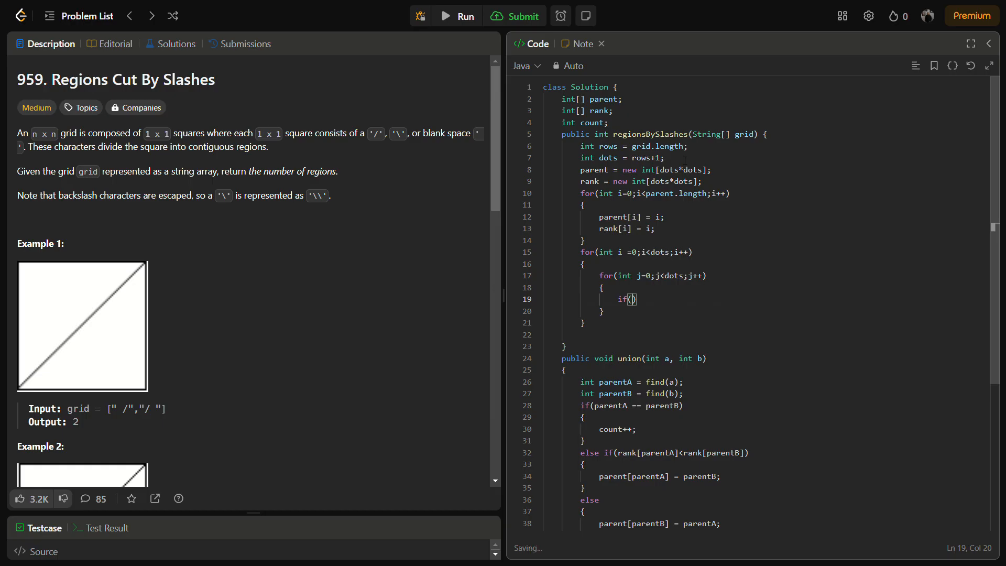
pyautogui.write('i==0')
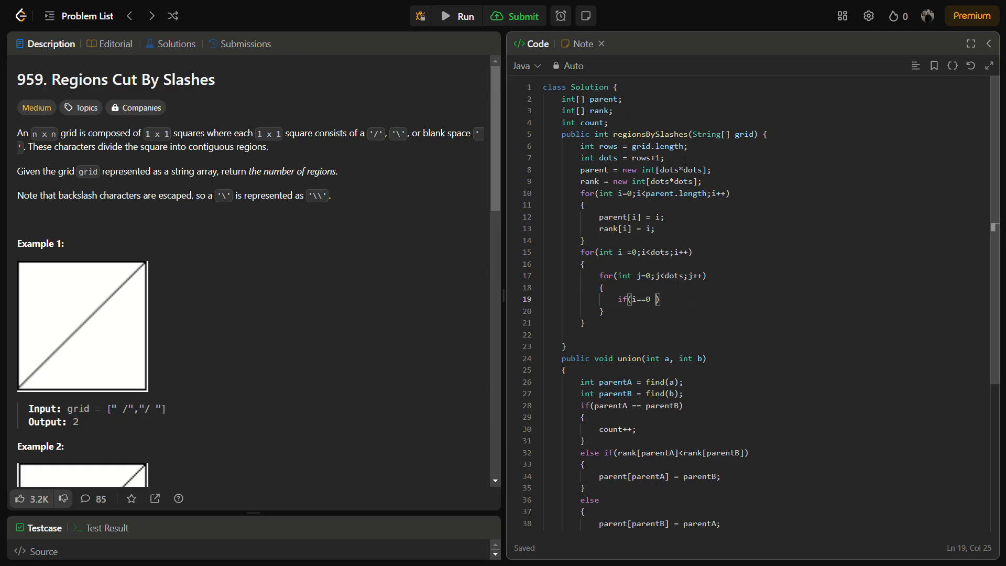
pyautogui.write('|| j==0 ||')
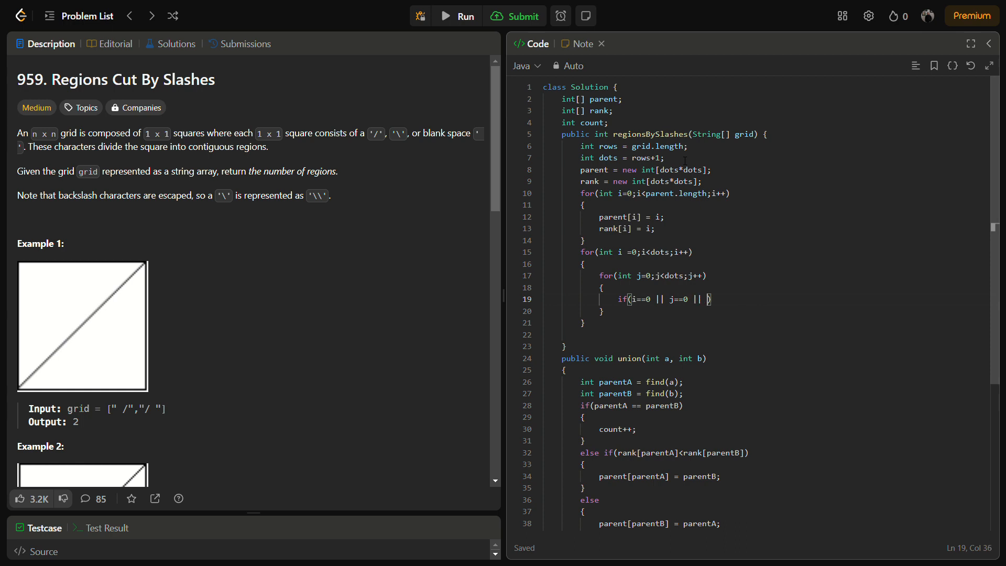
pyautogui.write('i==')
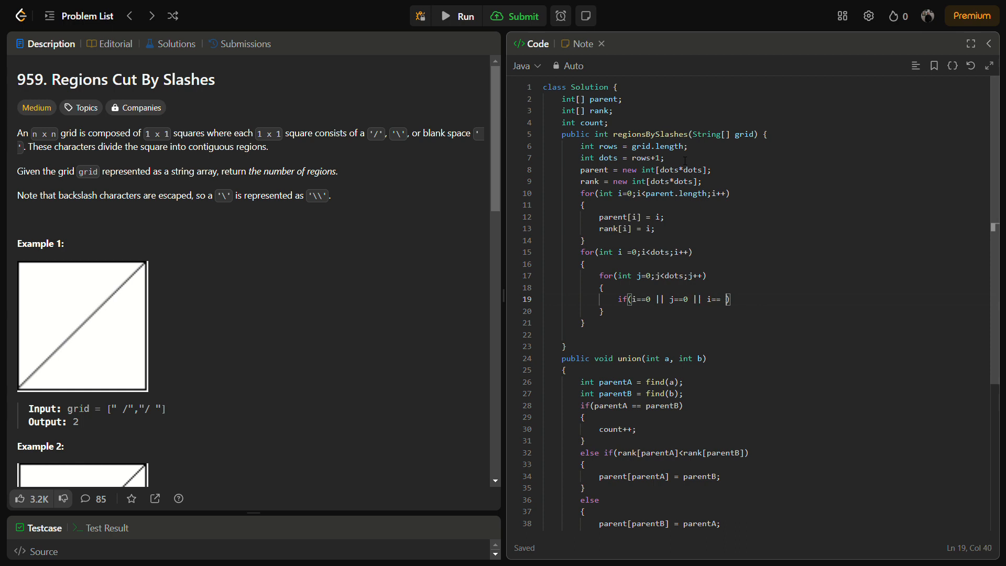
pyautogui.write('rows || j==')
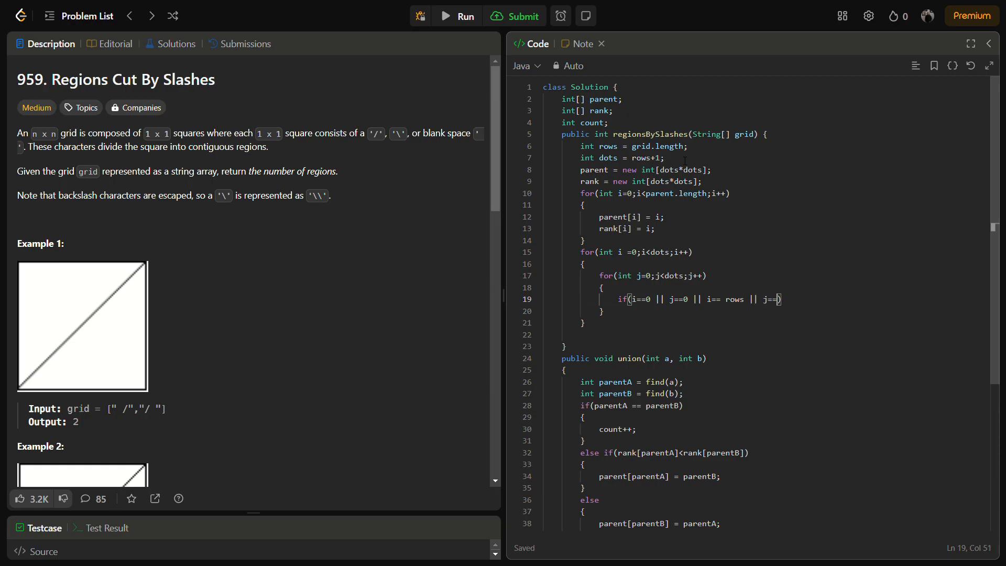
pyautogui.write('ros')
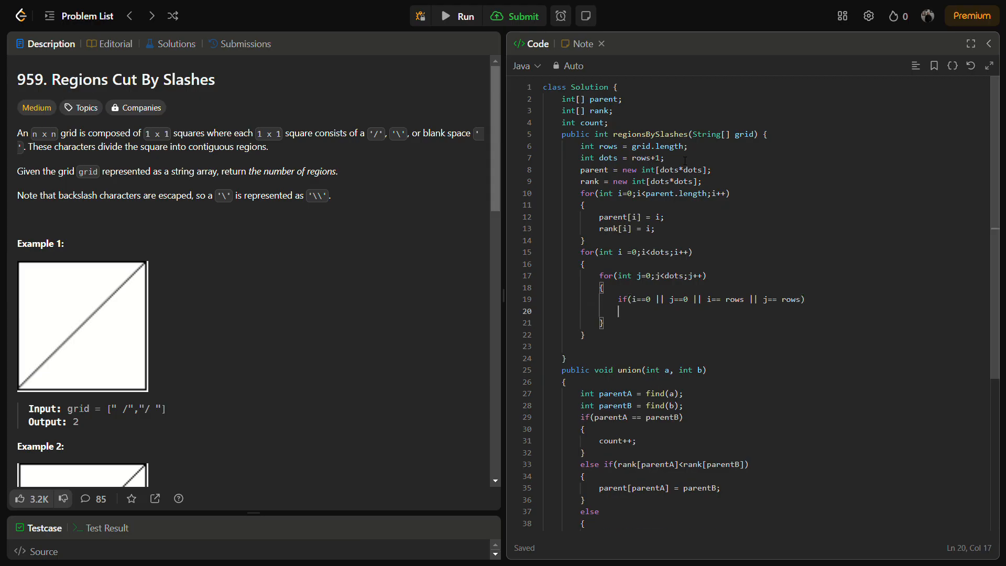
# Step: Inside the boundary branch compute int cells = i*dots+j and call union(0, cells)
pyautogui.write('{')
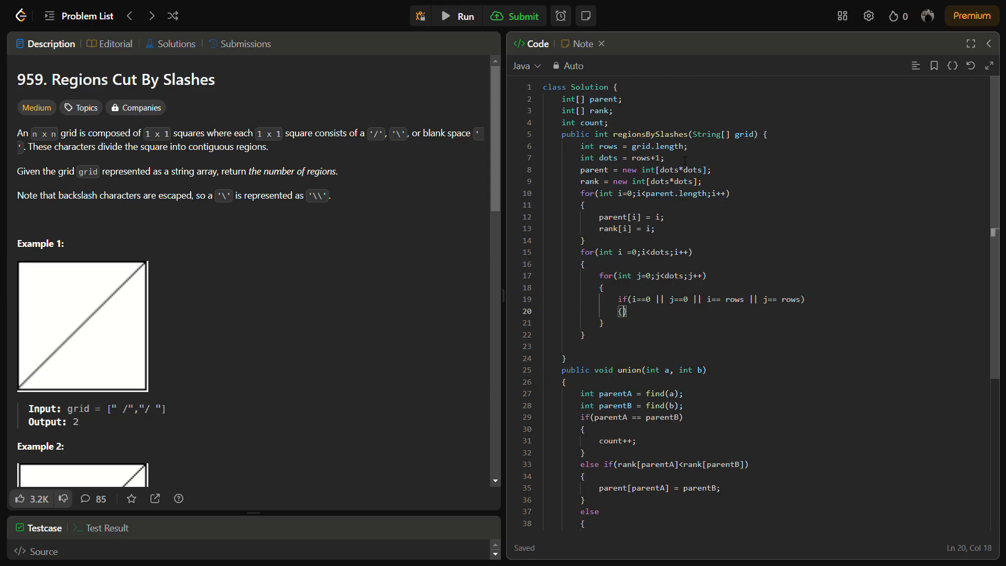
pyautogui.write('int cells')
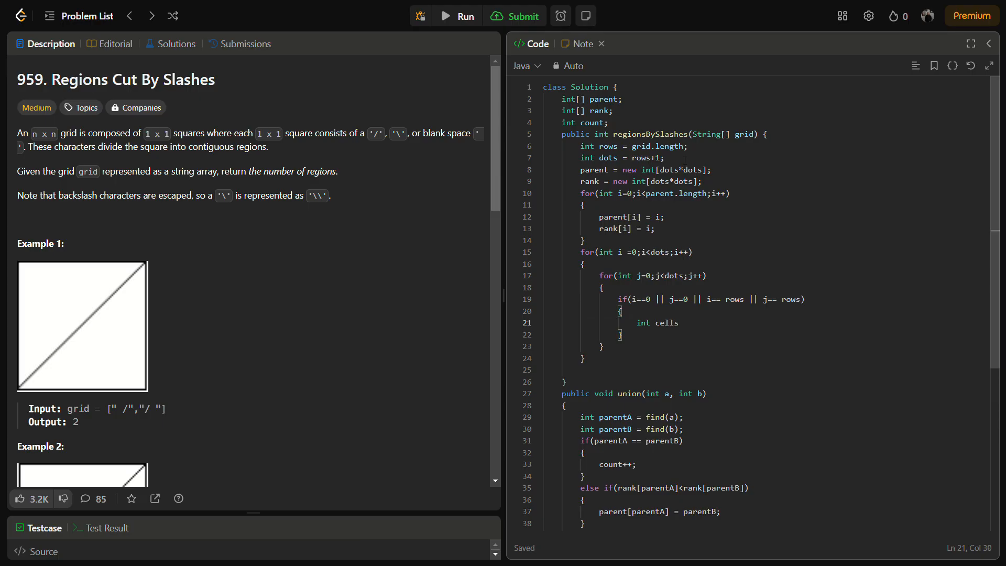
pyautogui.write('=')
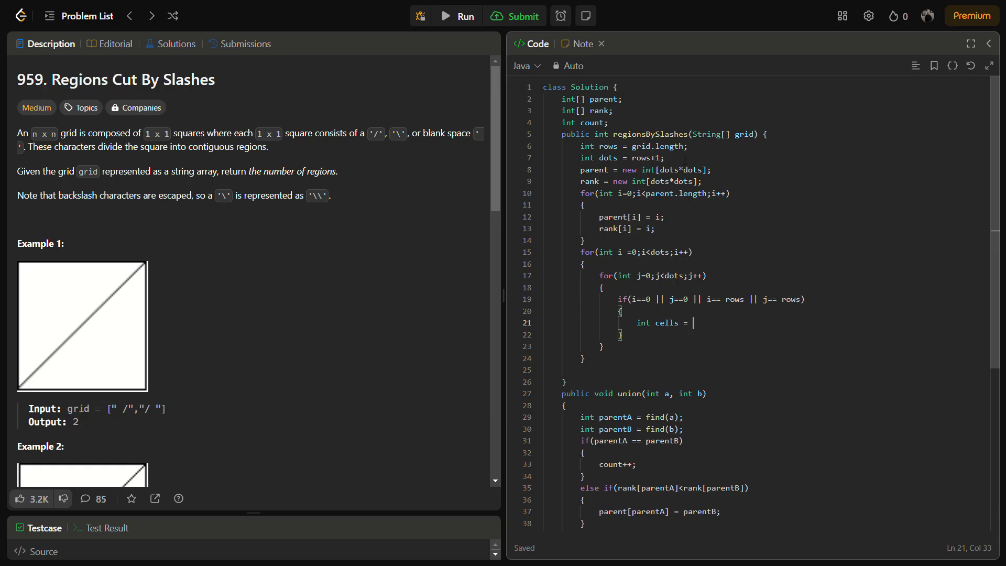
pyautogui.write('i*dots')
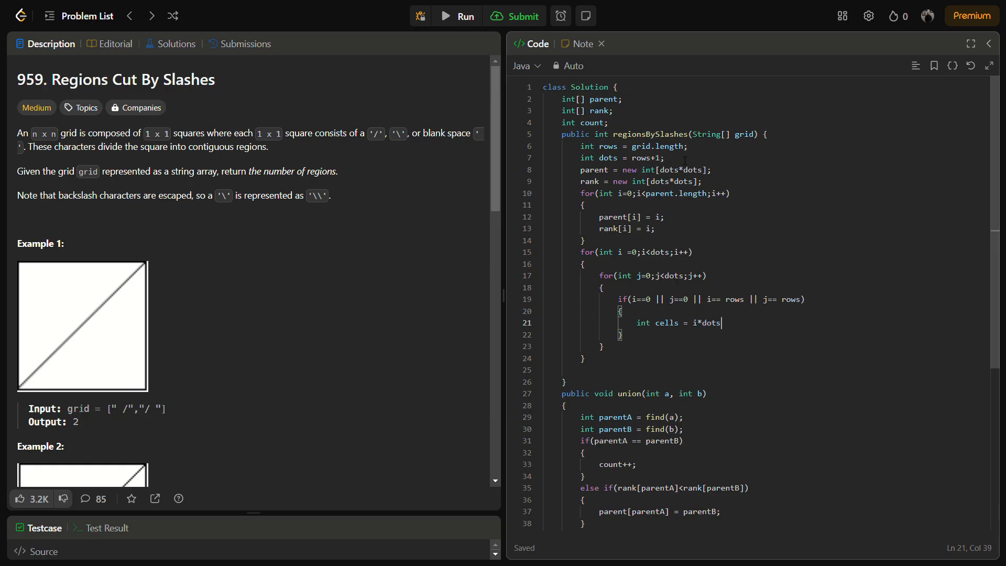
pyautogui.write('+')
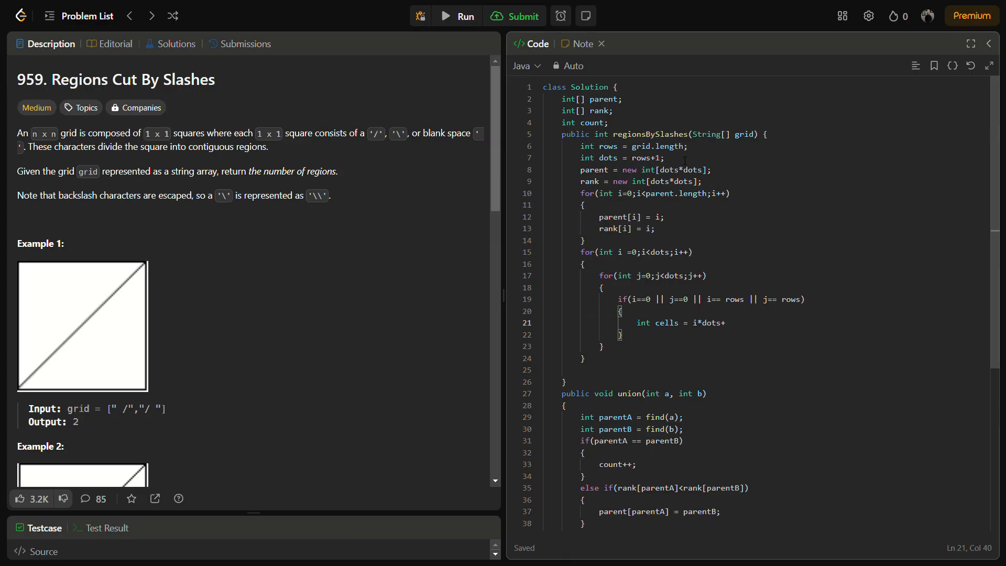
pyautogui.write('j')
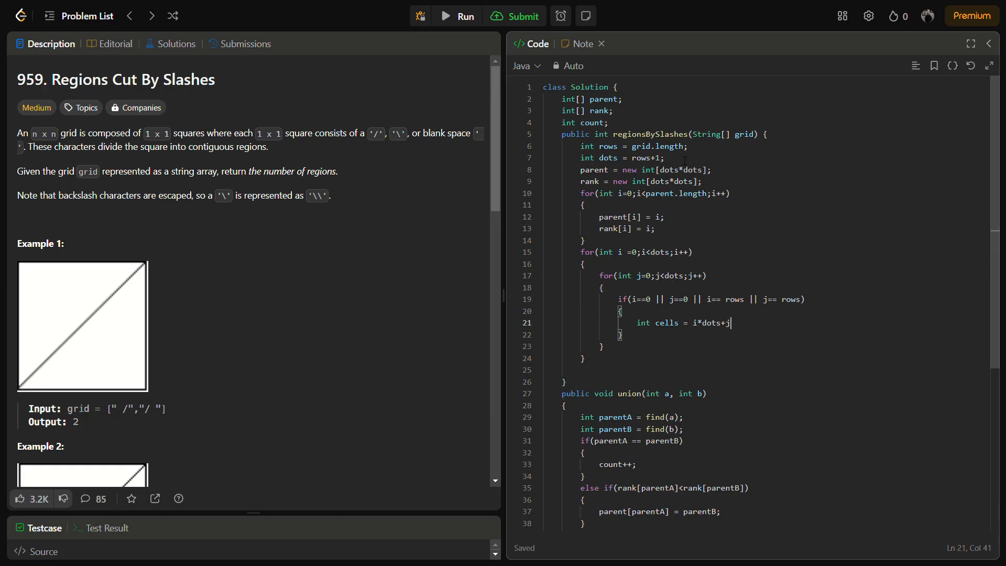
pyautogui.write(';;')
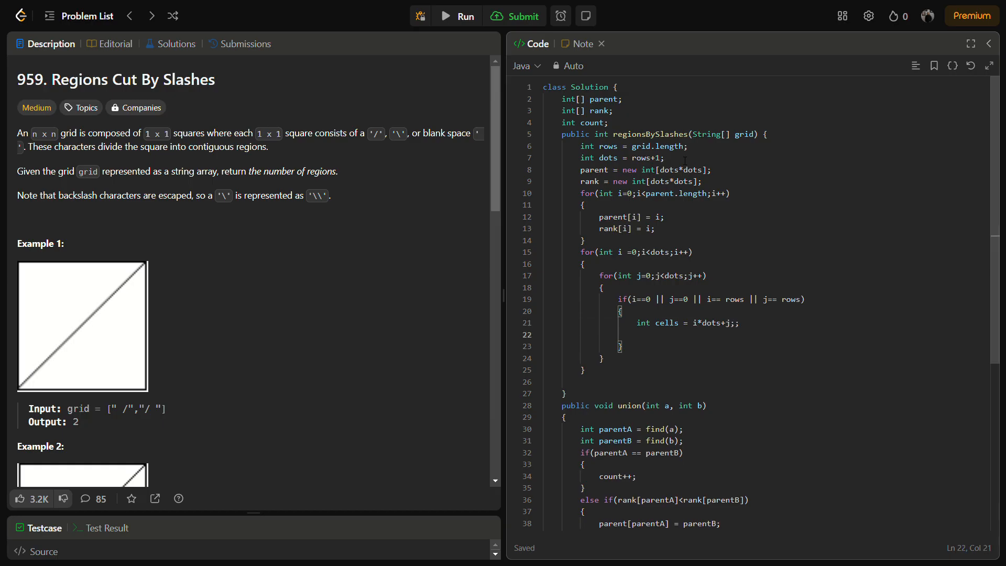
pyautogui.write('union(0,')
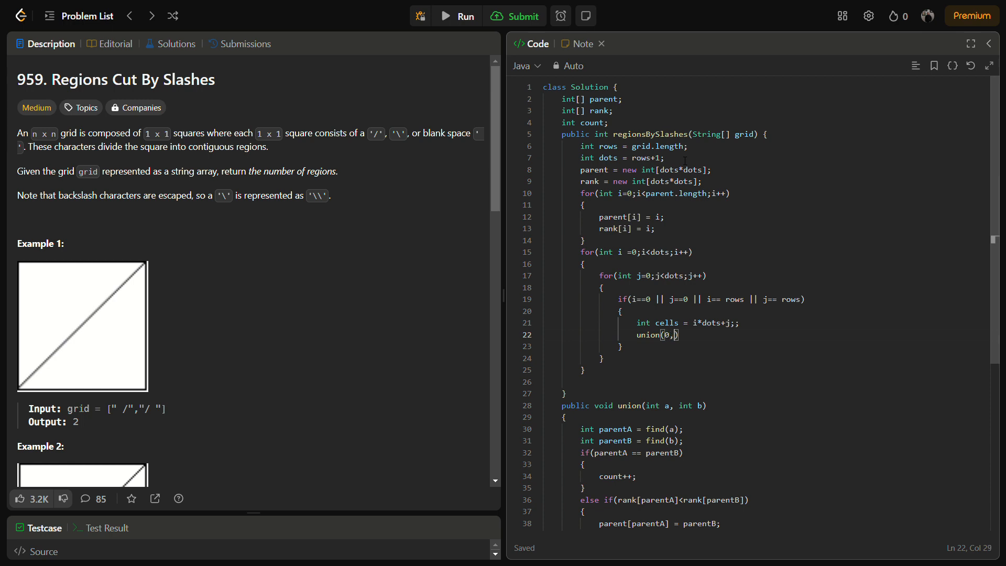
pyautogui.write('cells);')
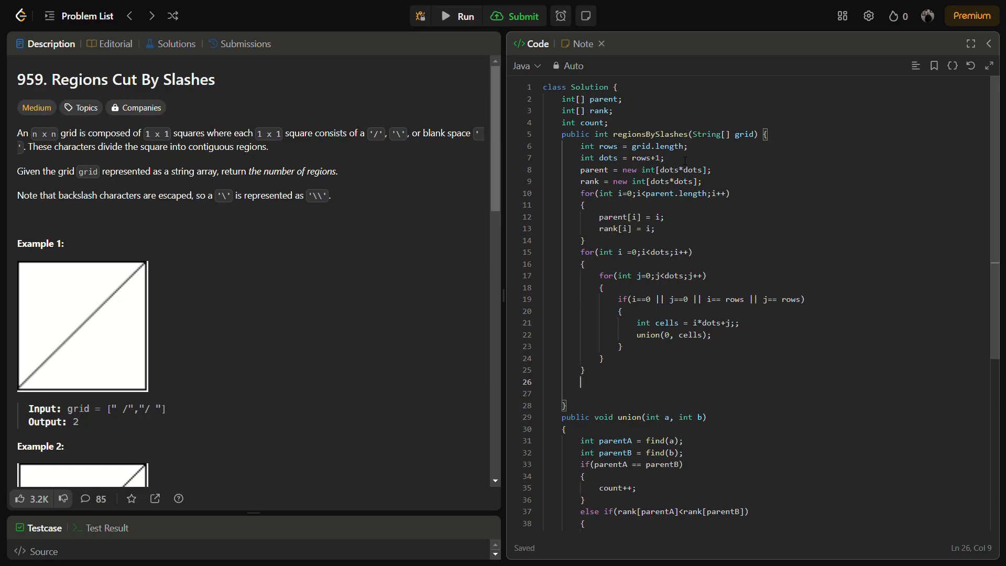
# Step: Loop over the grid rows and convert grid[i] into char ch[] with toCharArray()
pyautogui.write('for(i)')
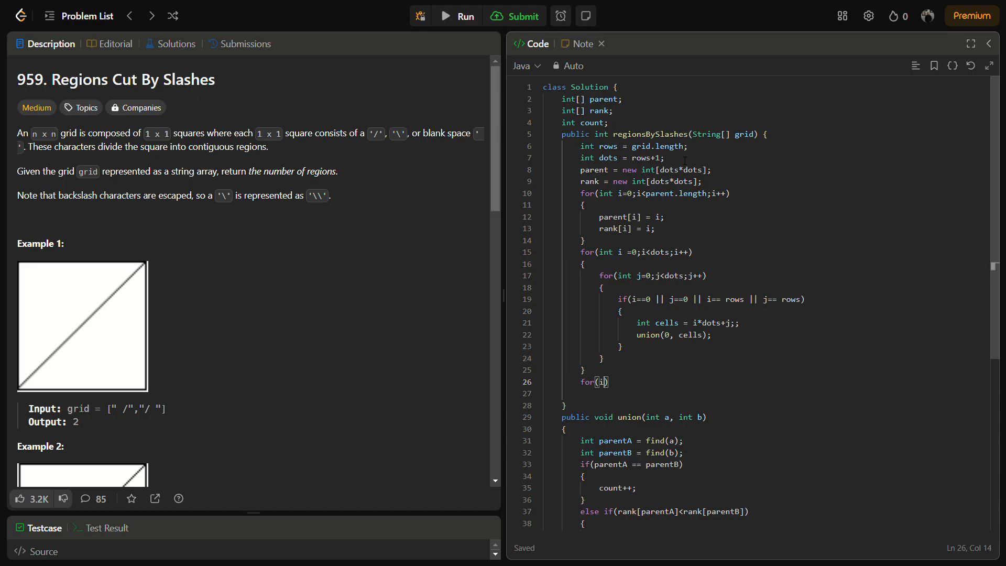
pyautogui.write('nt i=0')
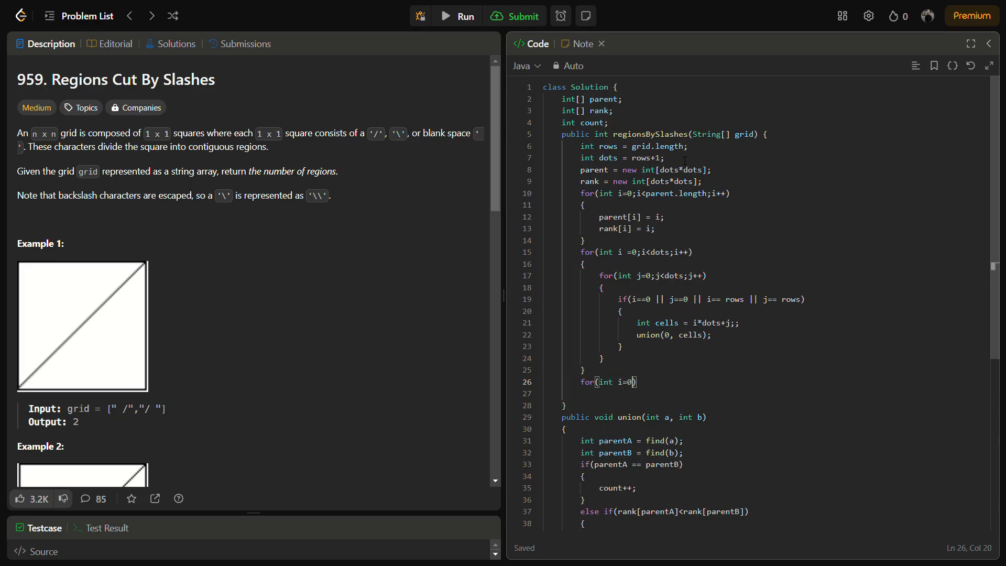
pyautogui.write(';i<')
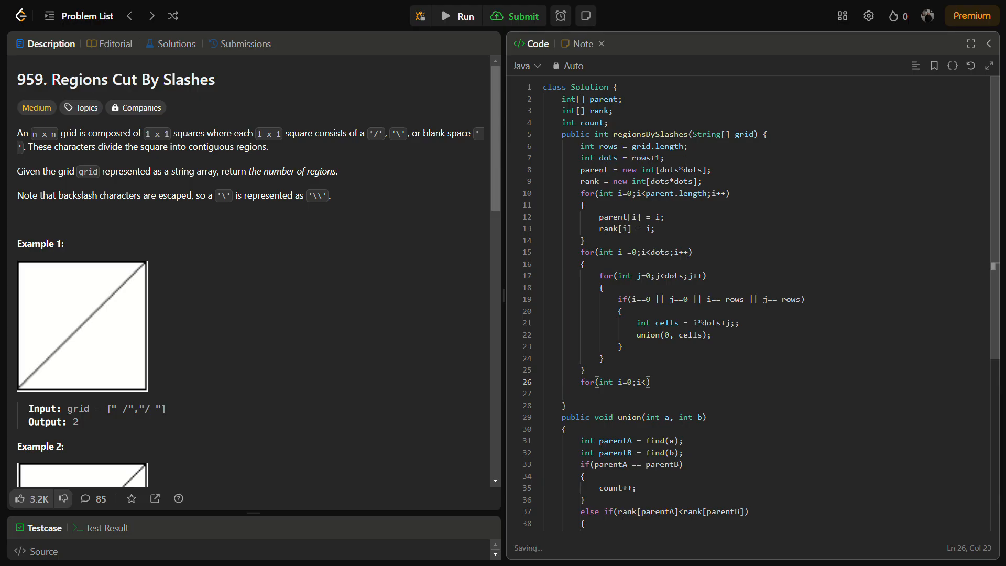
pyautogui.write('rows.i++')
pyautogui.click(761, 393)
pyautogui.write('{')
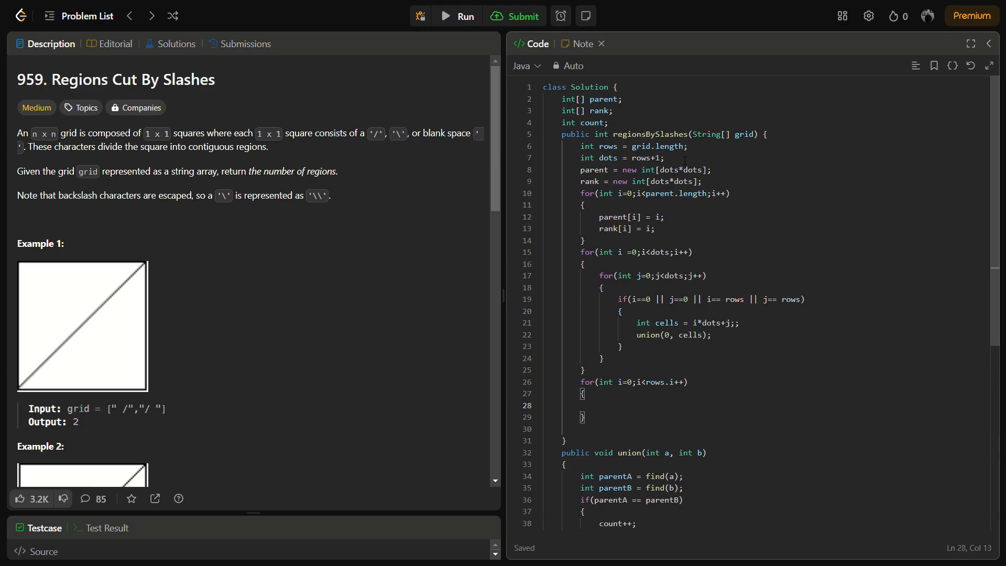
pyautogui.write('char ch[] =')
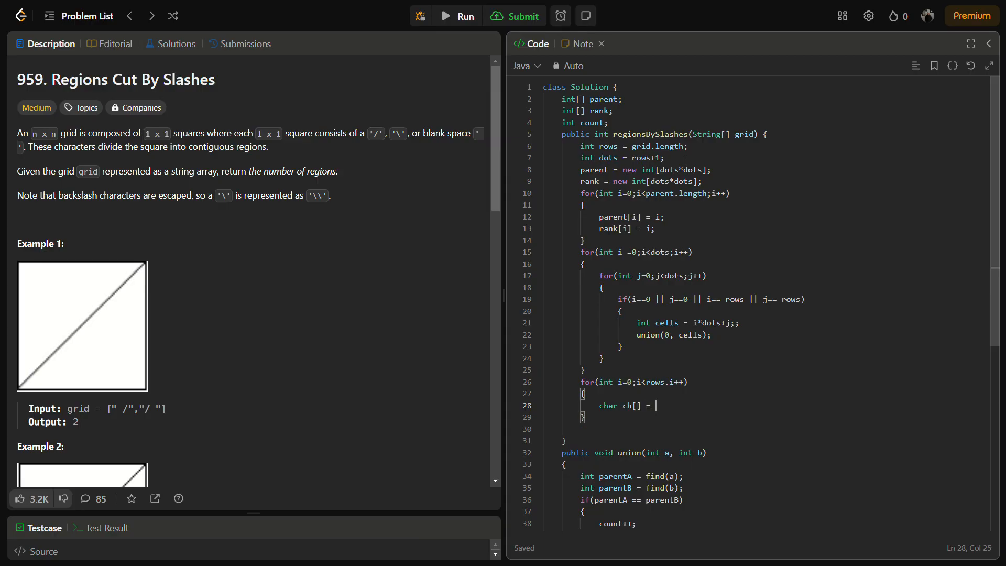
pyautogui.write('grid[]')
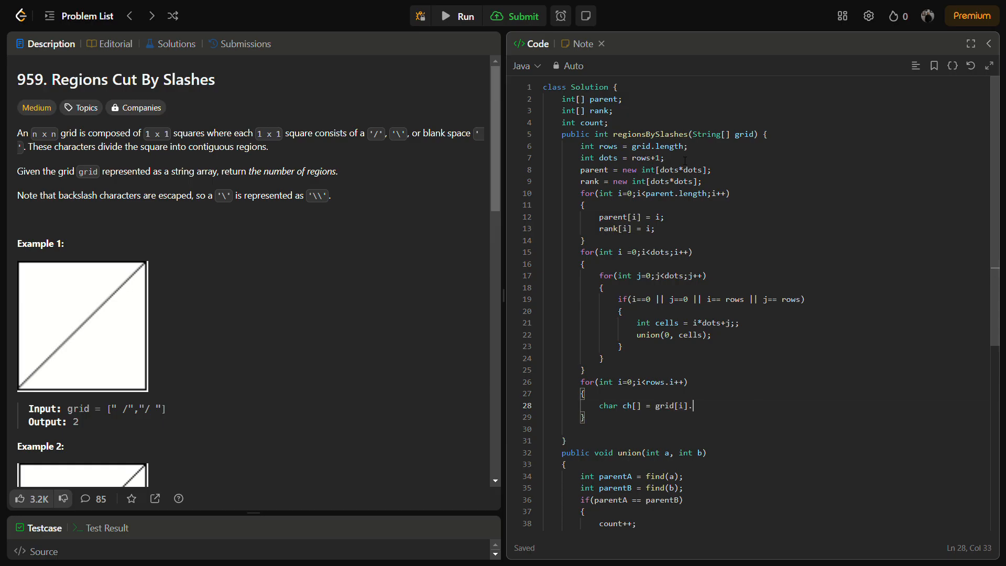
pyautogui.write('toCha')
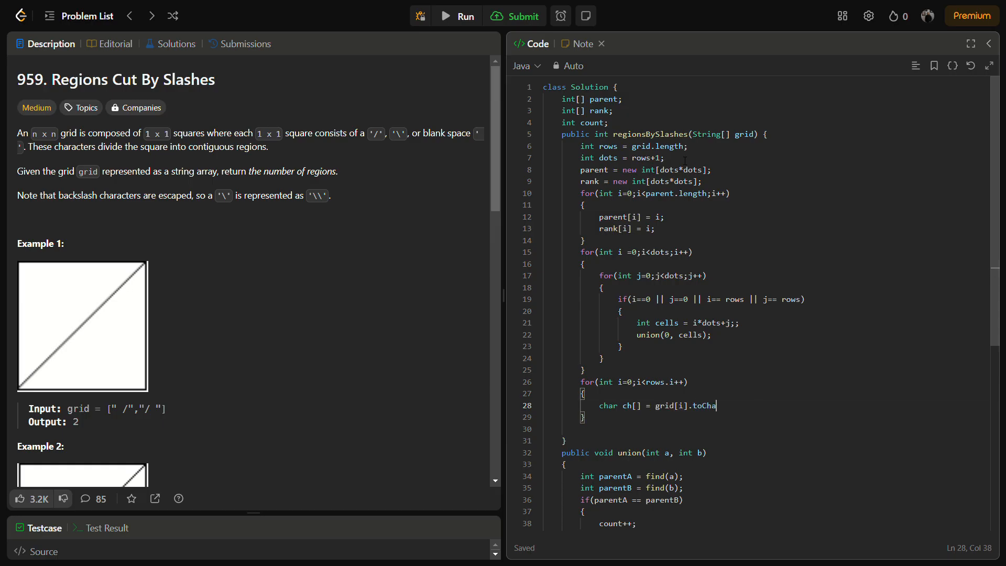
pyautogui.write('rArray()')
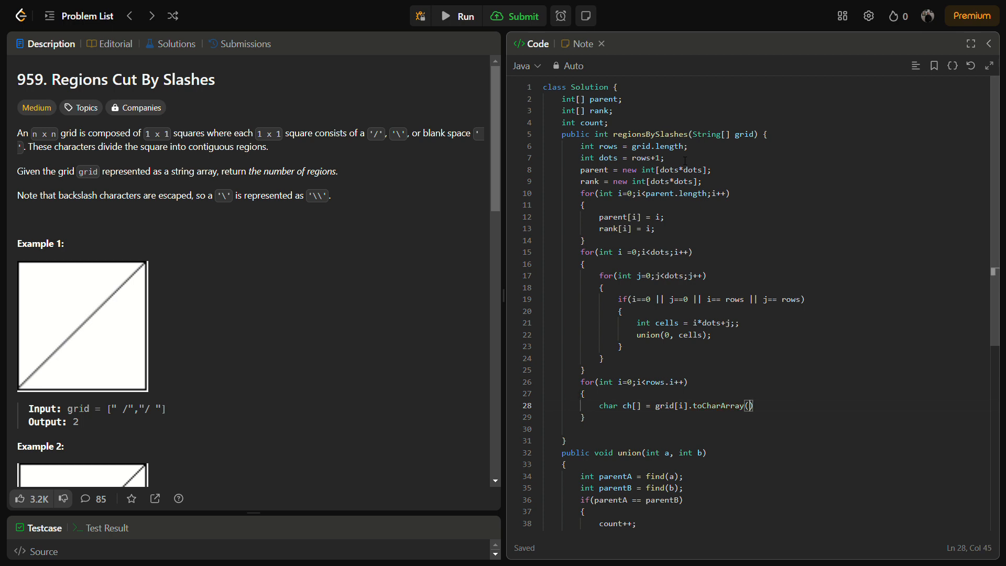
pyautogui.press('Enter')
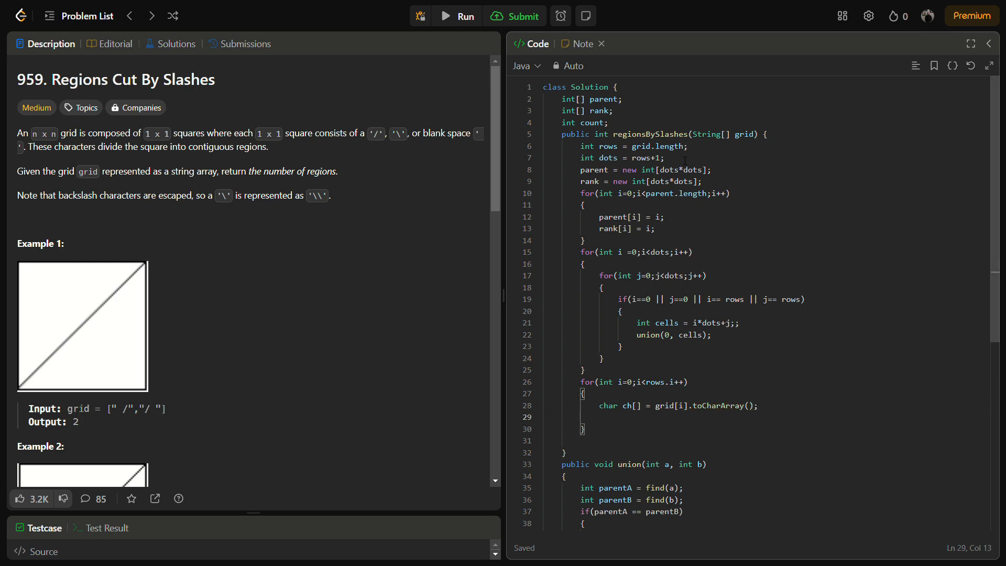
# Step: Add an inner j loop over ch.length, briefly checking the approach notes
pyautogui.write('for(')
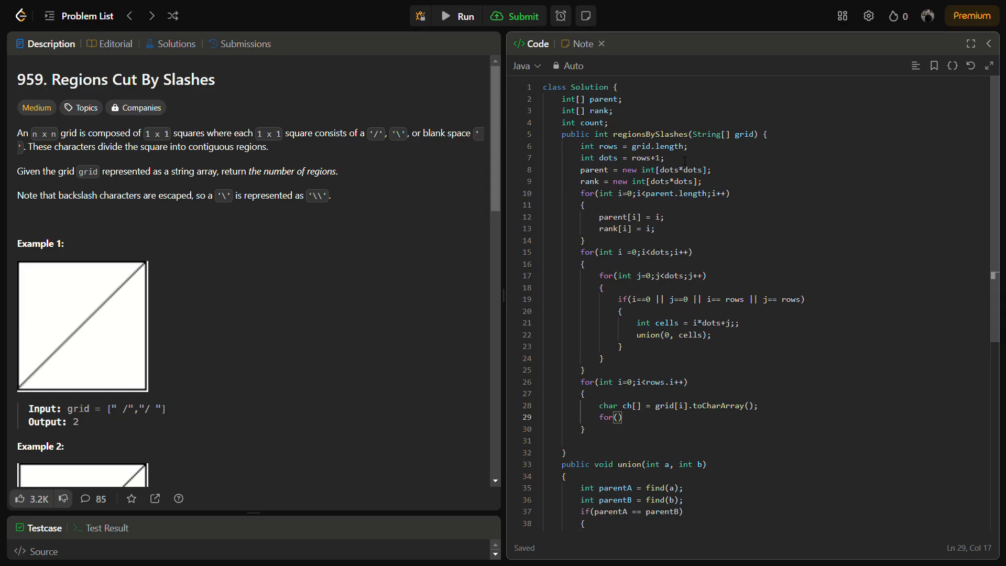
pyautogui.write('int j=')
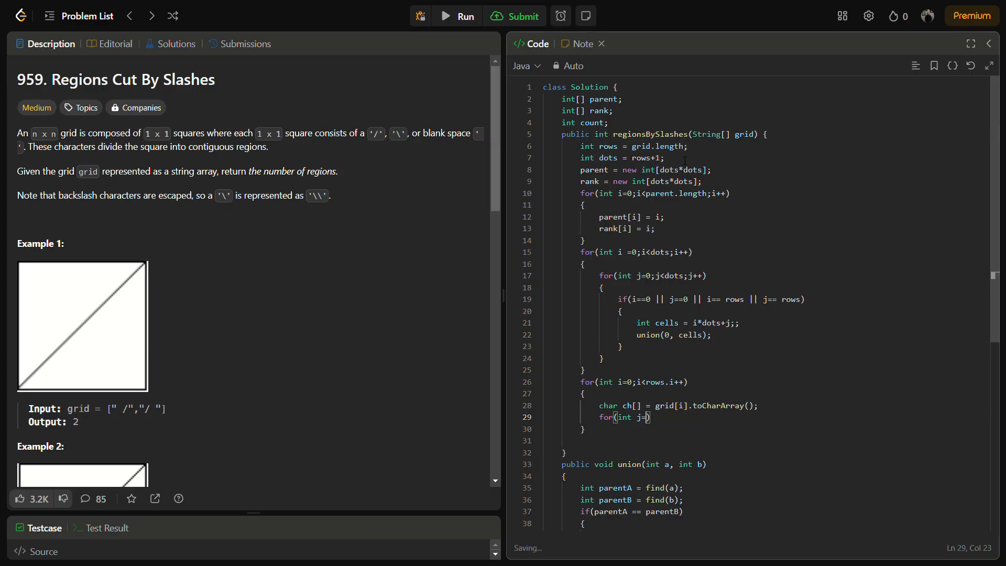
pyautogui.write('0;j<ch.')
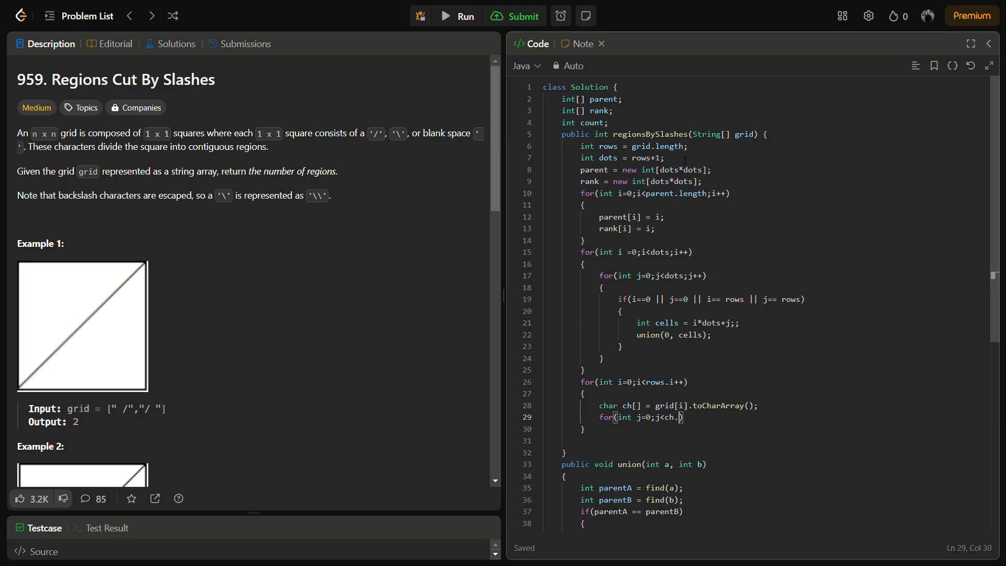
pyautogui.write('length;j++')
pyautogui.write('if()')
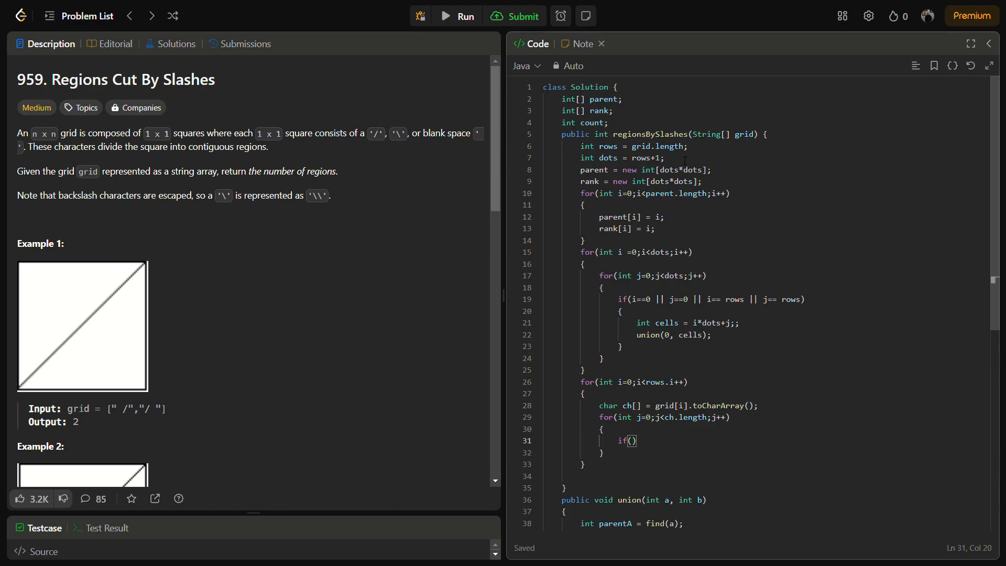
pyautogui.click(576, 43)
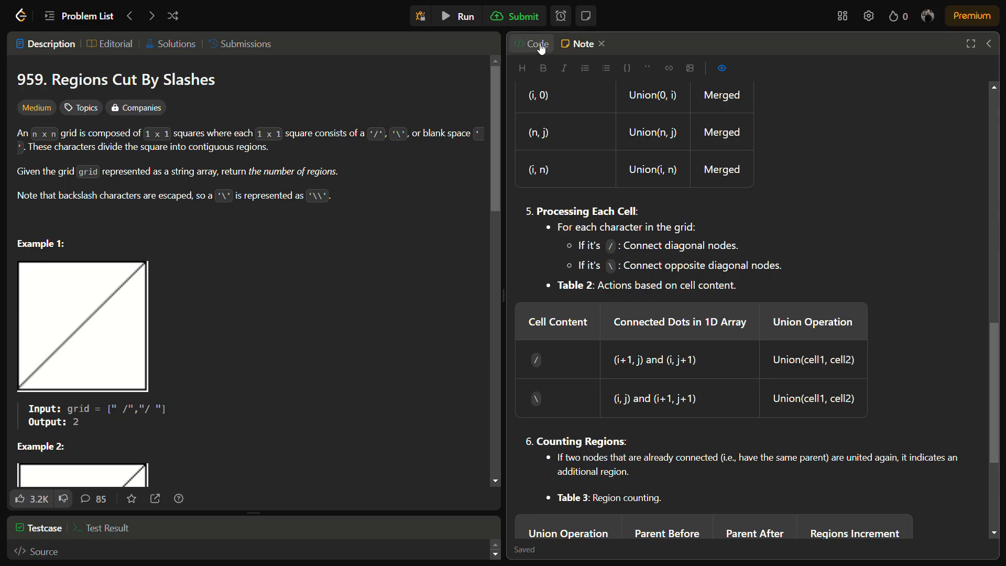
pyautogui.click(535, 44)
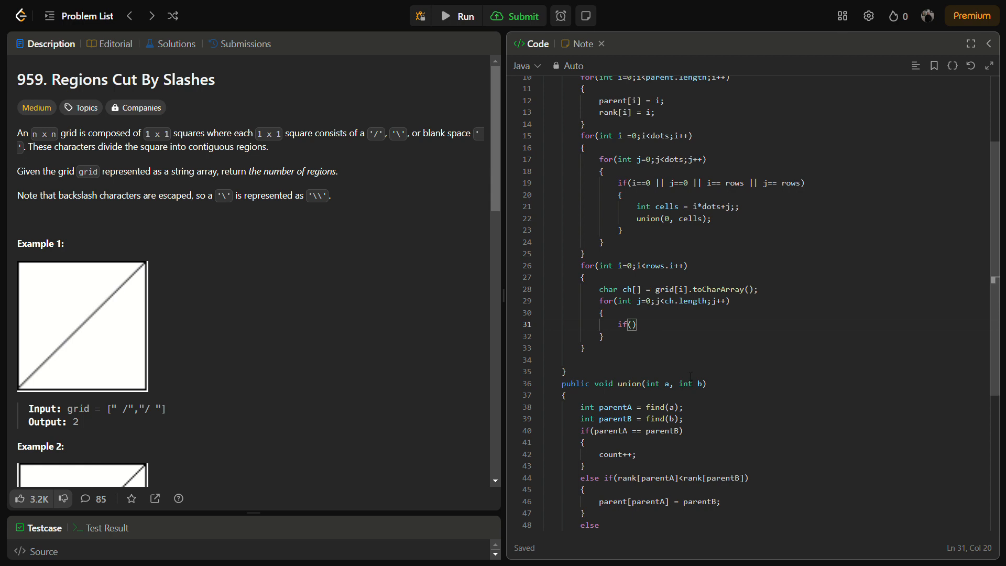
# Step: Test ch[j] == '\\' and compute int cell1 = i*dots+j in the backslash branch
pyautogui.write("ch[j] == '\\")
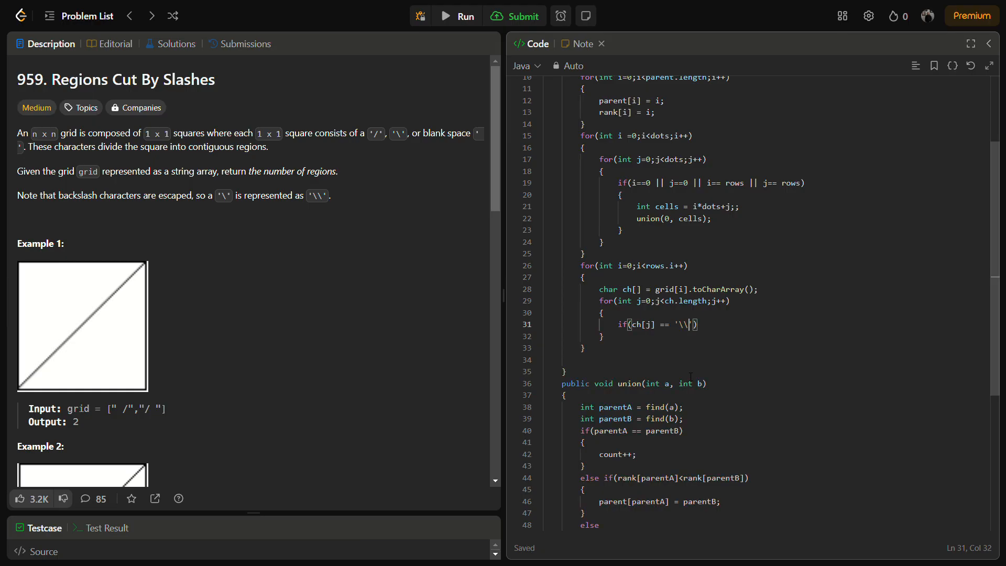
pyautogui.write("'")
pyautogui.write('{')
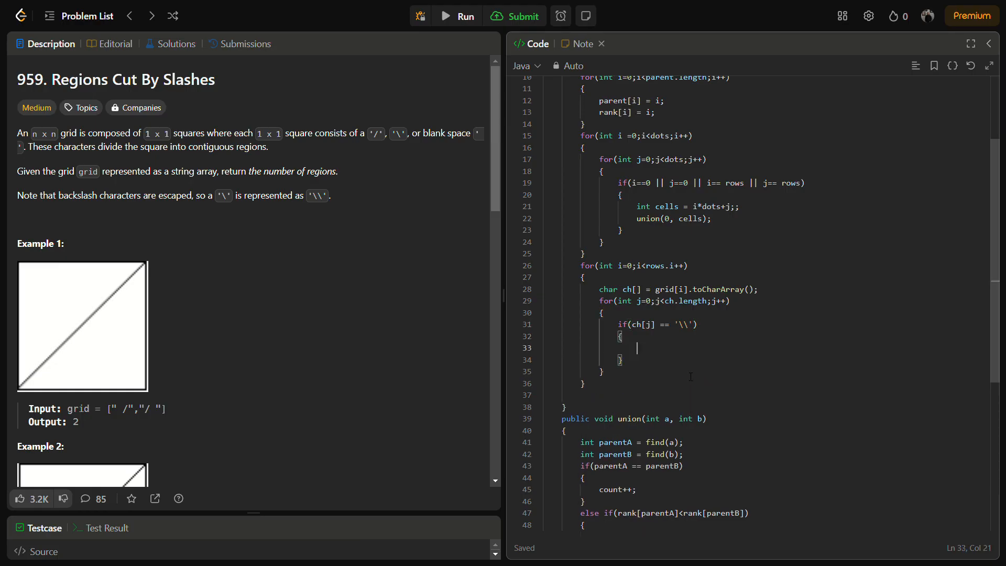
pyautogui.write('int cell1')
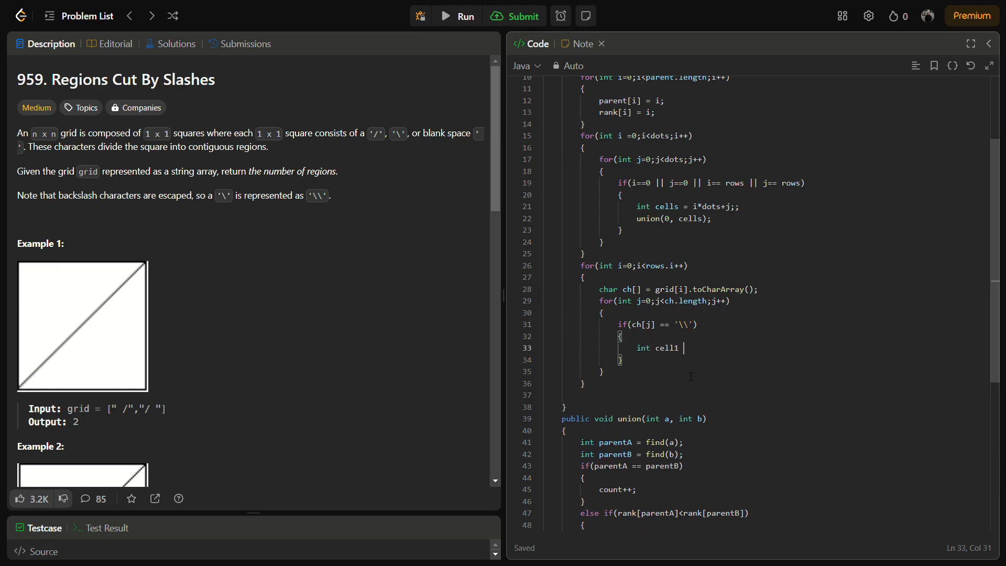
pyautogui.write('=')
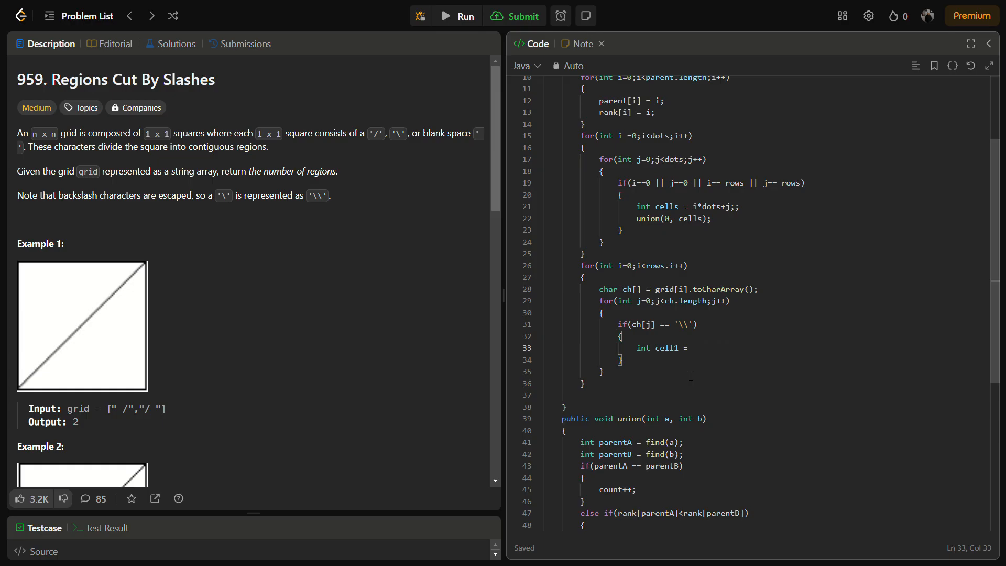
pyautogui.write('i*dots')
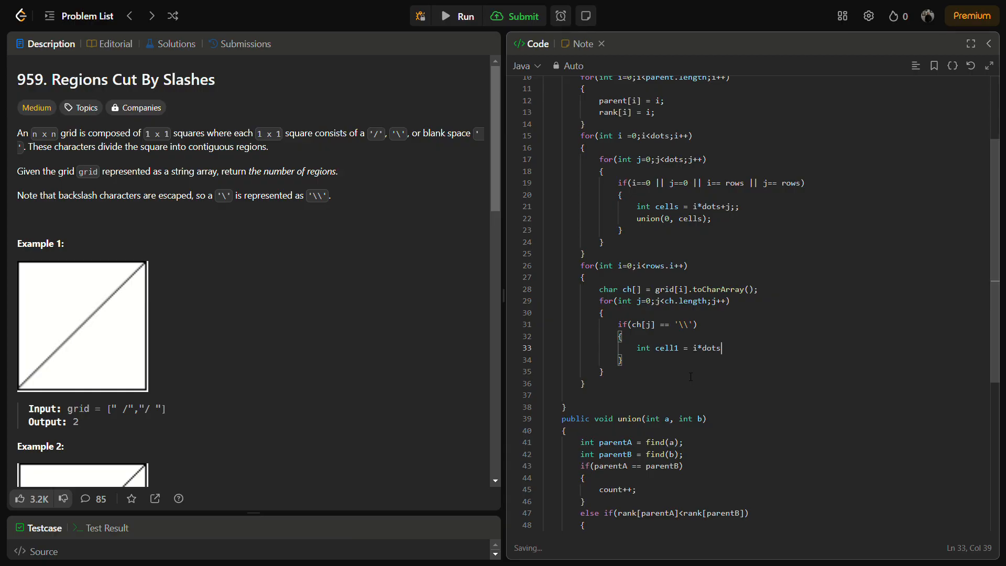
pyautogui.write('+j;')
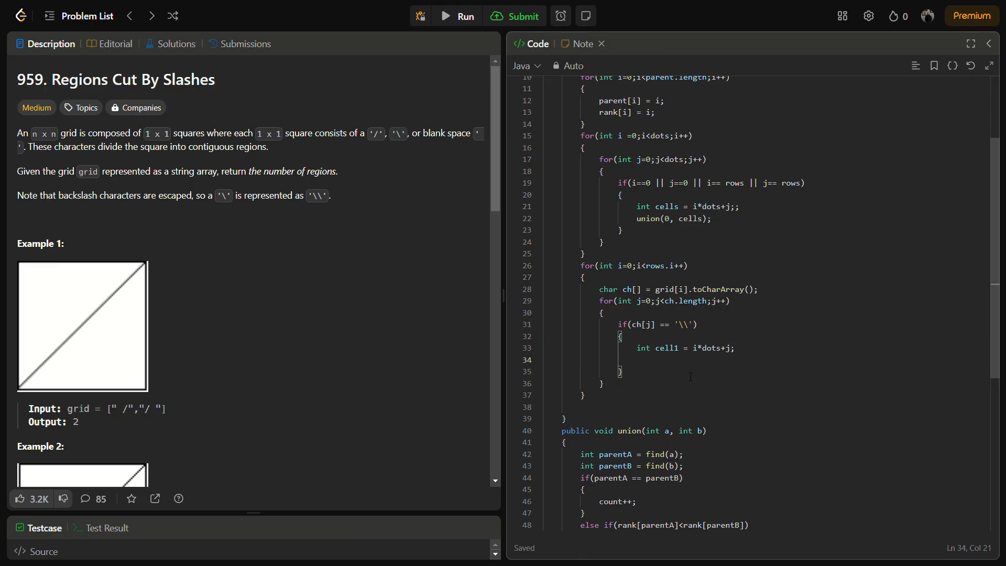
# Step: Compute cell2 = (i+1)*dots+(j+1) and call union(cell1, cell2)
pyautogui.write('int cells')
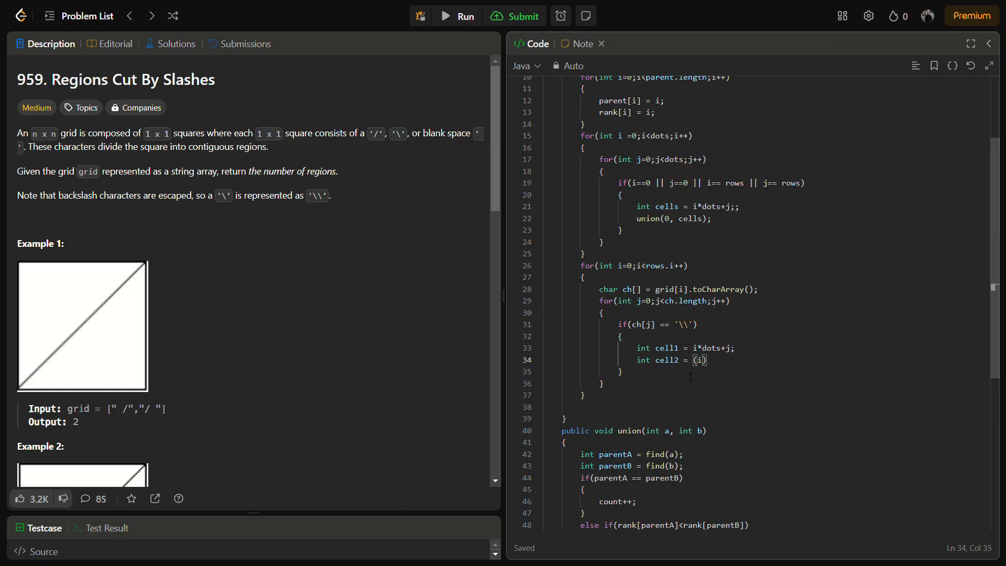
pyautogui.write('+1')
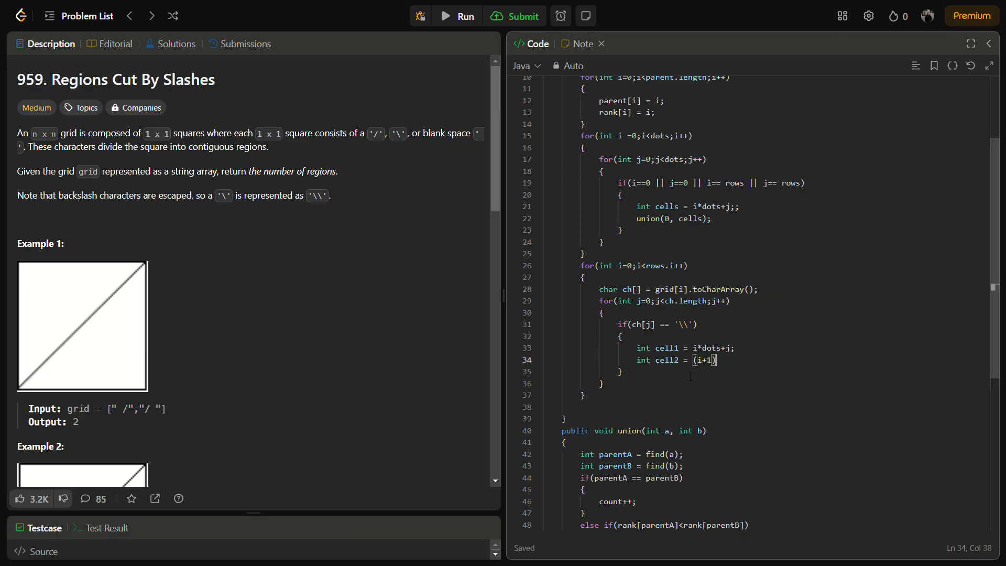
pyautogui.write('*dots')
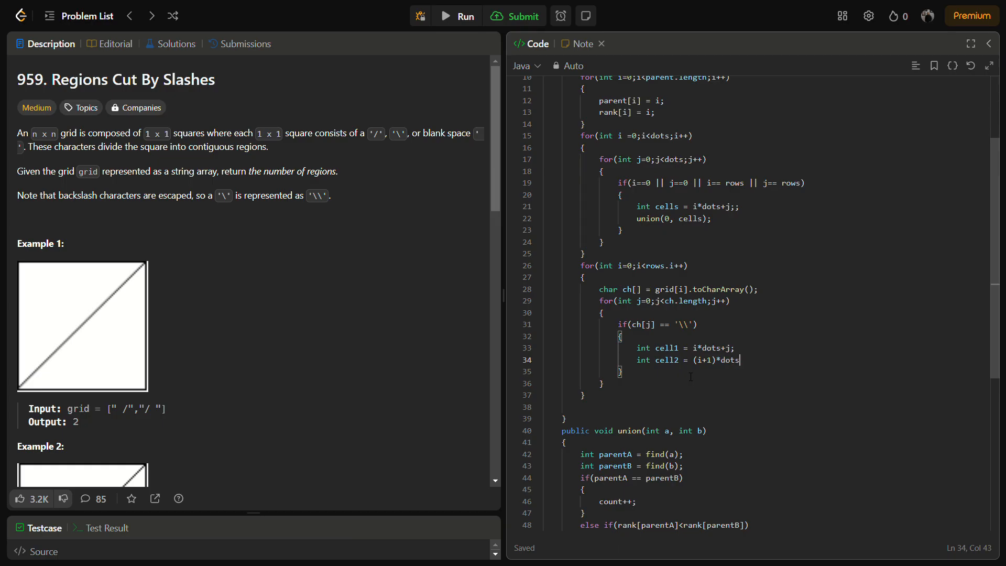
pyautogui.write('+')
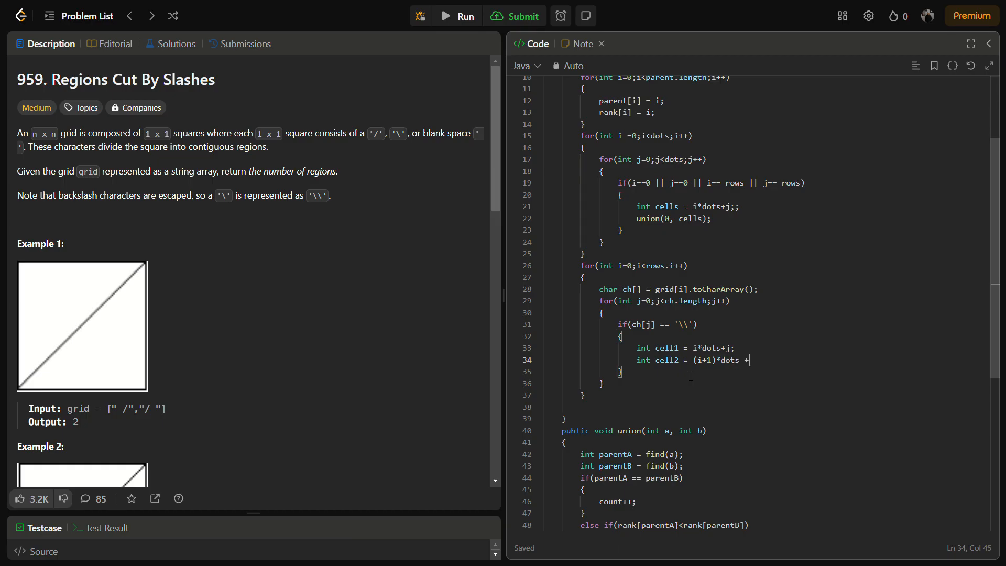
pyautogui.write('(')
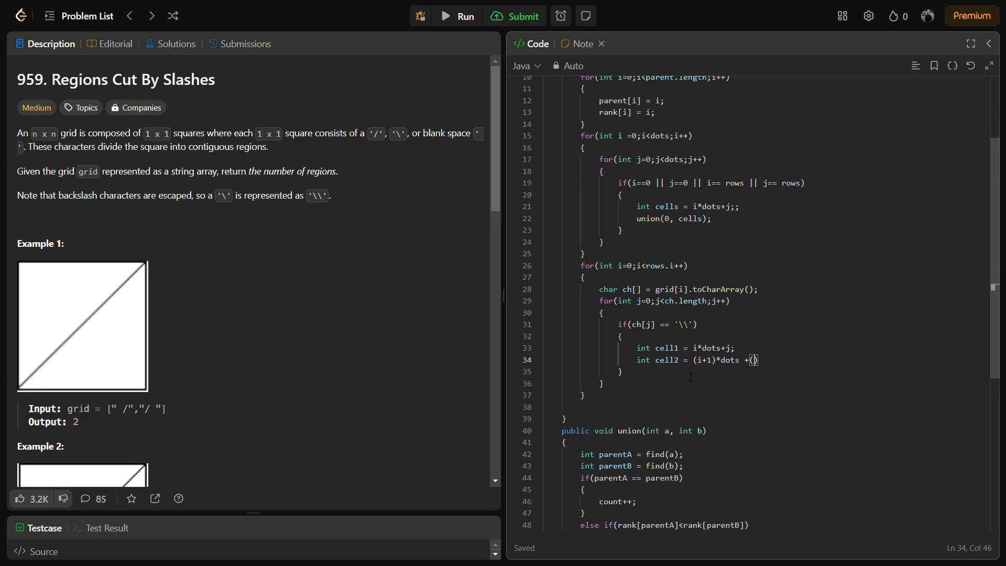
pyautogui.write('j+1')
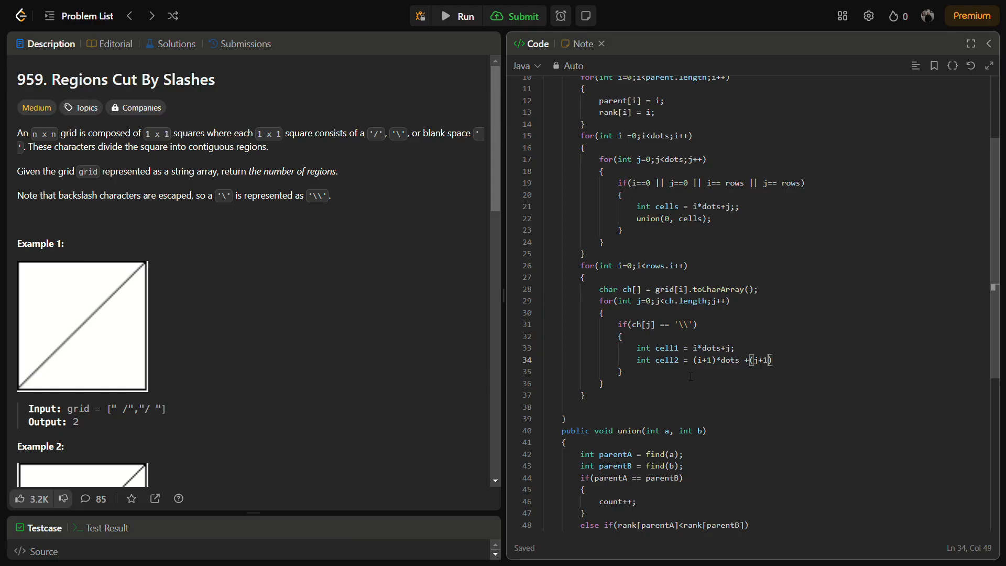
pyautogui.write(';')
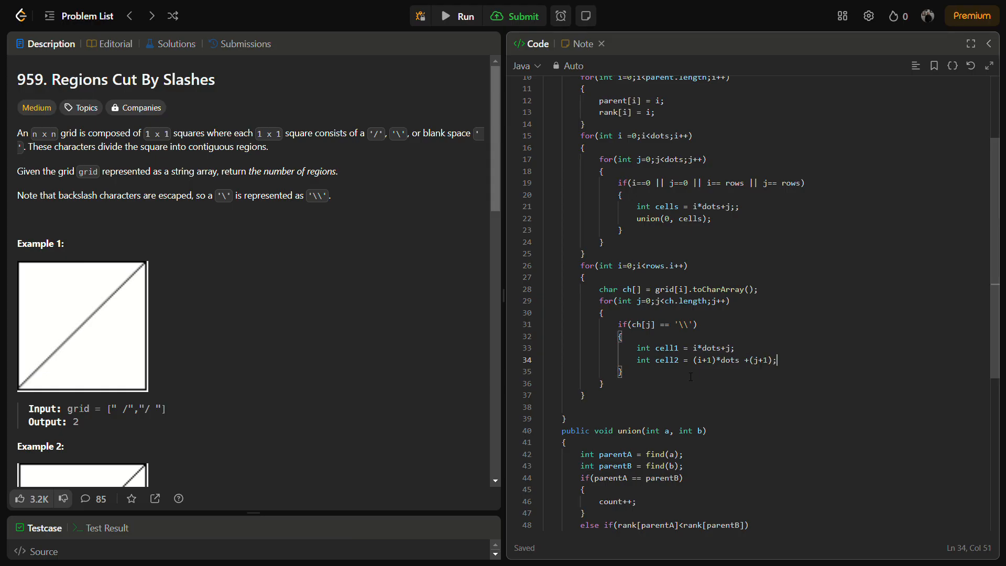
pyautogui.write('union')
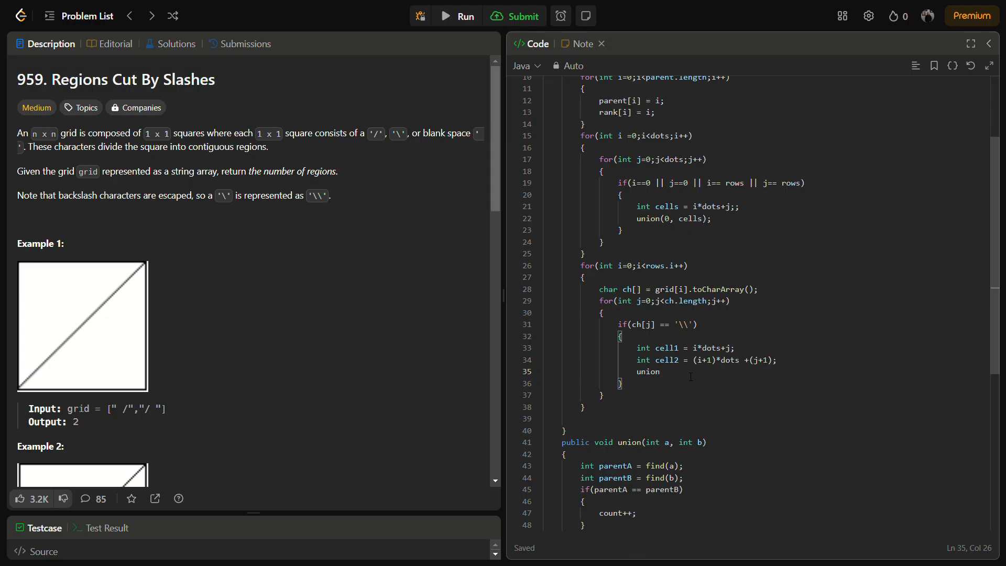
pyautogui.write('(')
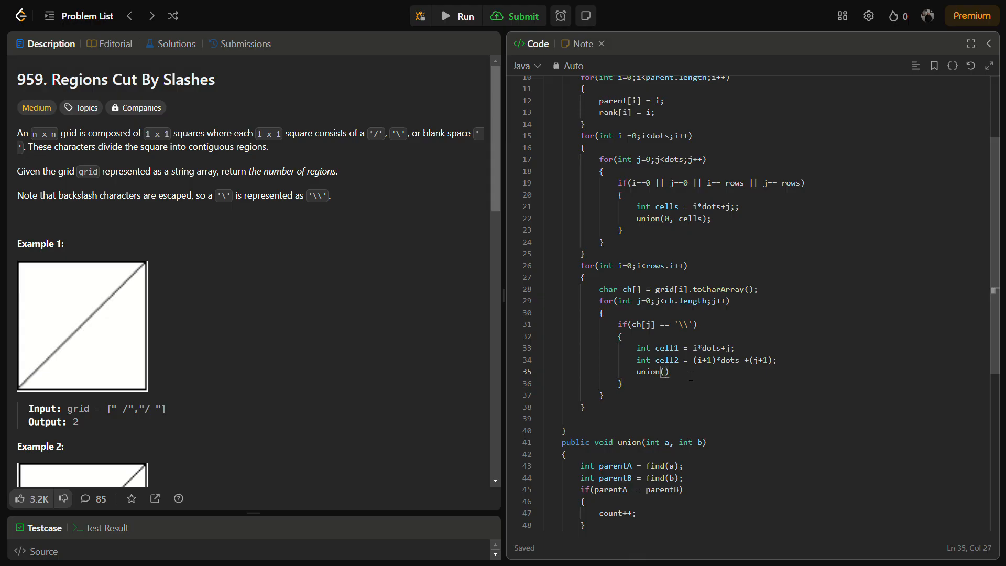
pyautogui.write('cell1')
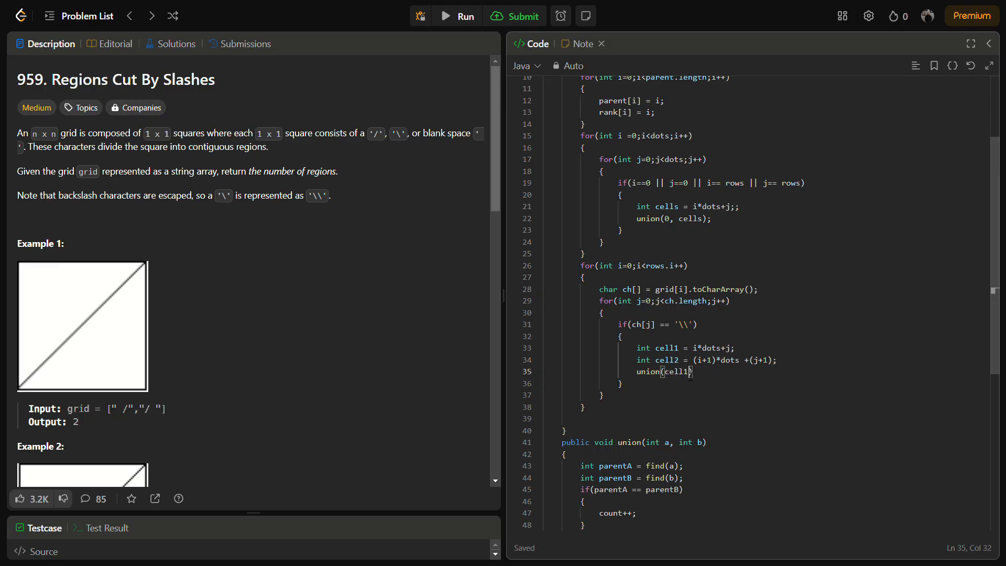
pyautogui.write(', cell')
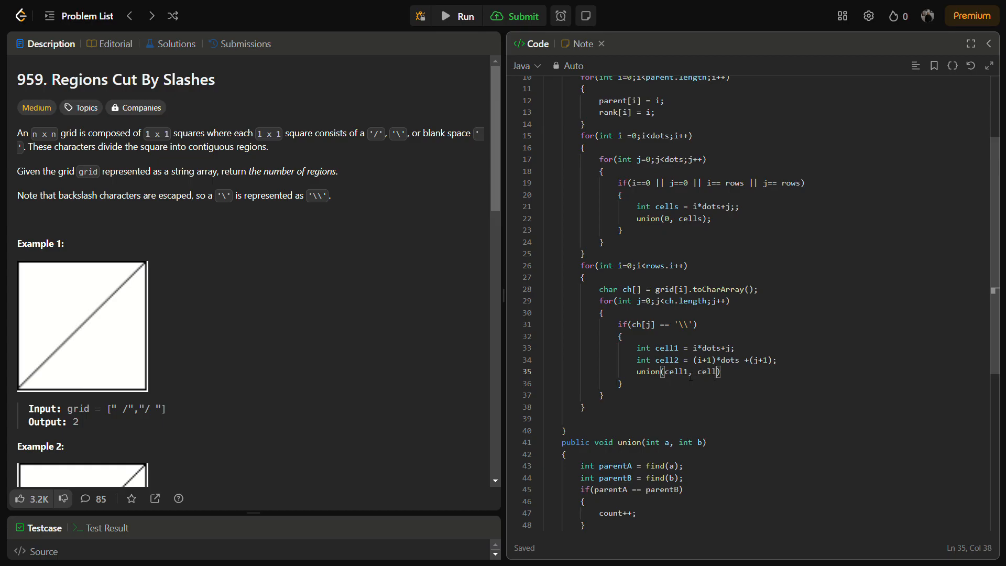
pyautogui.write('2);')
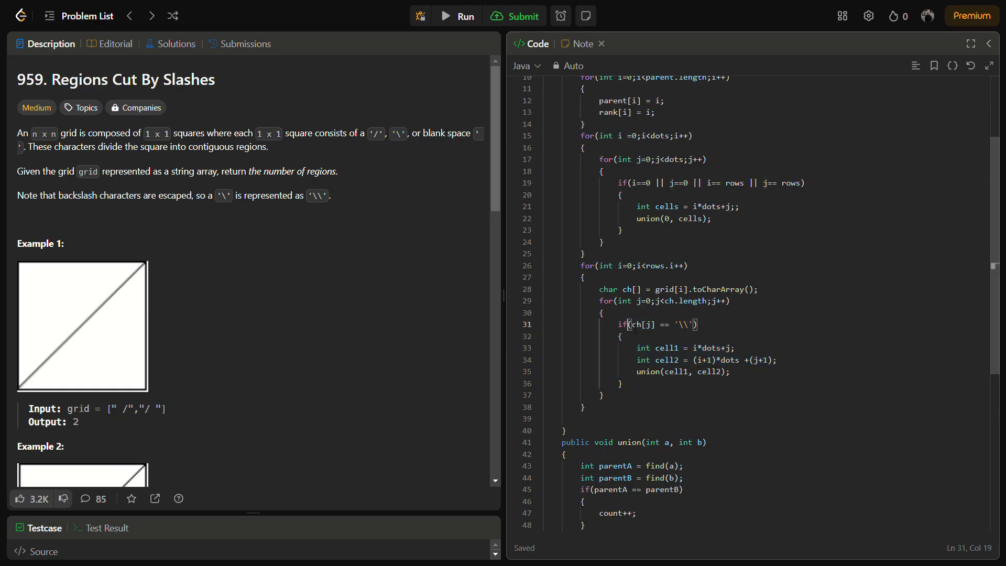
# Step: Duplicate the branch as else if(ch[j] == '/') unioning (i+1)*dots+j with i*dots+(j+1), and return count
pyautogui.moveTo(630, 324); pyautogui.dragTo(622, 383)
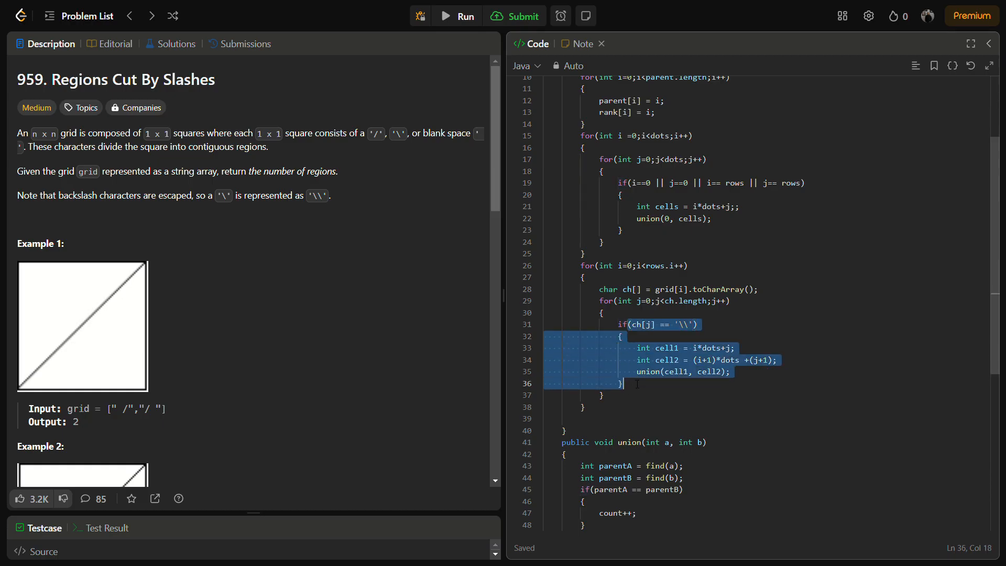
pyautogui.write('w')
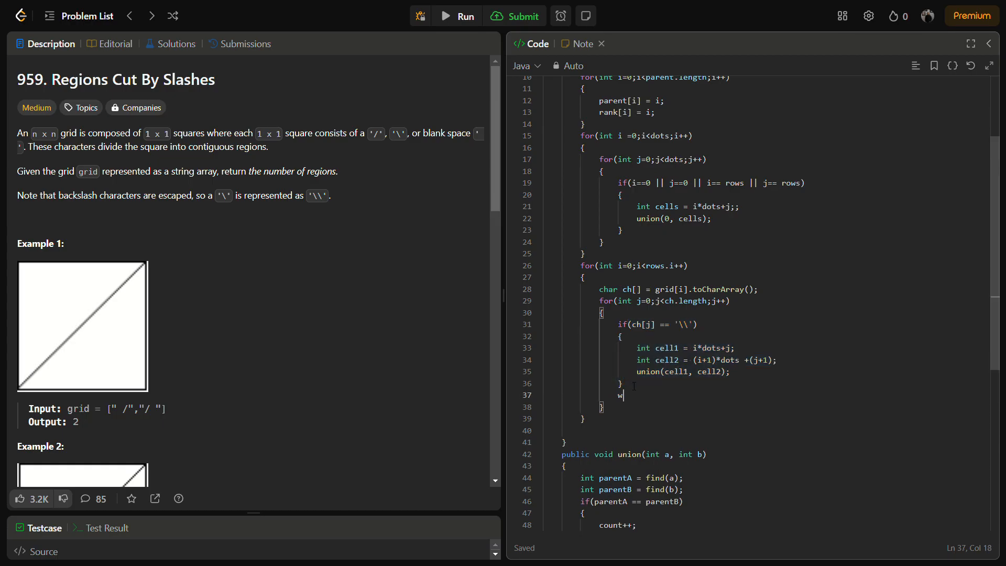
pyautogui.write('else i')
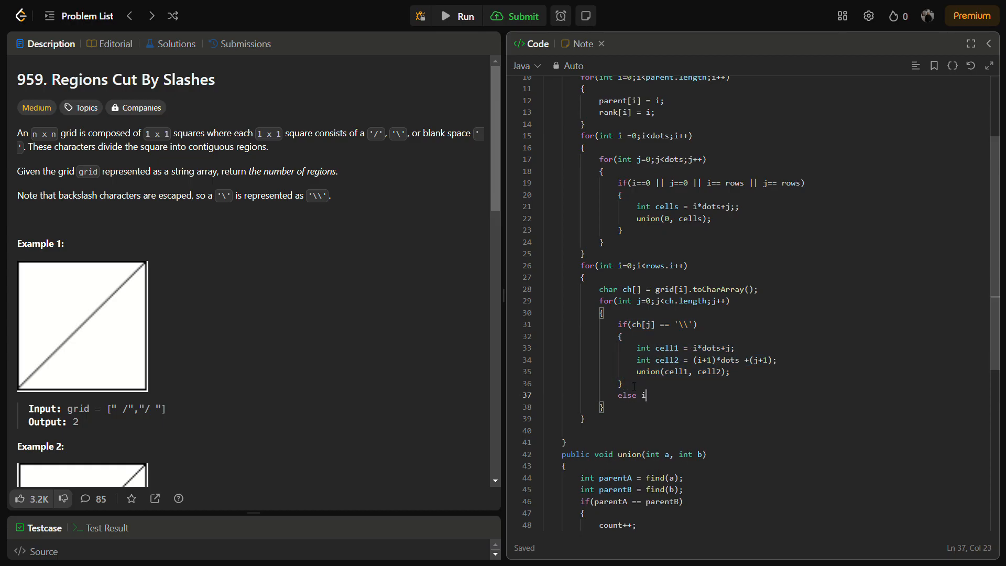
pyautogui.write("f(ch[j] == '")
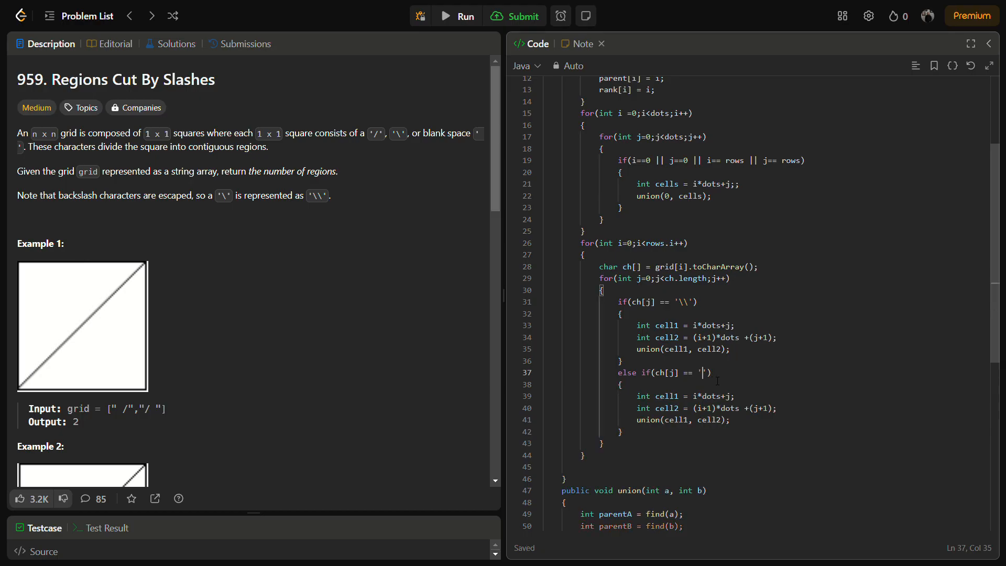
pyautogui.write('/')
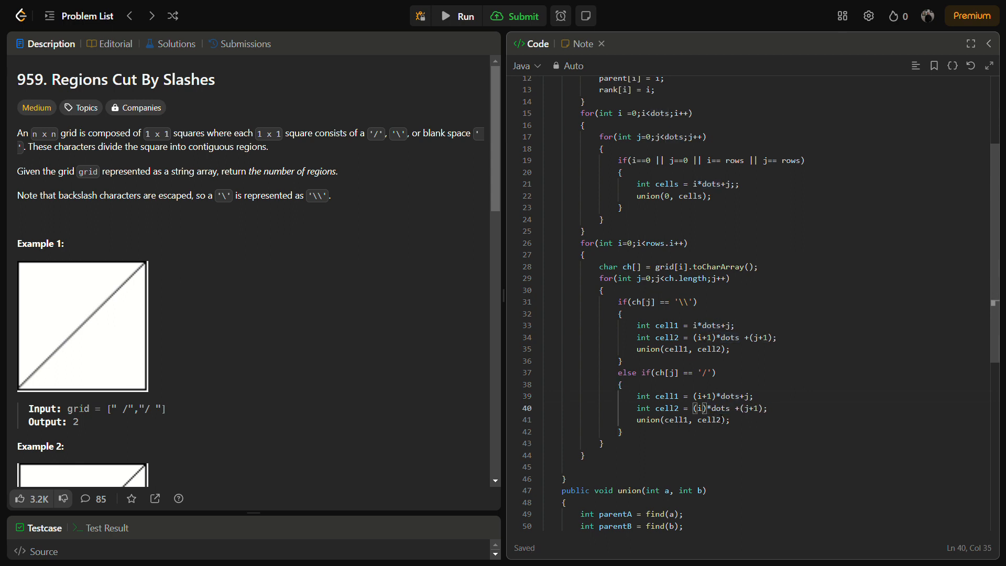
pyautogui.scroll(-3)
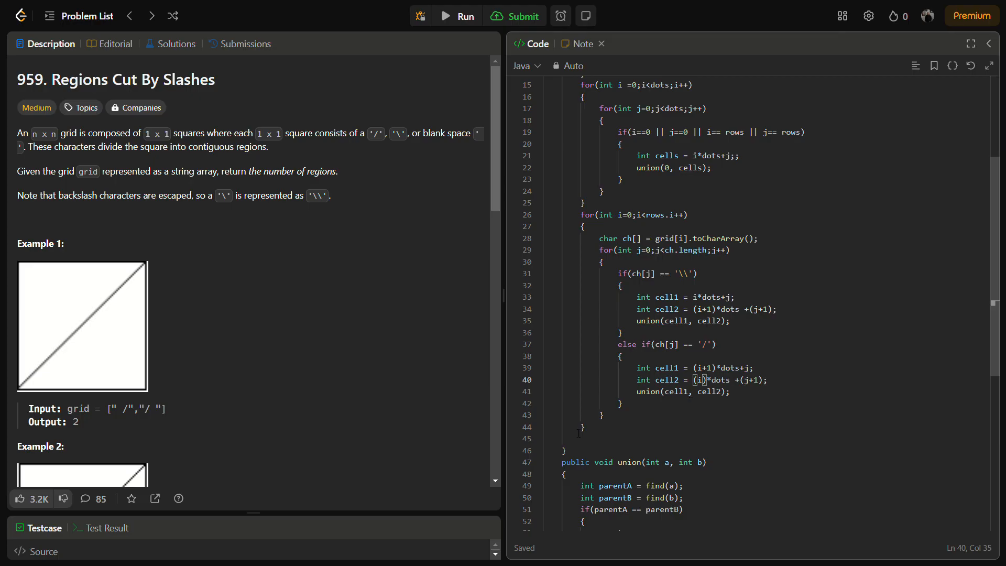
pyautogui.write('return count;')
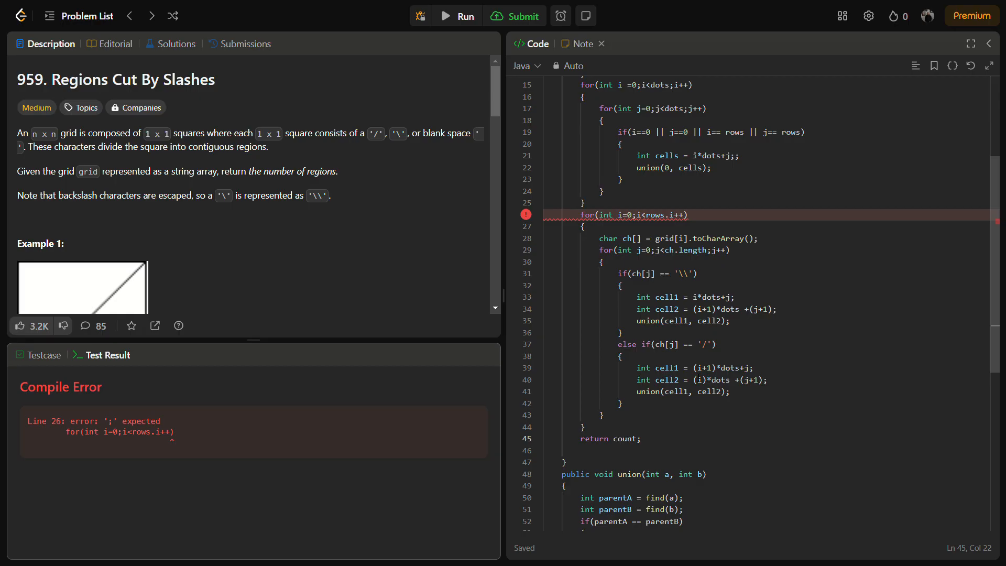
# Step: Fix the semicolon typo in the line 26 loop header and submit the Accepted solution
pyautogui.click(671, 214)
pyautogui.write(';')
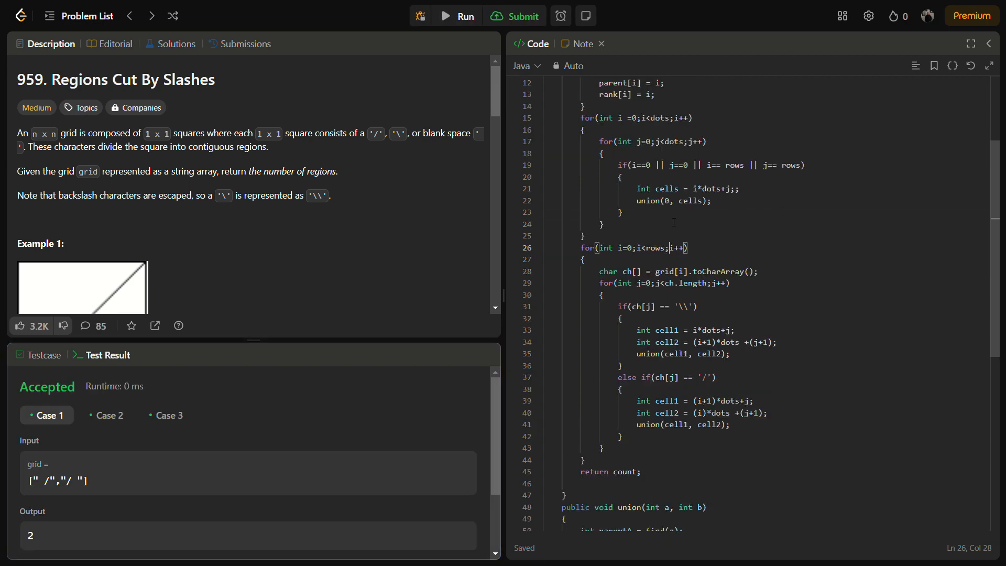
pyautogui.click(519, 16)
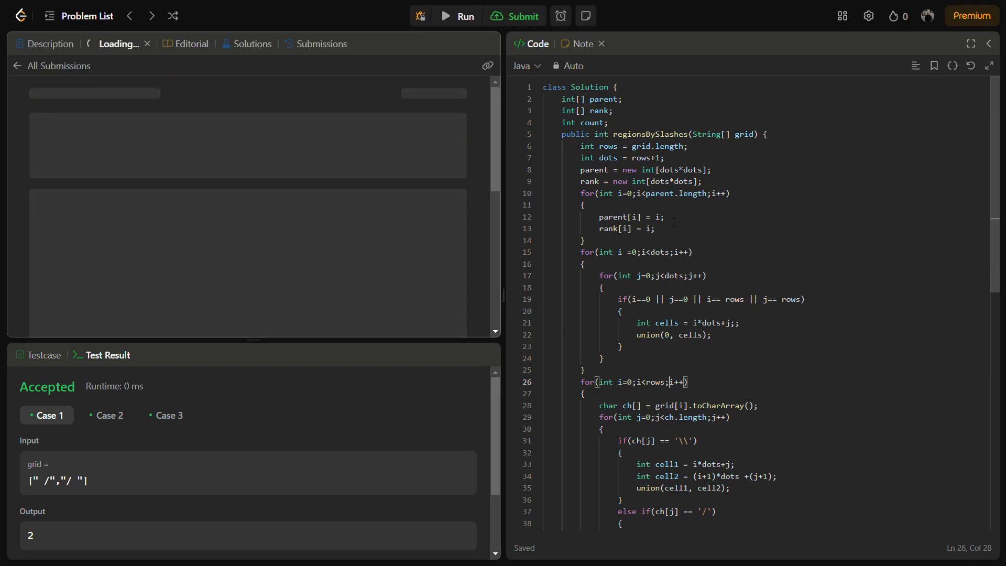
# Step: Review the Accepted 2 ms result beating 100%, dismiss the challenge popup, and head to community Solutions
pyautogui.click(514, 16)
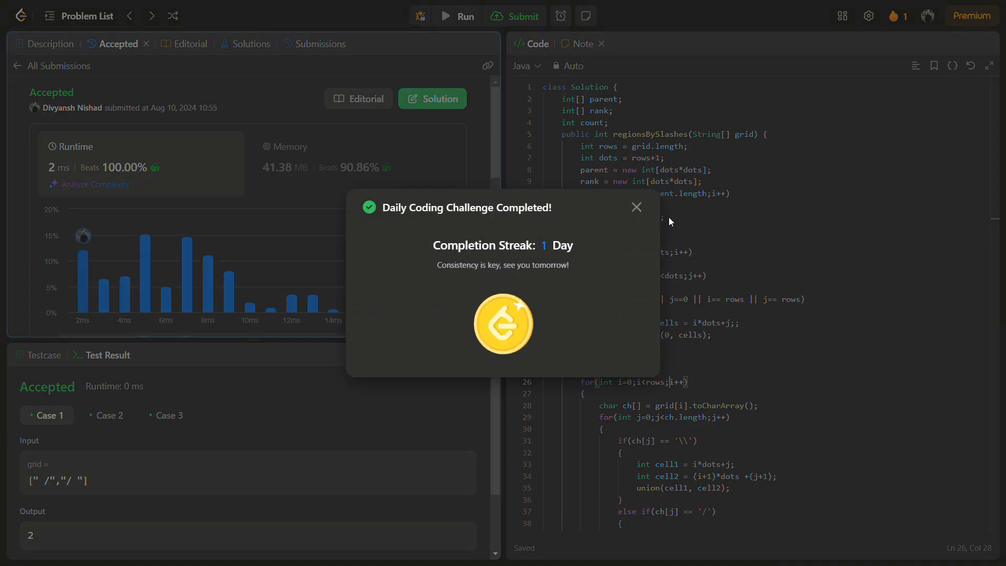
pyautogui.click(636, 206)
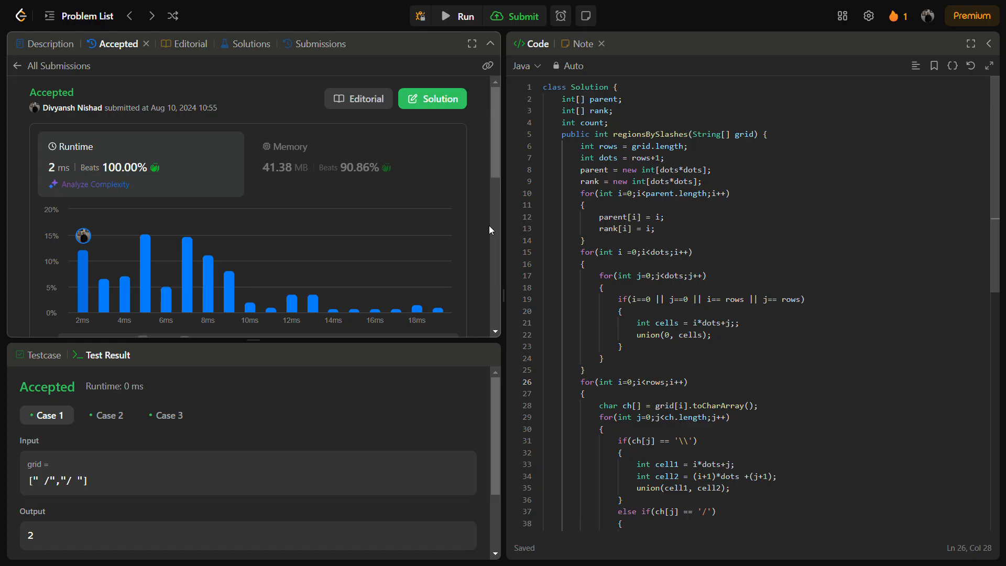
pyautogui.doubleClick(592, 170)
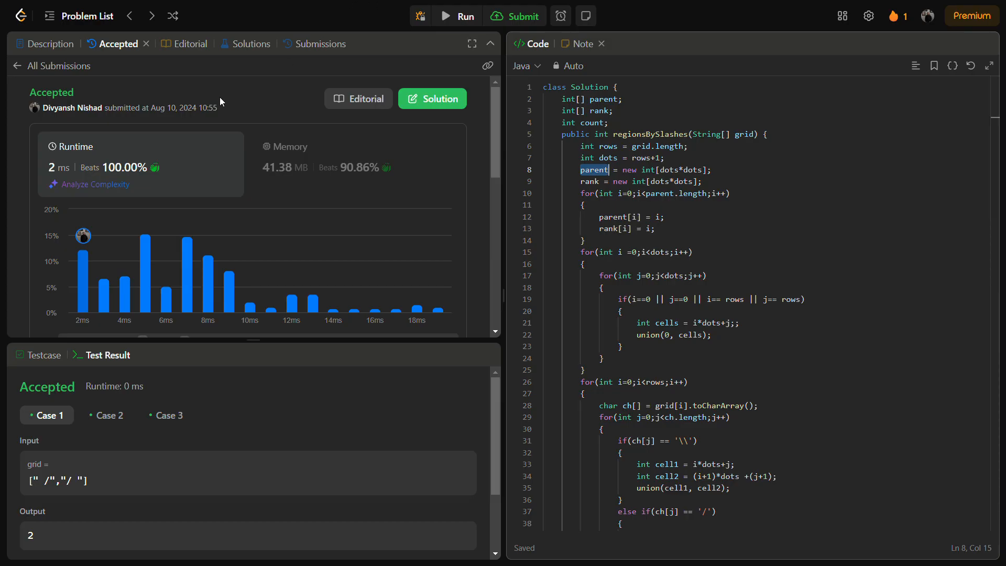
pyautogui.click(251, 44)
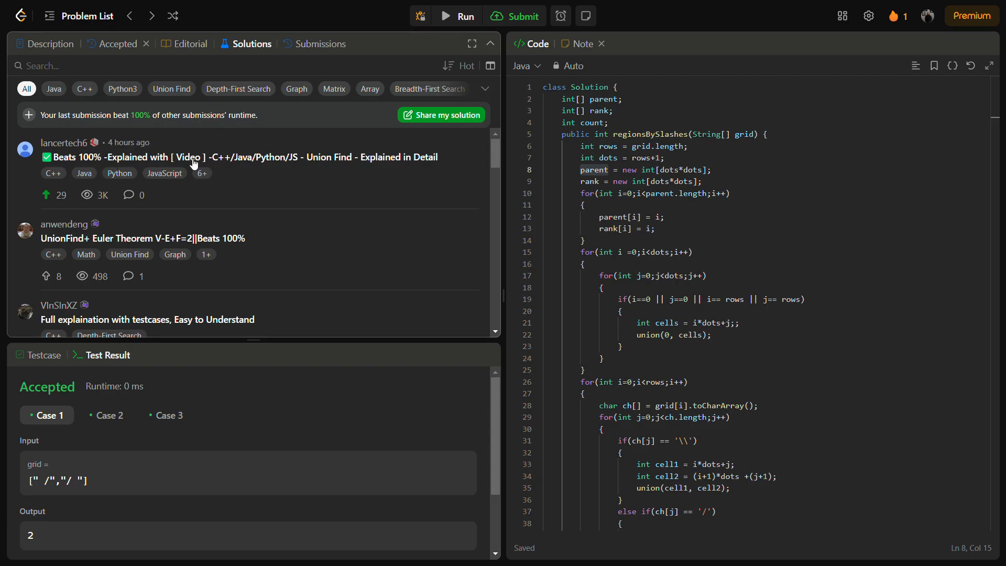
pyautogui.moveTo(253, 169)
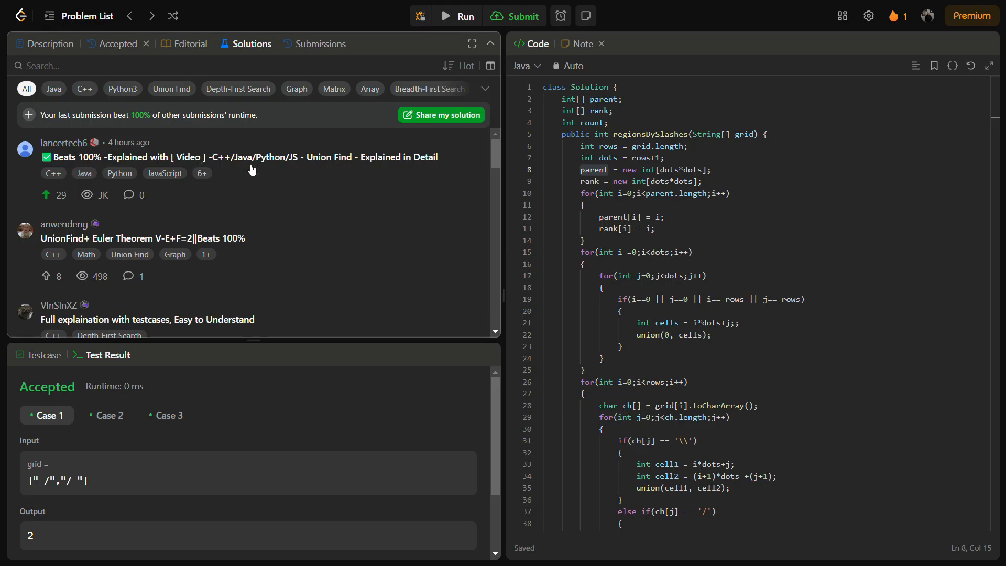
# Step: Open the top Beats 100% union-find solution and view its Python version
pyautogui.click(238, 156)
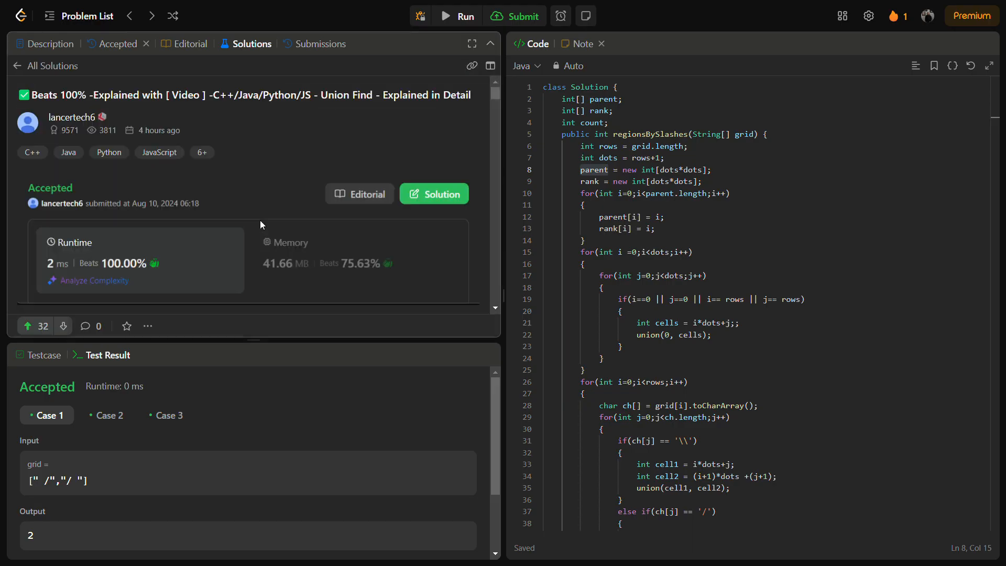
pyautogui.scroll(-3)
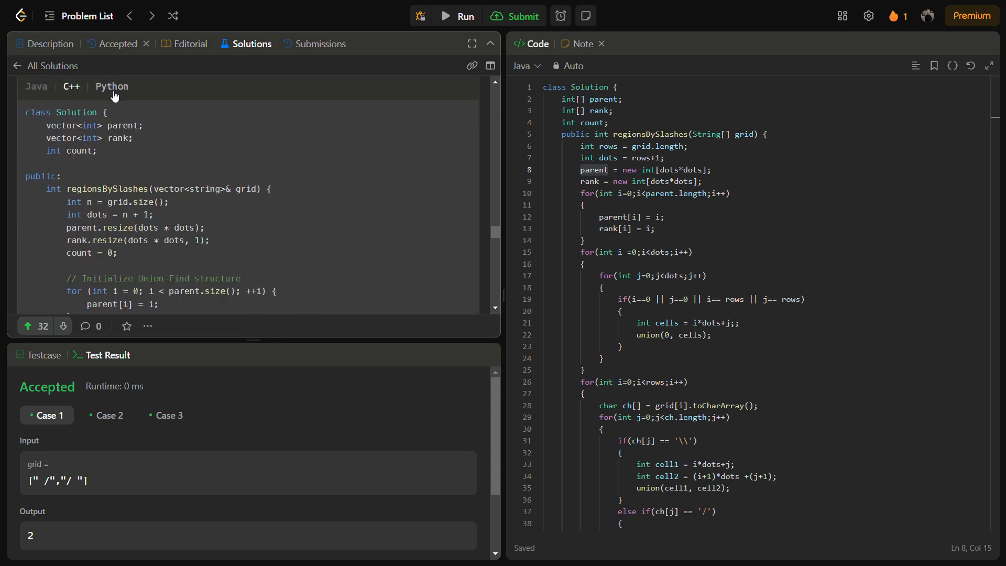
pyautogui.click(112, 87)
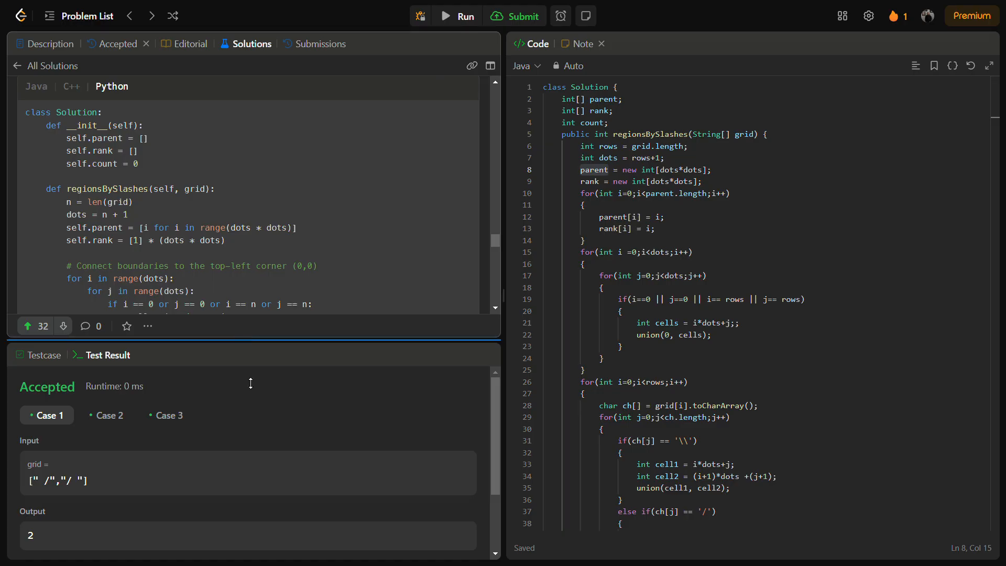